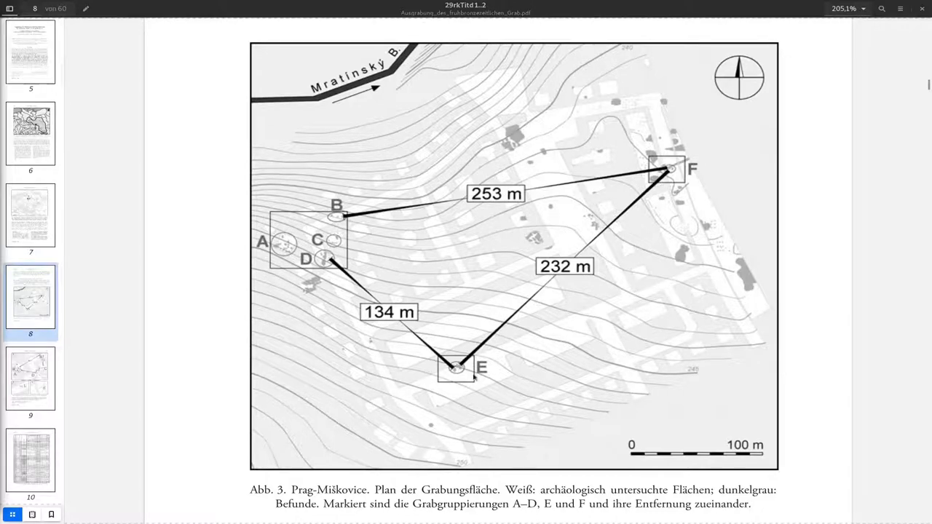
Choose 'Bild speichern unter' on the overview plan image in Evince.
{"action": "scroll", "scroll_direction": "down", "scroll_amount": 3}
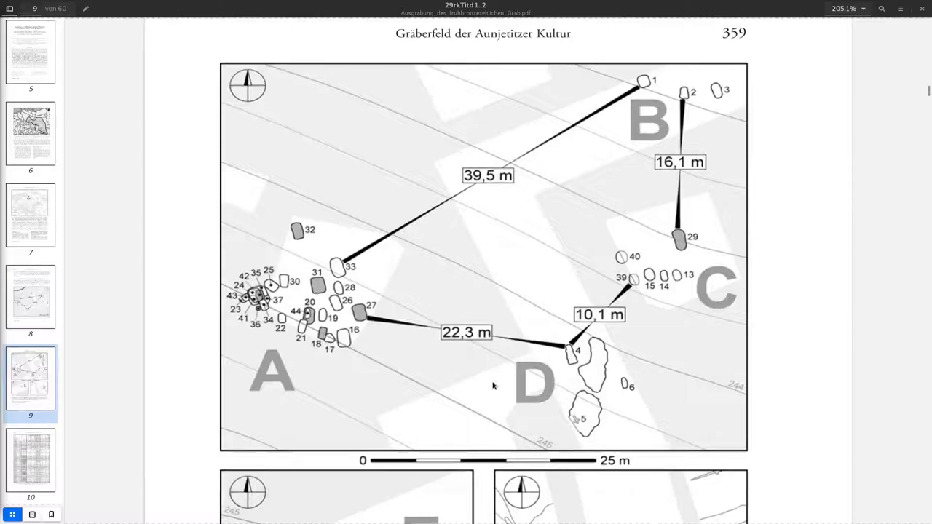
{"action": "scroll", "scroll_direction": "down", "scroll_amount": 3}
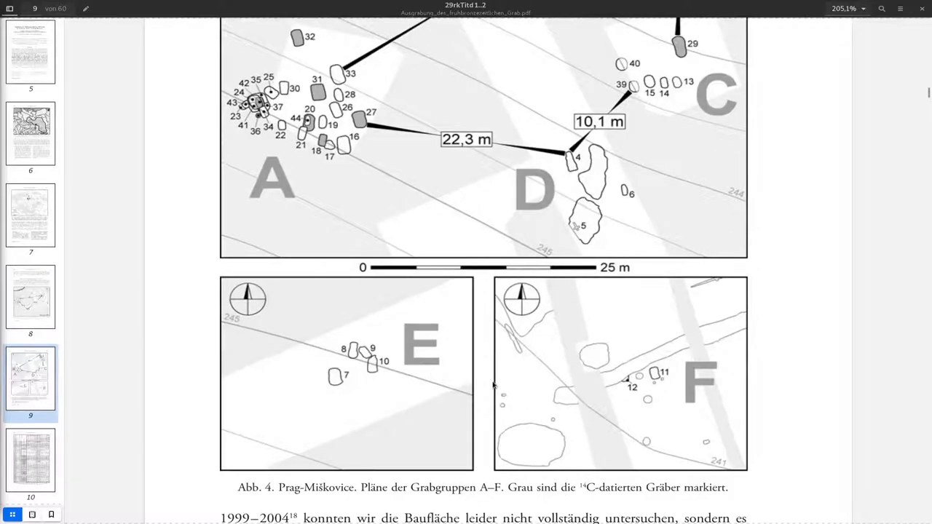
{"action": "scroll", "scroll_direction": "up", "scroll_amount": 3}
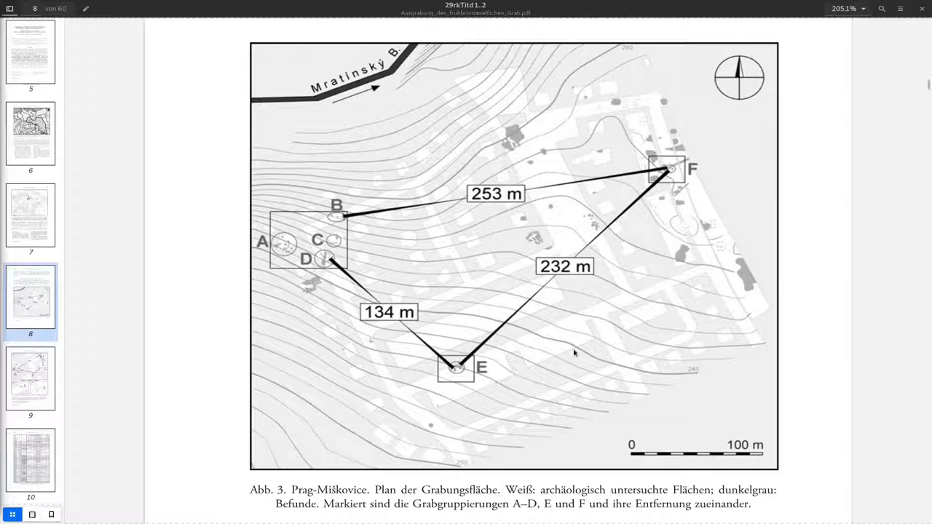
{"action": "mouse_move", "coordinate": [353, 262]}
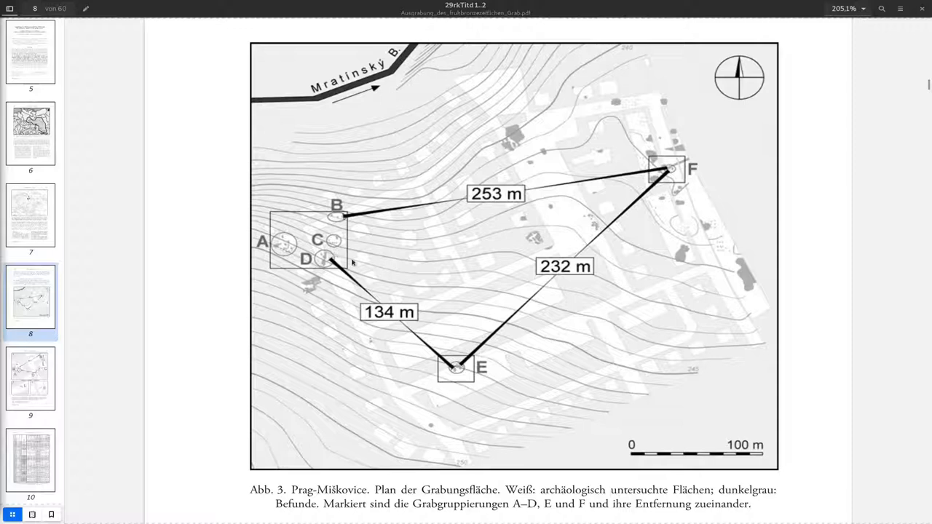
{"action": "mouse_move", "coordinate": [460, 256]}
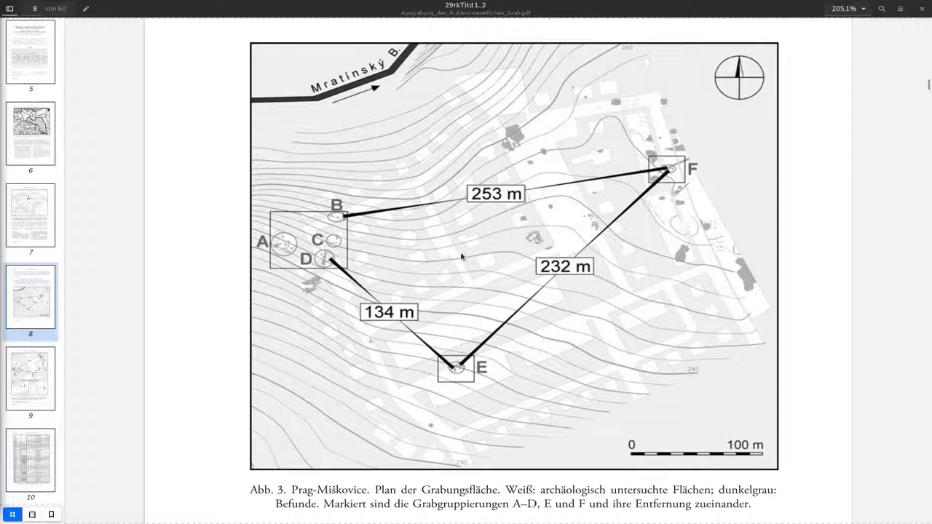
{"action": "mouse_move", "coordinate": [471, 253]}
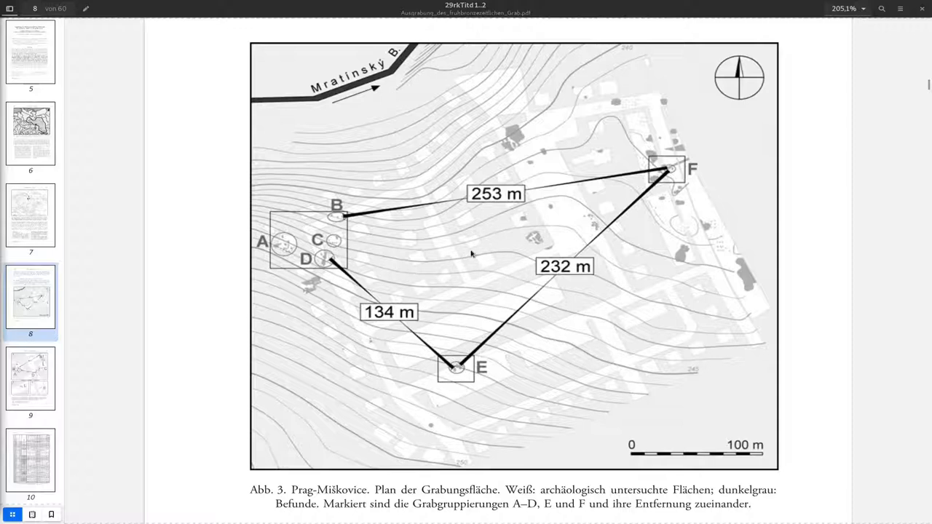
{"action": "right_click", "coordinate": [472, 253]}
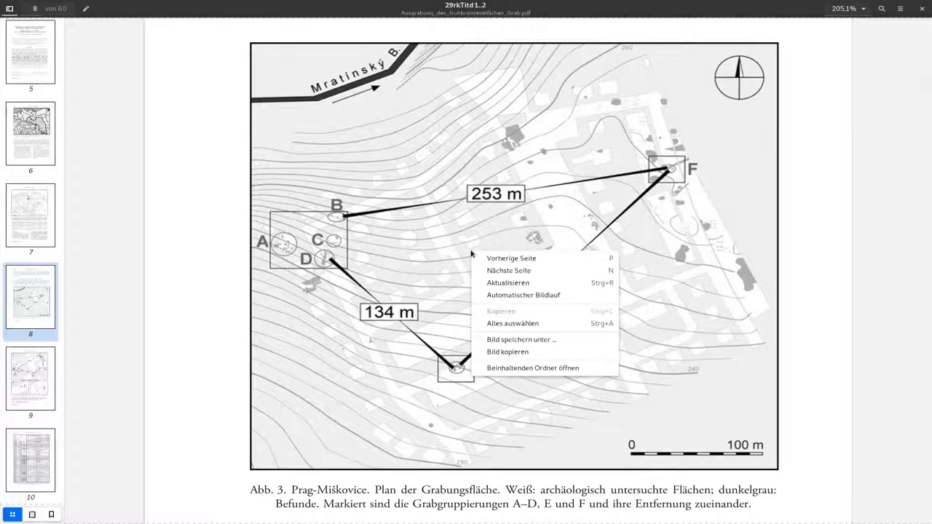
{"action": "left_click", "coordinate": [521, 339]}
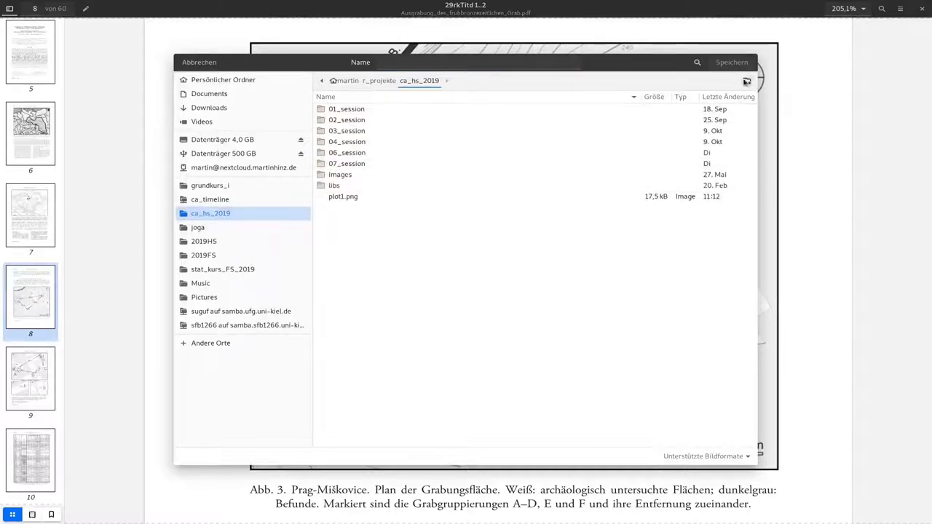
Create folder 08_session and save the image there as miskovice_overview.png.
{"action": "left_click", "coordinate": [745, 80]}
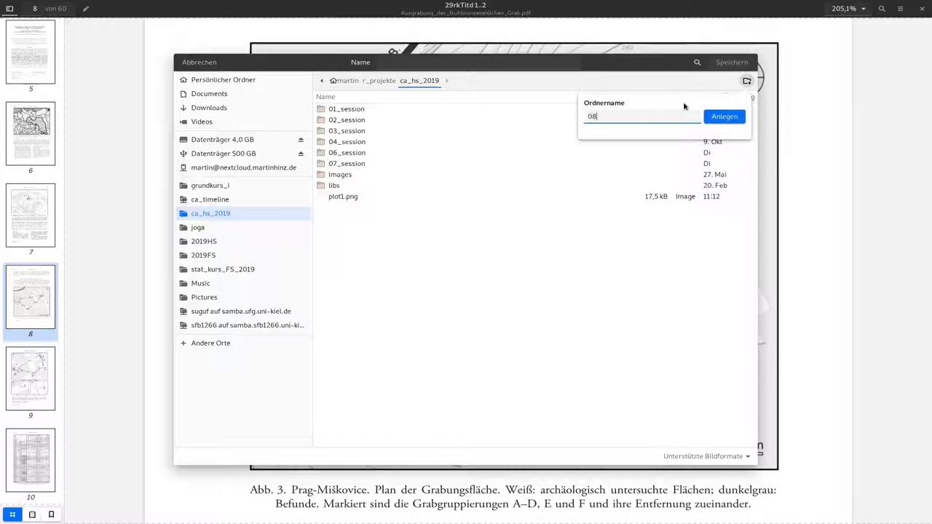
{"action": "type", "text": "_session"}
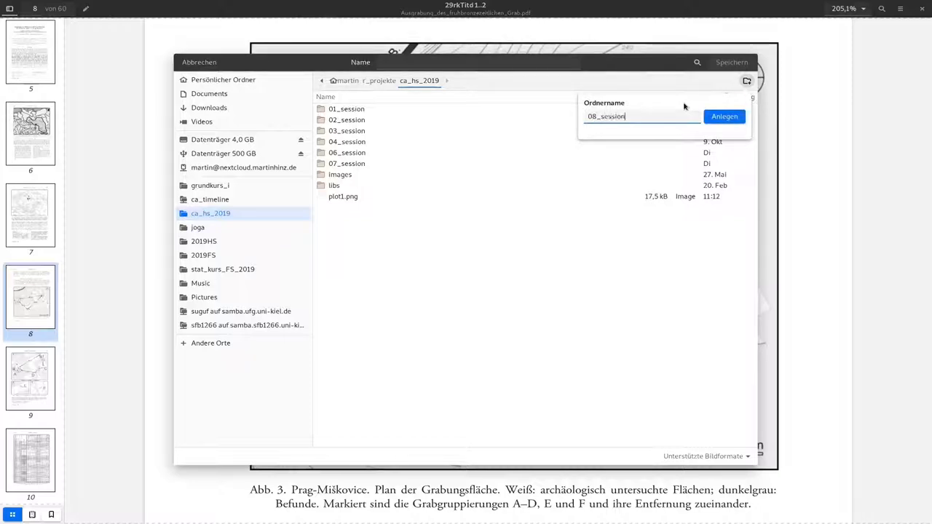
{"action": "left_click", "coordinate": [724, 117]}
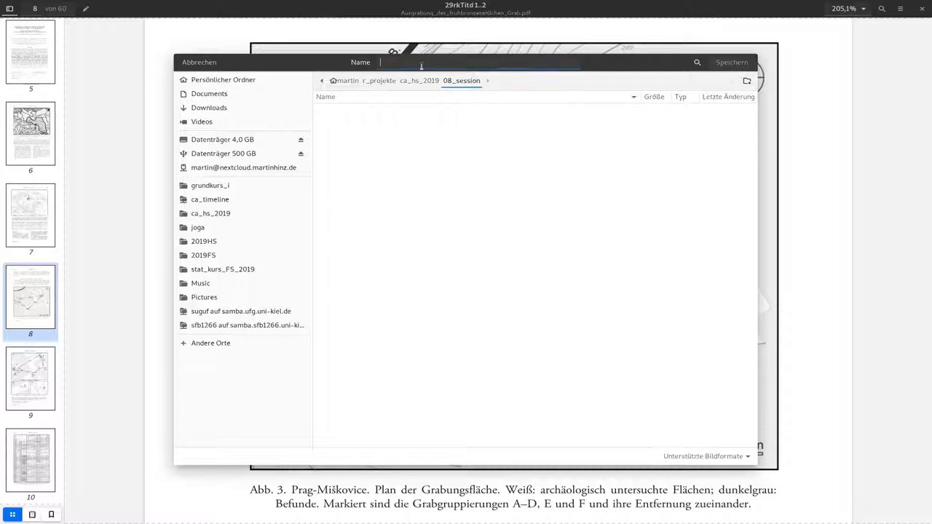
{"action": "type", "text": "miskovice_overvie"}
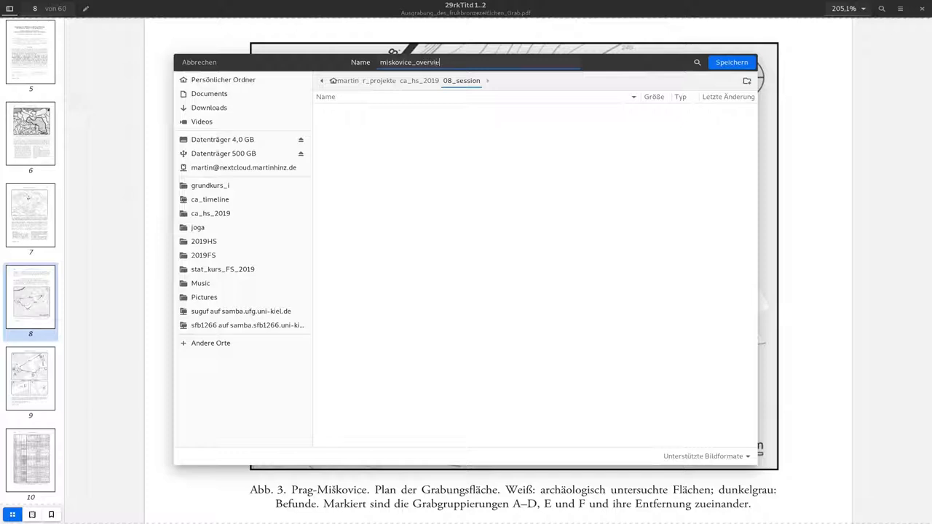
{"action": "type", "text": "w.png"}
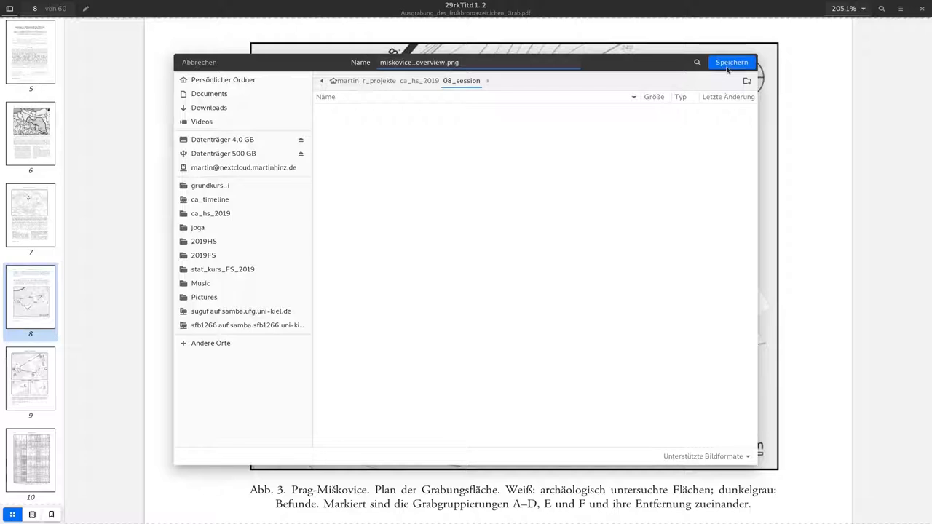
{"action": "left_click", "coordinate": [731, 61]}
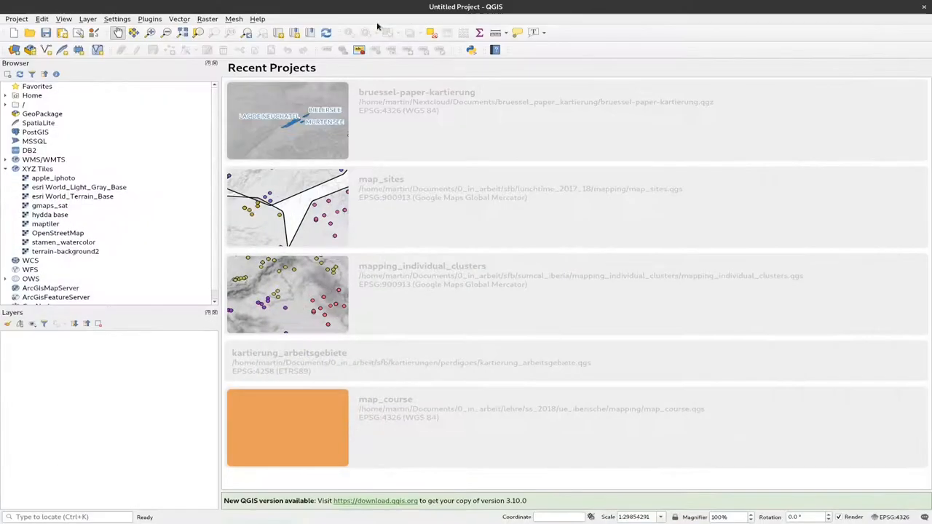
{"action": "mouse_move", "coordinate": [510, 336]}
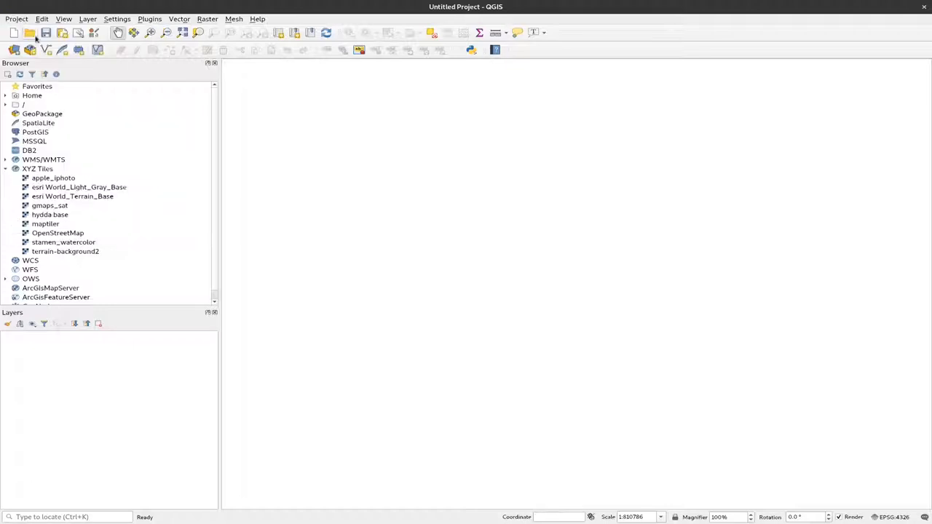
{"action": "mouse_move", "coordinate": [765, 316]}
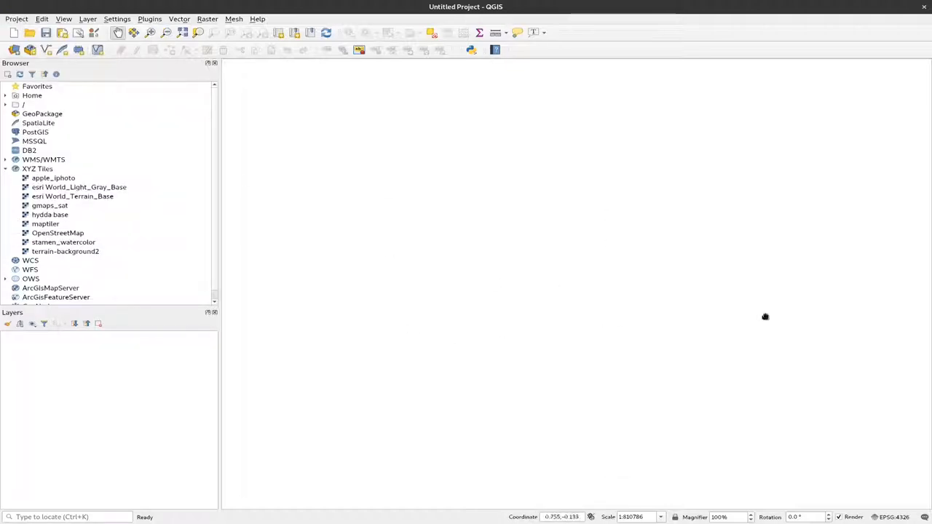
{"action": "mouse_move", "coordinate": [535, 517]}
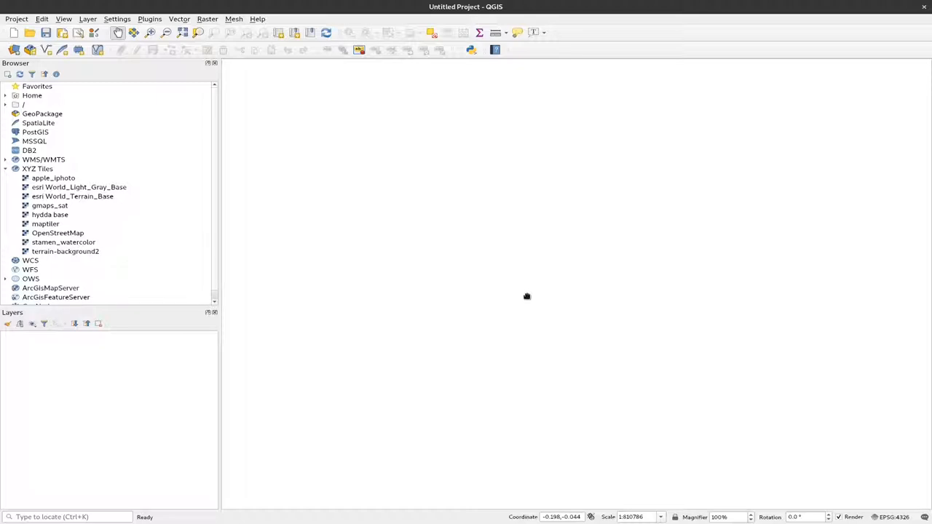
{"action": "mouse_move", "coordinate": [528, 297]}
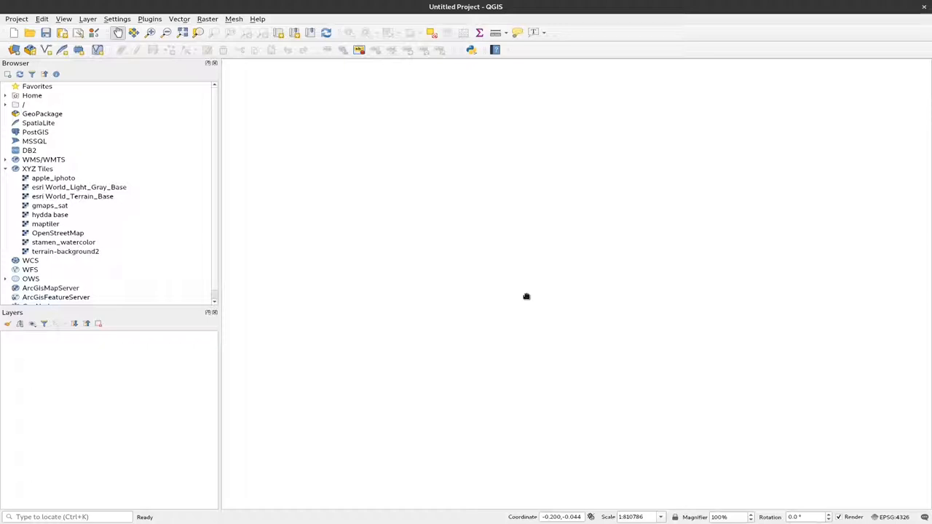
{"action": "mouse_move", "coordinate": [528, 297]}
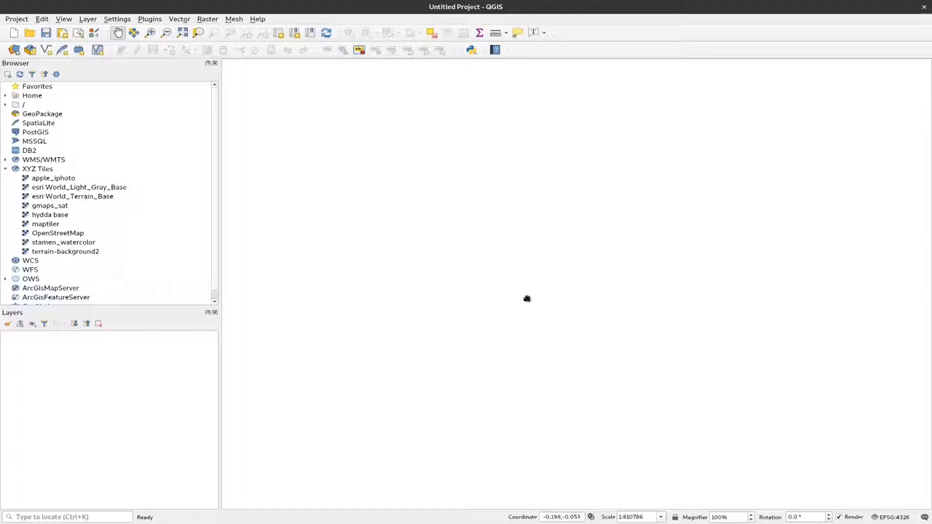
{"action": "mouse_move", "coordinate": [52, 210]}
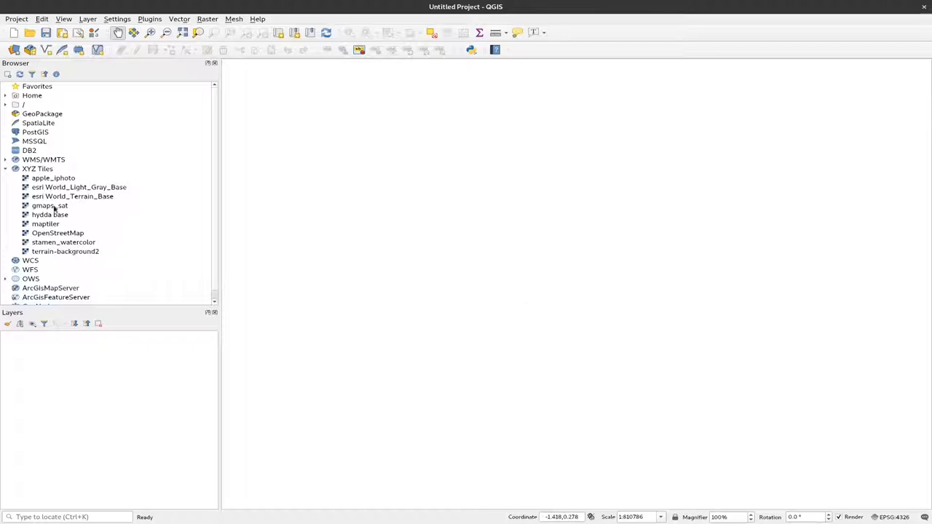
{"action": "mouse_move", "coordinate": [51, 188]}
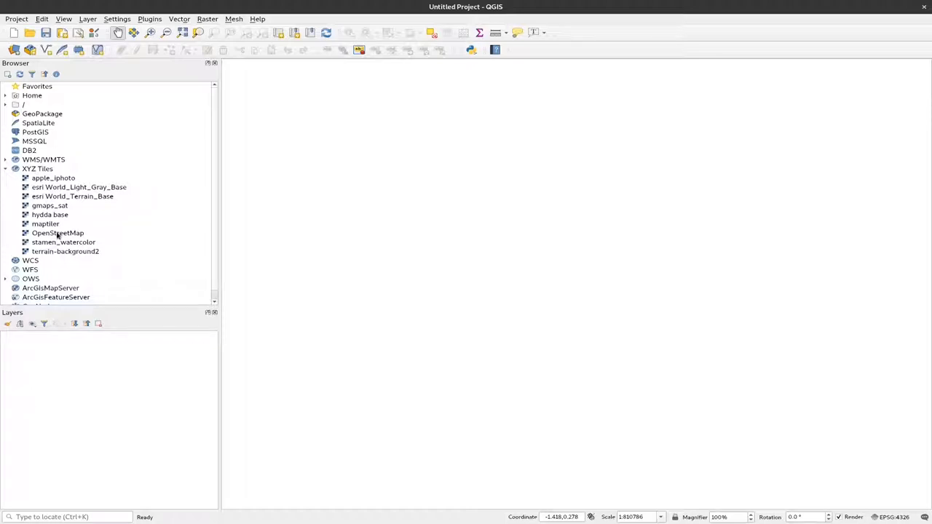
Edit the OpenStreetMap XYZ connection, copy its tile URL, and close the dialog unchanged.
{"action": "right_click", "coordinate": [56, 233]}
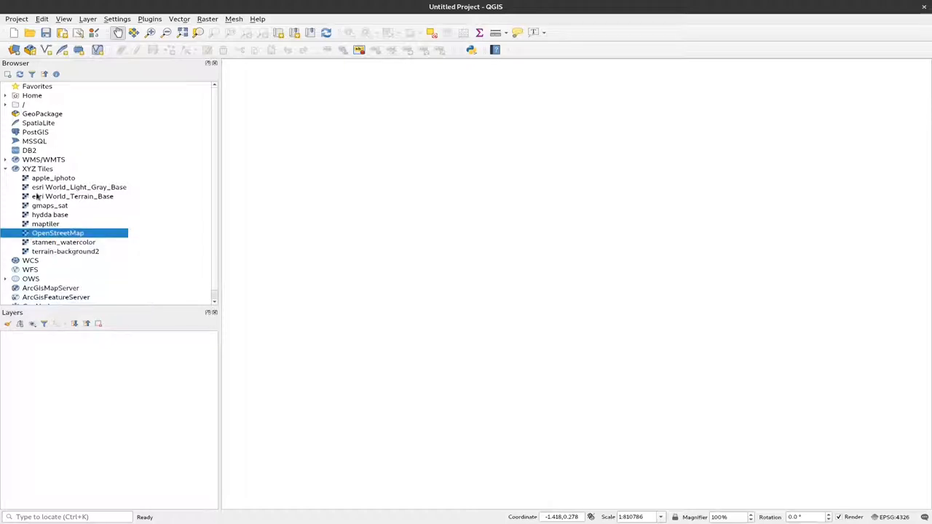
{"action": "right_click", "coordinate": [58, 233]}
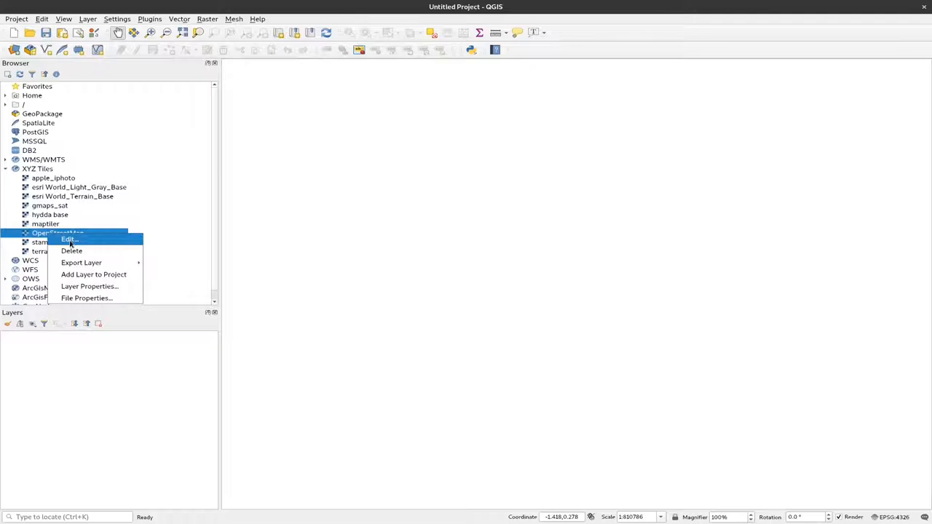
{"action": "left_click", "coordinate": [70, 239]}
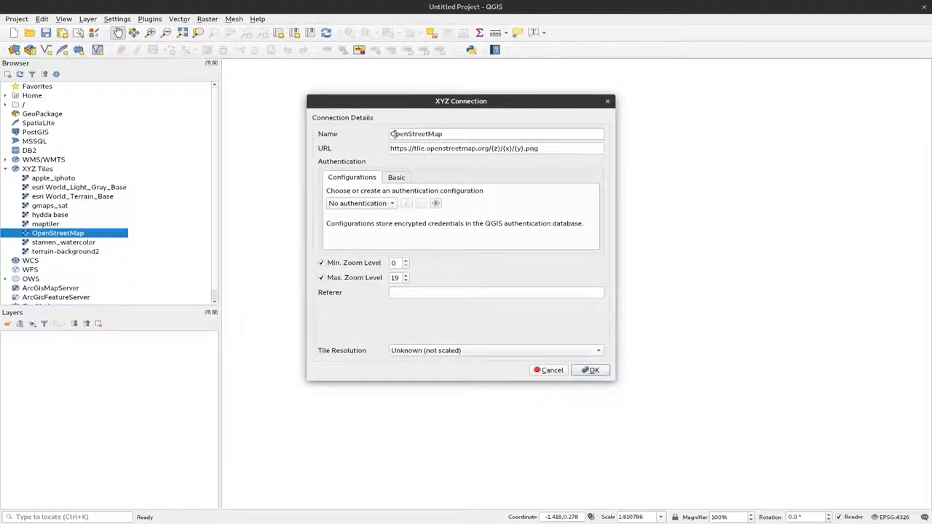
{"action": "triple_click", "coordinate": [495, 134]}
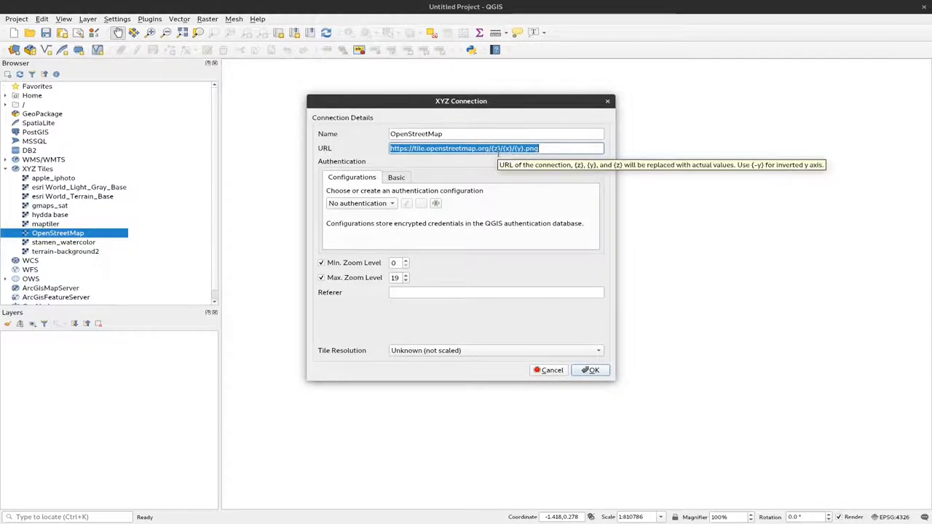
{"action": "mouse_move", "coordinate": [499, 172]}
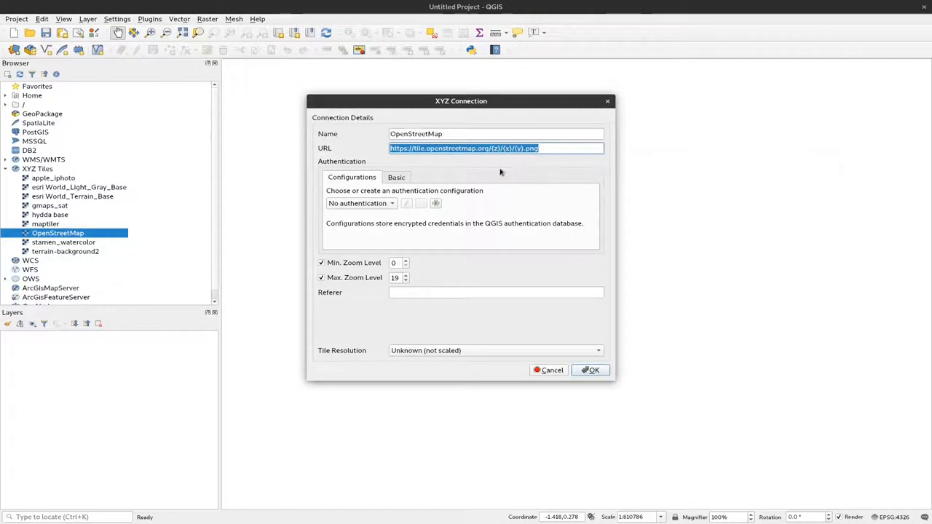
{"action": "mouse_move", "coordinate": [533, 188]}
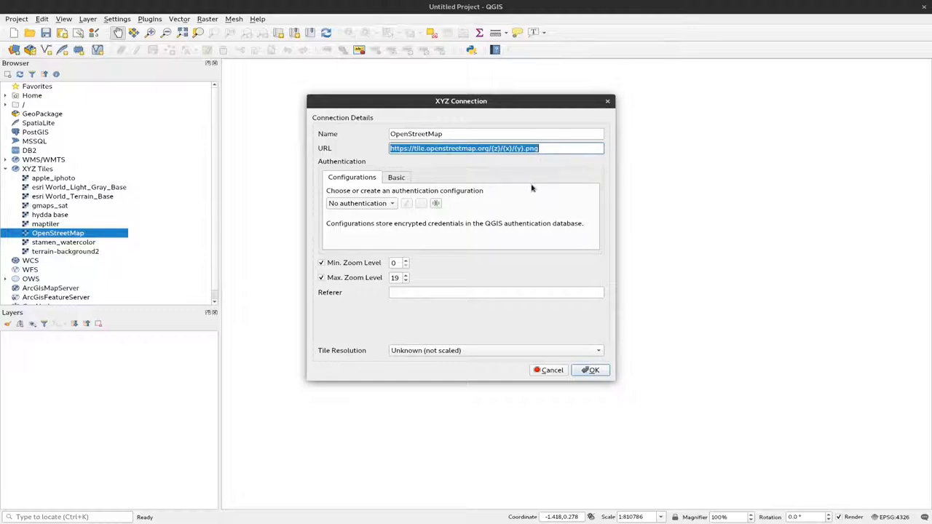
{"action": "mouse_move", "coordinate": [501, 163]}
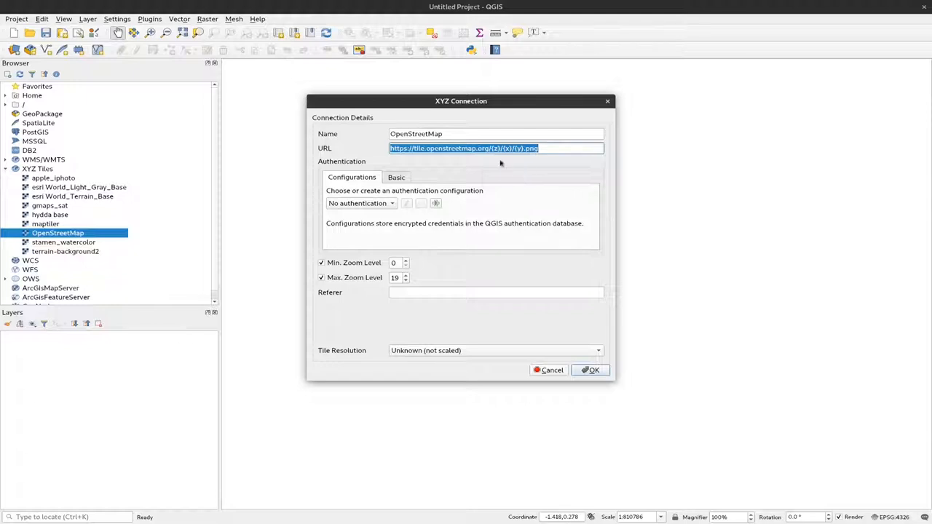
{"action": "mouse_move", "coordinate": [519, 179]}
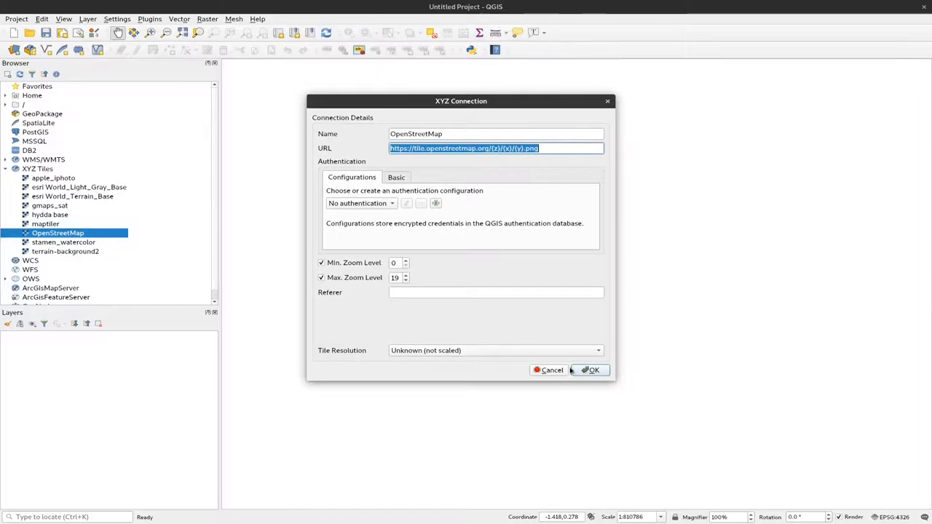
{"action": "left_click", "coordinate": [590, 370]}
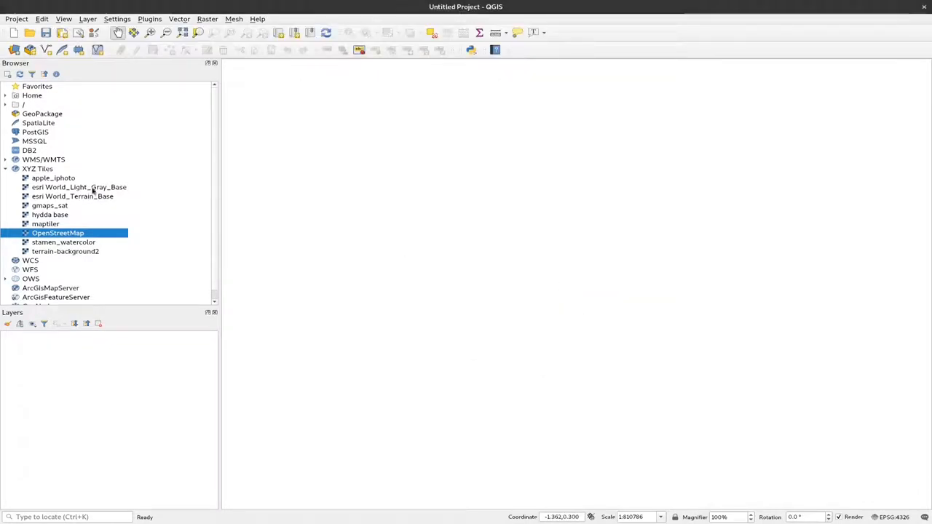
{"action": "right_click", "coordinate": [38, 169]}
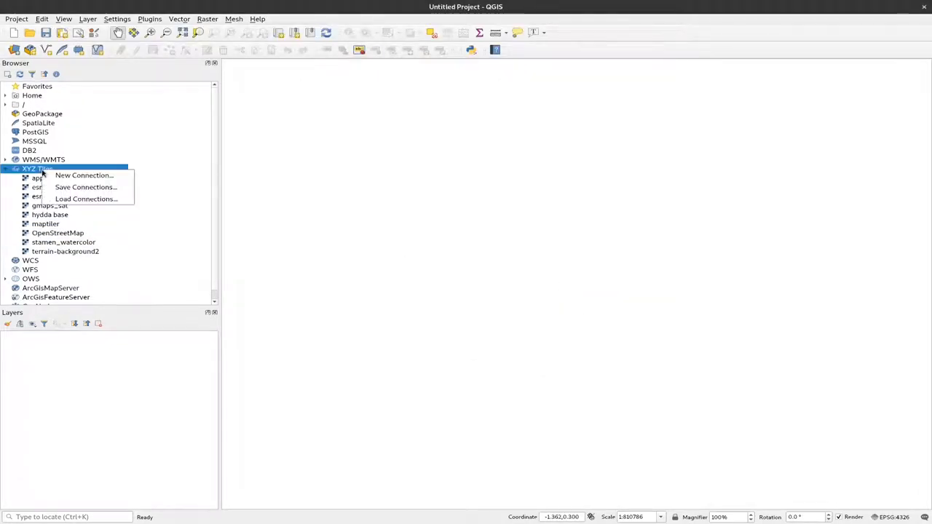
{"action": "left_click", "coordinate": [83, 174]}
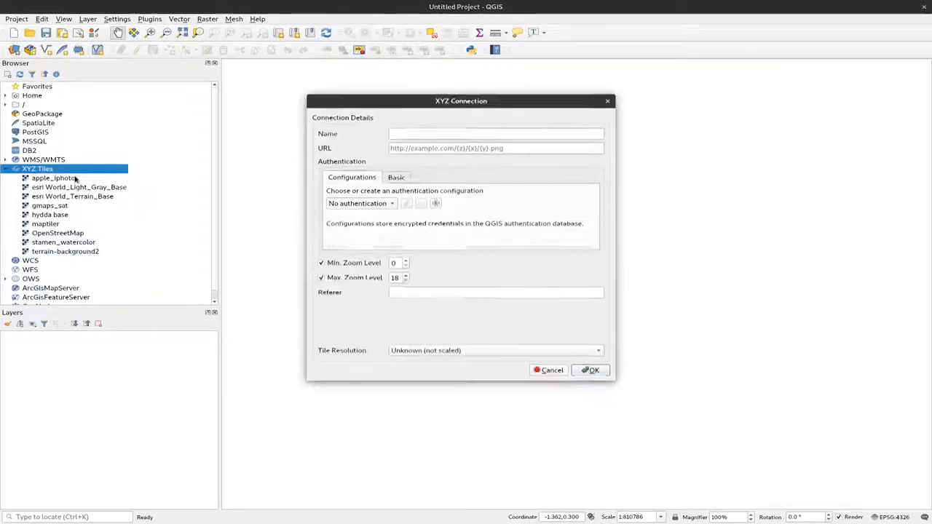
{"action": "type", "text": "openstreetmap2"}
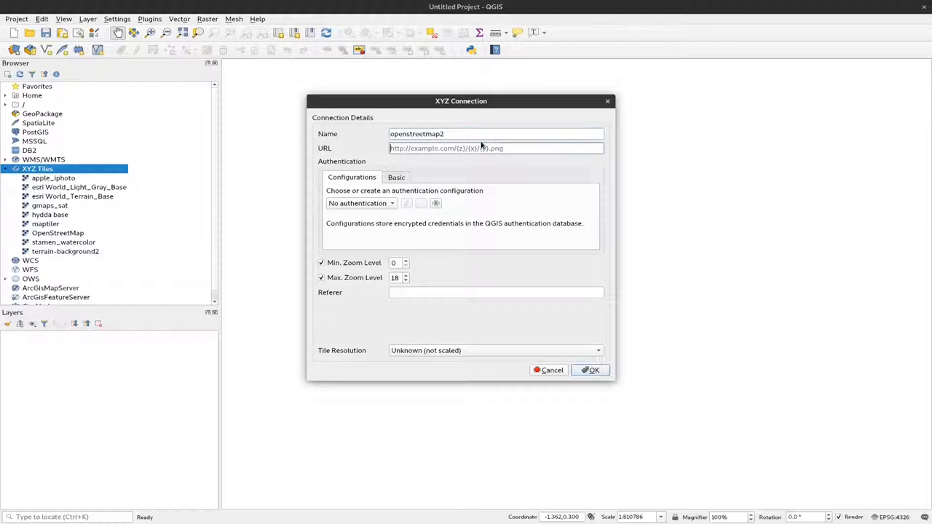
{"action": "type", "text": "https://tile.openstreetmap.org/{z}/{x}/{y}.png"}
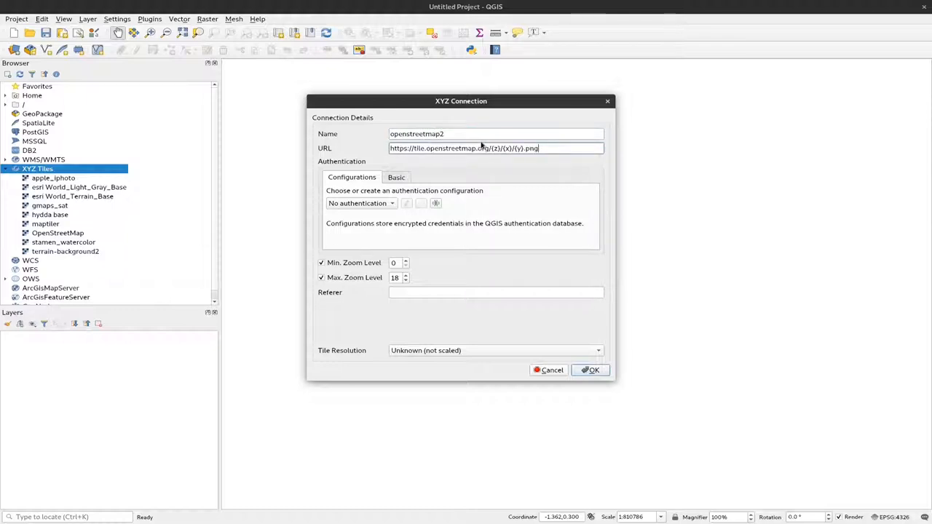
{"action": "mouse_move", "coordinate": [509, 338]}
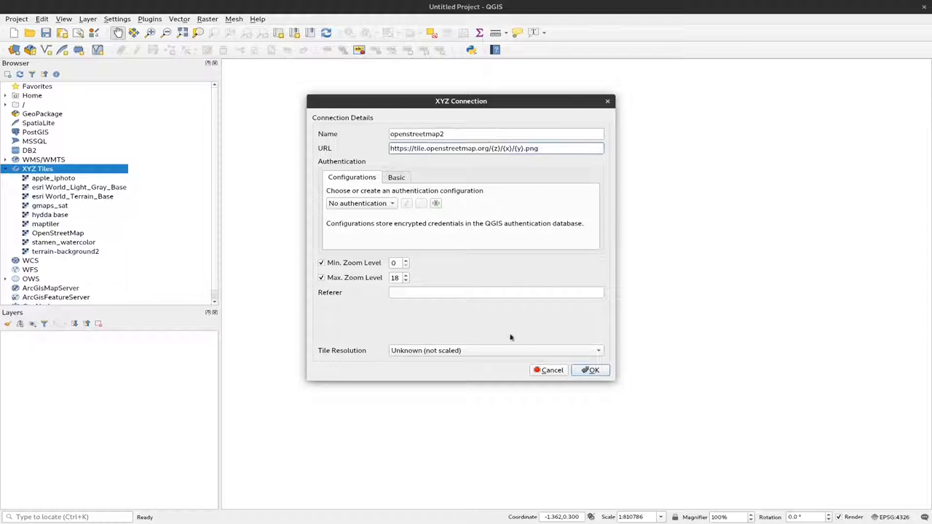
{"action": "left_click", "coordinate": [591, 369]}
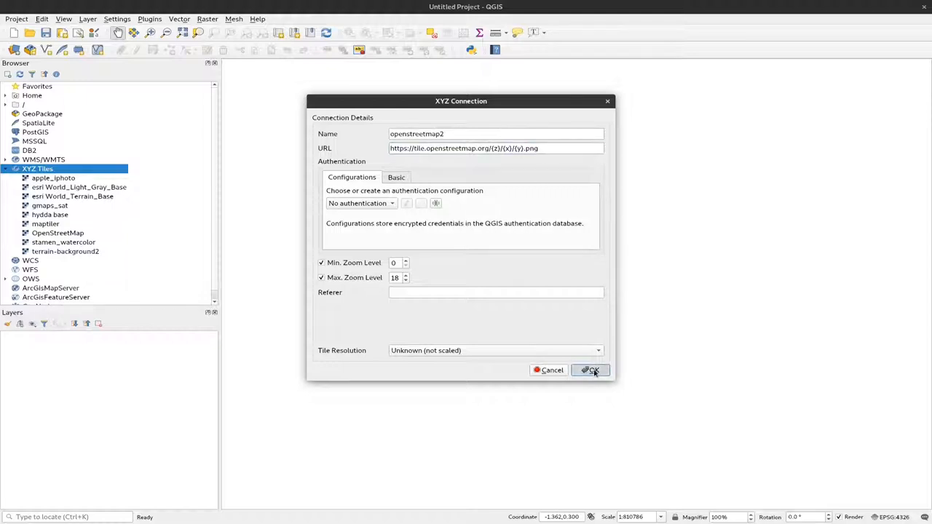
{"action": "left_click", "coordinate": [590, 370]}
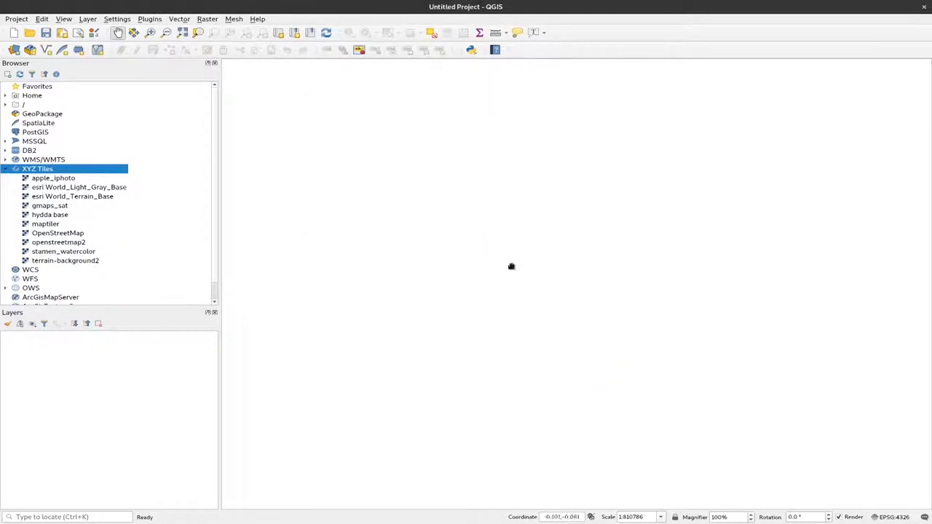
Load openstreetmap2 from the Browser as a basemap layer showing Europe.
{"action": "left_click", "coordinate": [58, 242]}
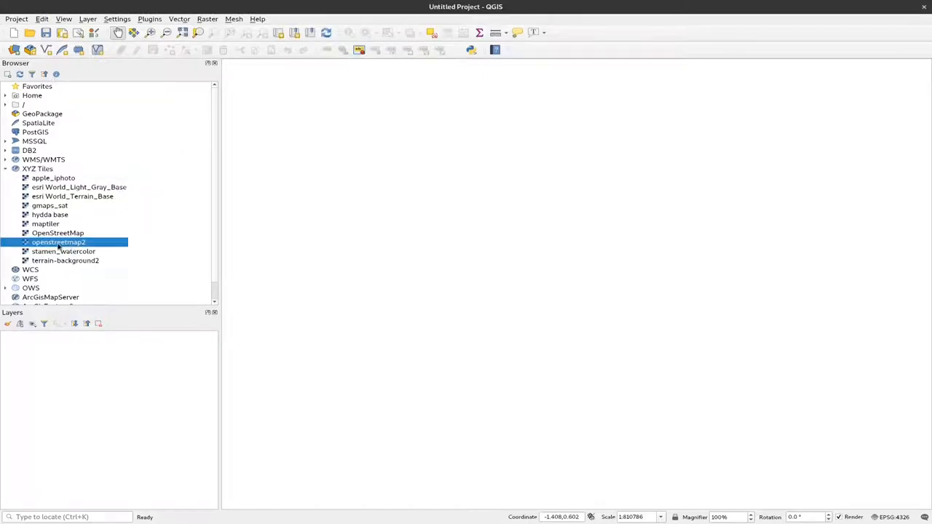
{"action": "double_click", "coordinate": [58, 242]}
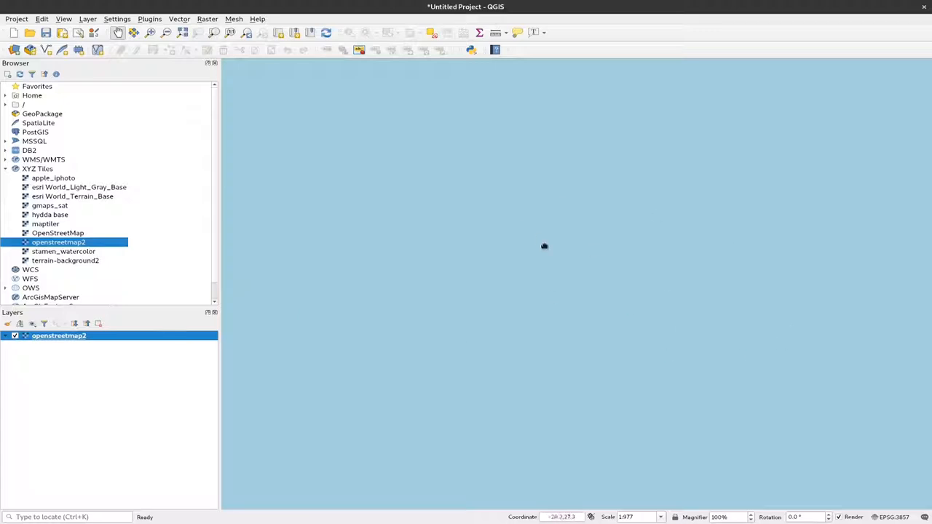
{"action": "mouse_move", "coordinate": [577, 275]}
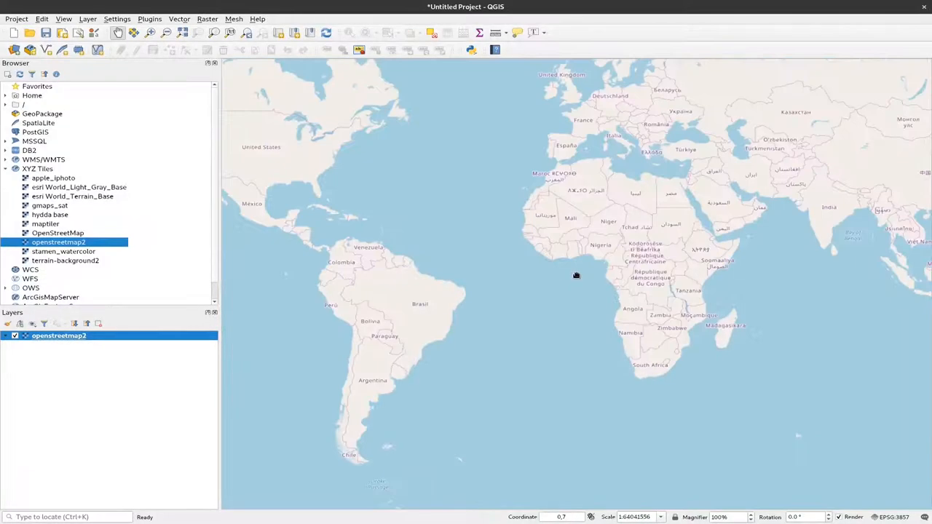
{"action": "scroll", "scroll_direction": "down", "scroll_amount": 3}
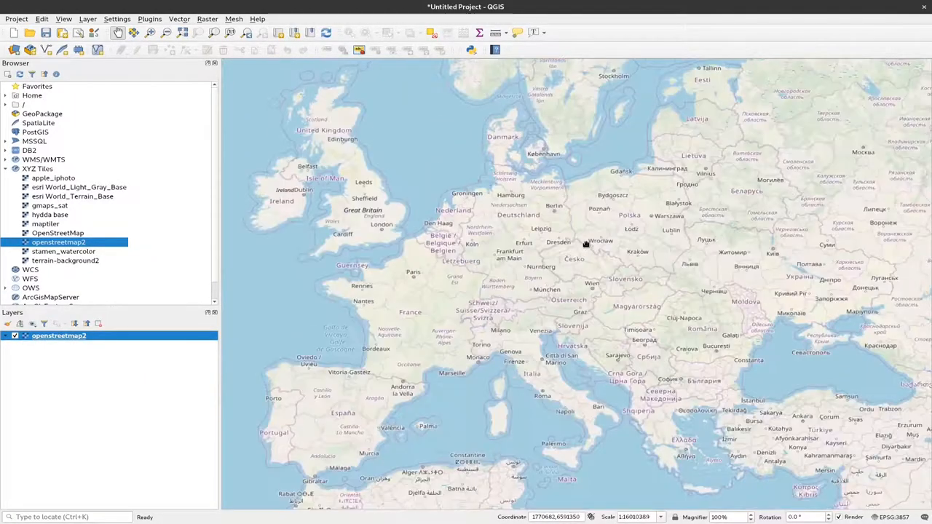
Zoom the basemap from Europe into Prague and on to Miškovice village.
{"action": "scroll", "scroll_direction": "up", "scroll_amount": 3}
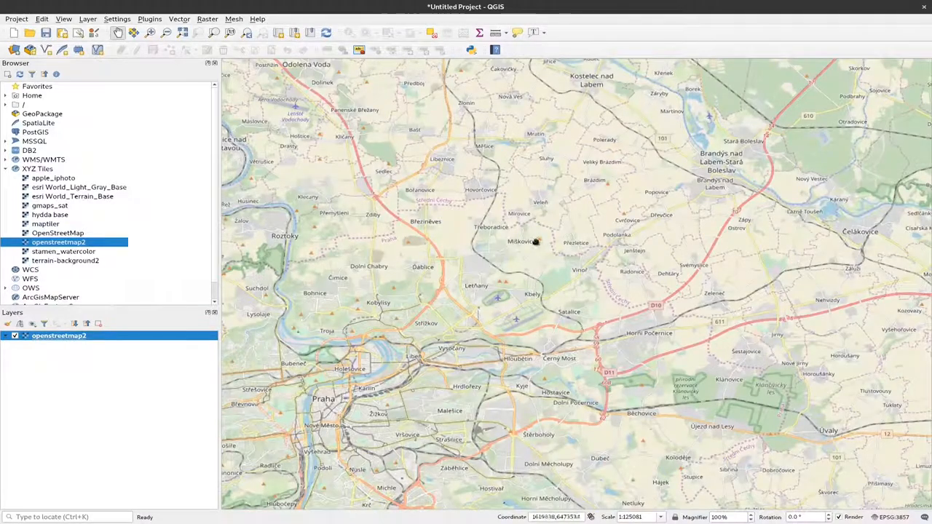
{"action": "scroll", "scroll_direction": "up", "scroll_amount": 3}
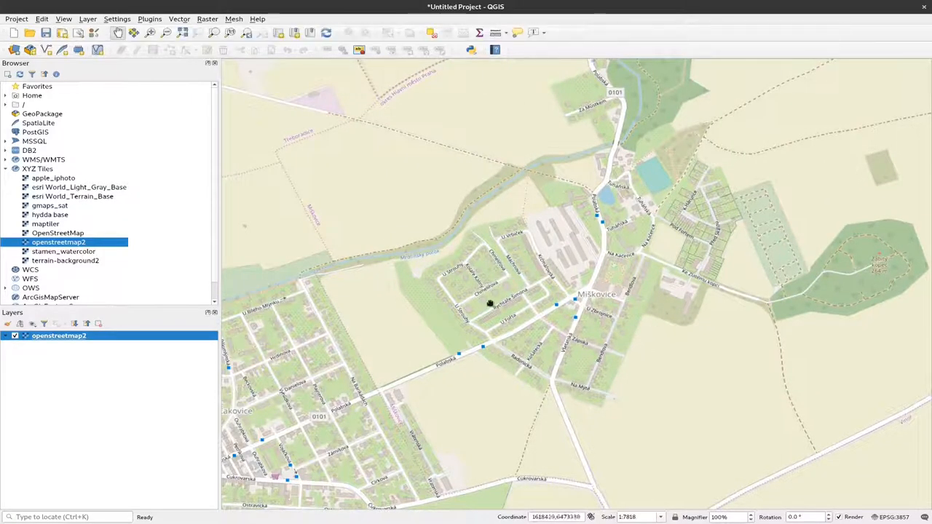
{"action": "scroll", "scroll_direction": "up", "scroll_amount": 3}
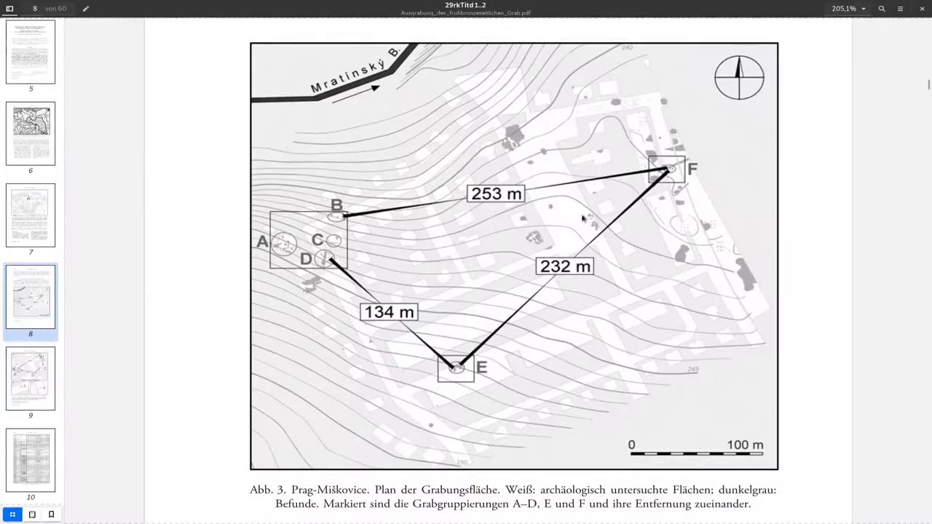
{"action": "mouse_move", "coordinate": [515, 251]}
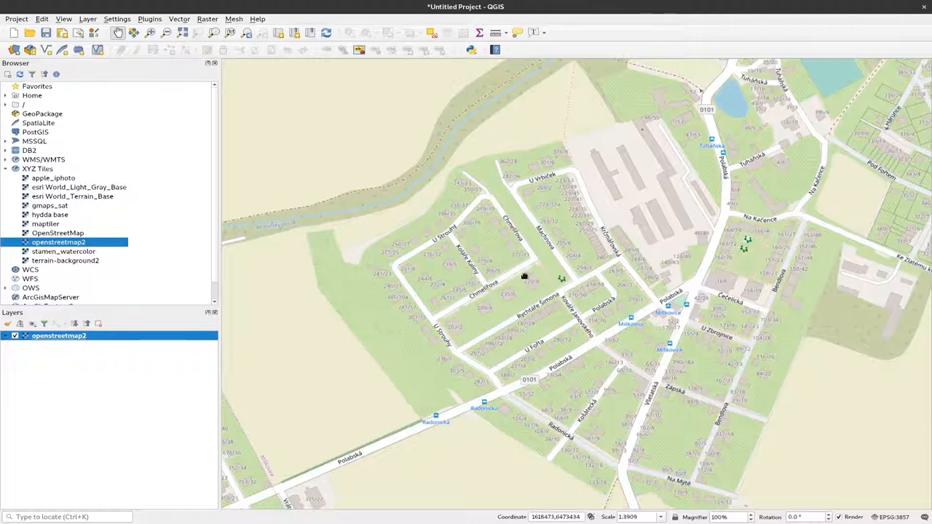
{"action": "mouse_move", "coordinate": [525, 274]}
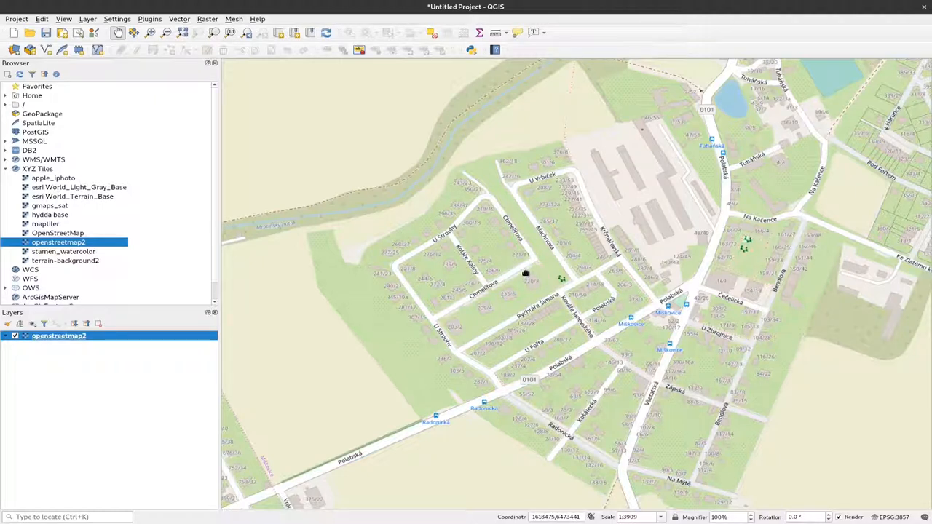
{"action": "mouse_move", "coordinate": [498, 19]}
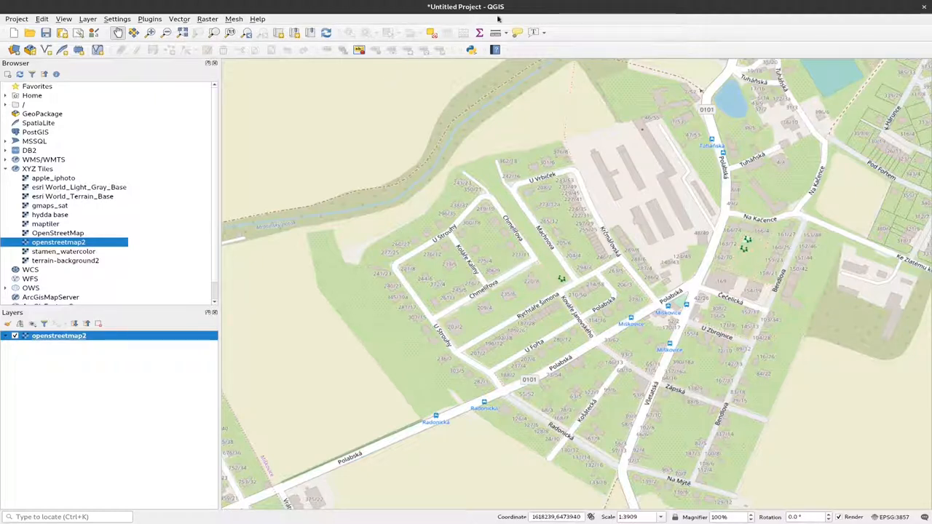
{"action": "mouse_move", "coordinate": [209, 32]}
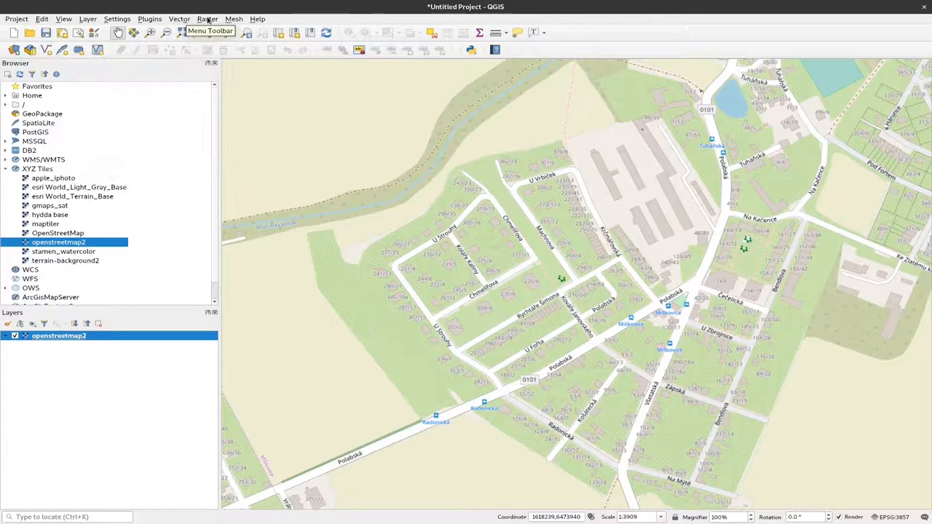
Show the Raster menu over the Miškovice basemap.
{"action": "left_click", "coordinate": [207, 17]}
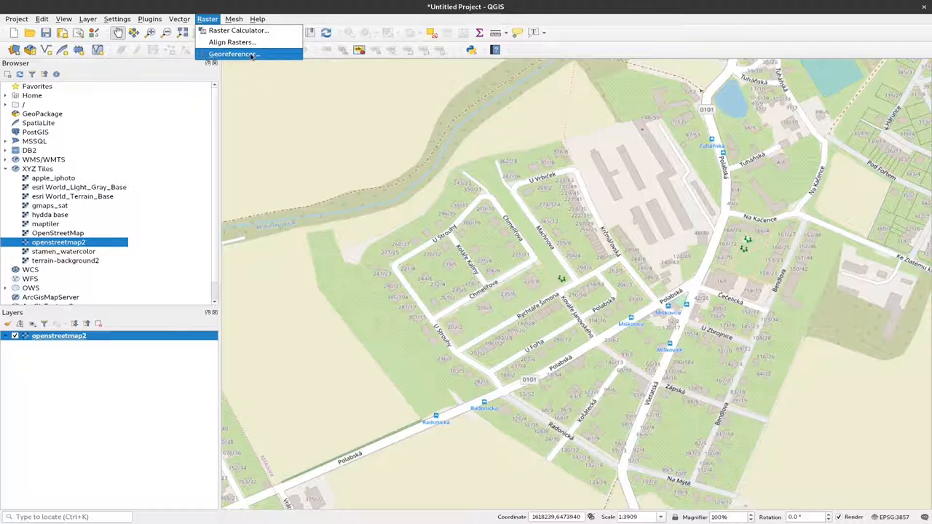
Launch the Georeferencer and start choosing a raster to georeference.
{"action": "left_click", "coordinate": [233, 54]}
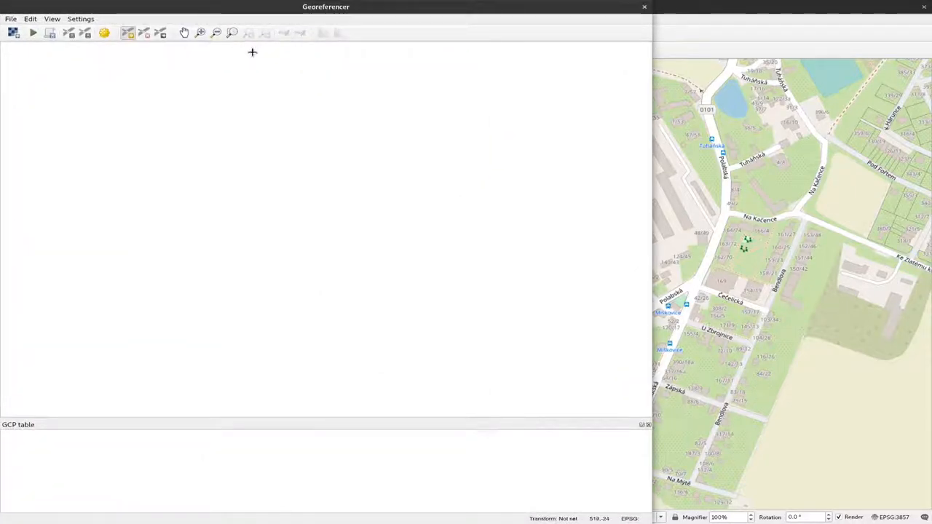
{"action": "mouse_move", "coordinate": [11, 32]}
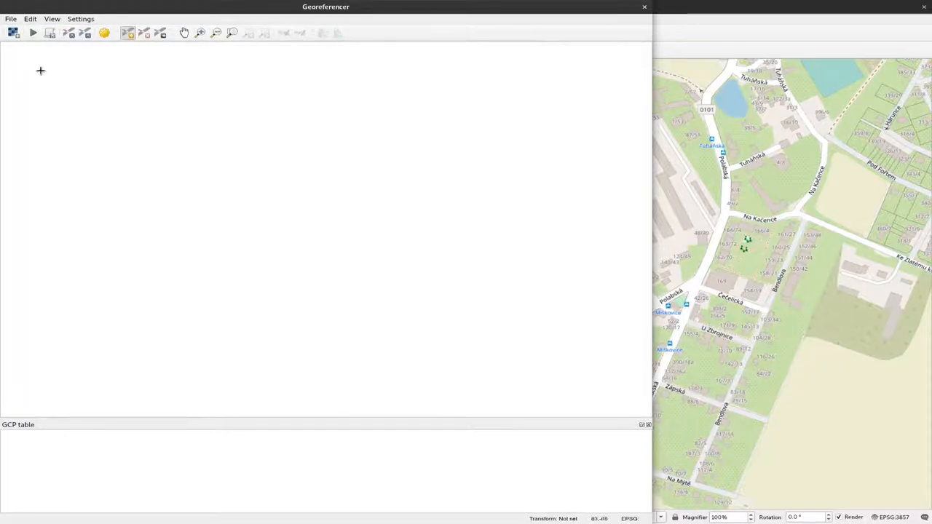
{"action": "left_click", "coordinate": [11, 17]}
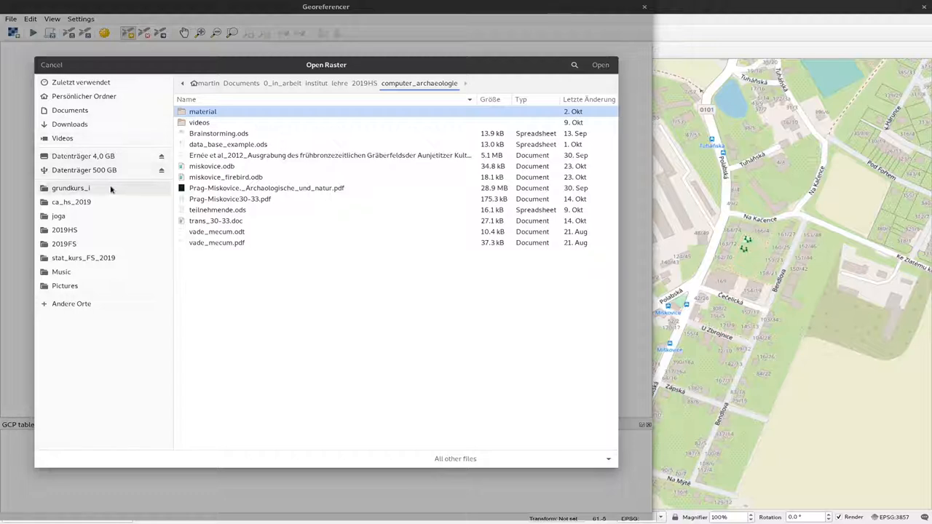
Load miskovice_overview.png from ca_hs_2019/08_session into the Georeferencer.
{"action": "left_click", "coordinate": [72, 201]}
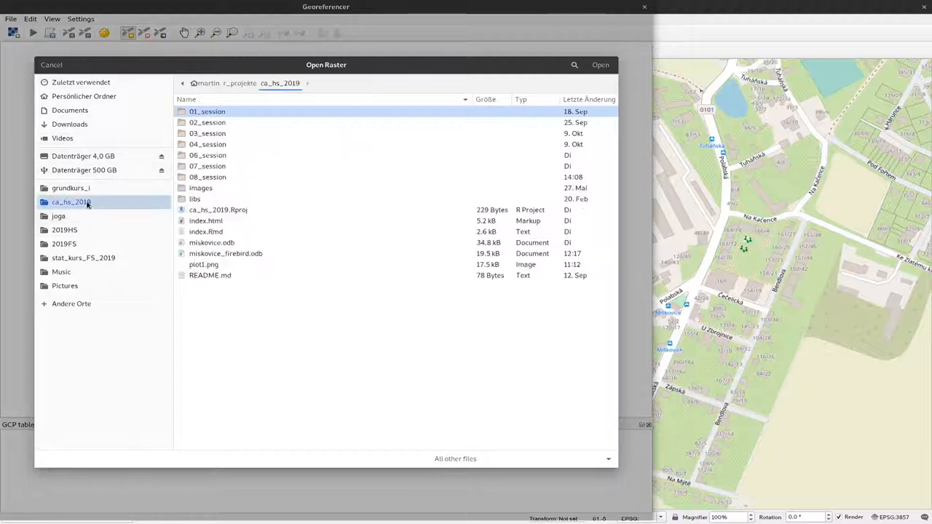
{"action": "mouse_move", "coordinate": [206, 177]}
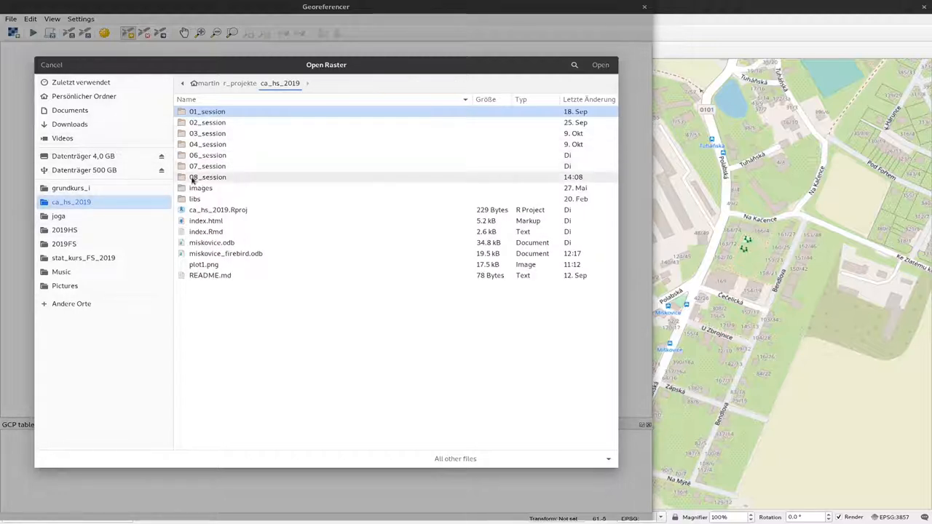
{"action": "double_click", "coordinate": [206, 178]}
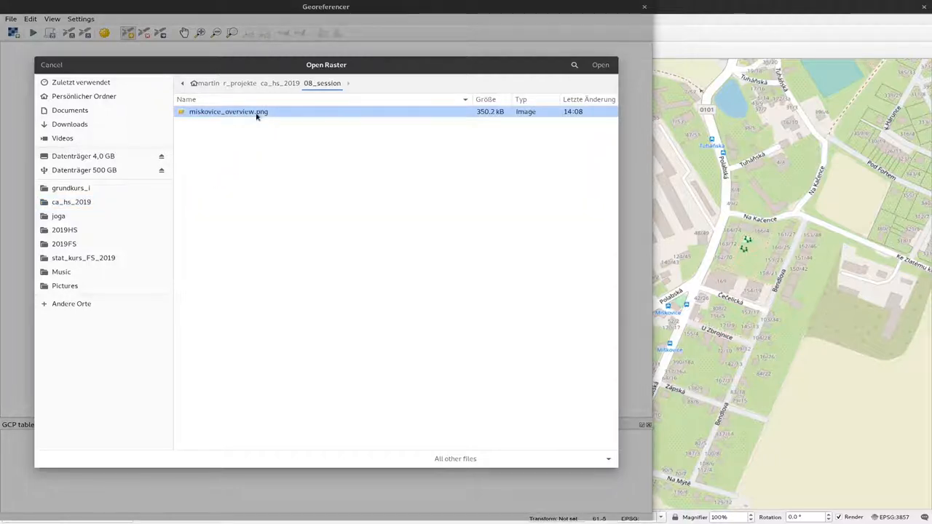
{"action": "mouse_move", "coordinate": [516, 128]}
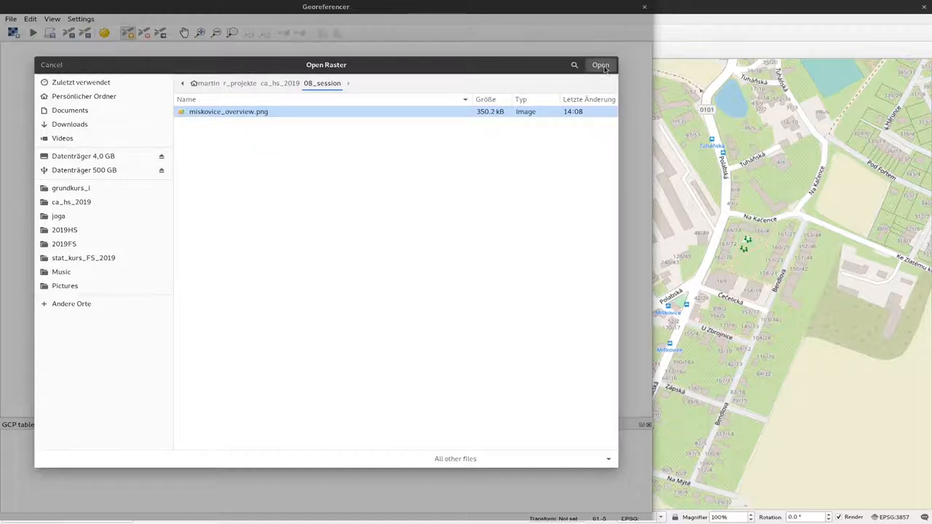
{"action": "left_click", "coordinate": [600, 65]}
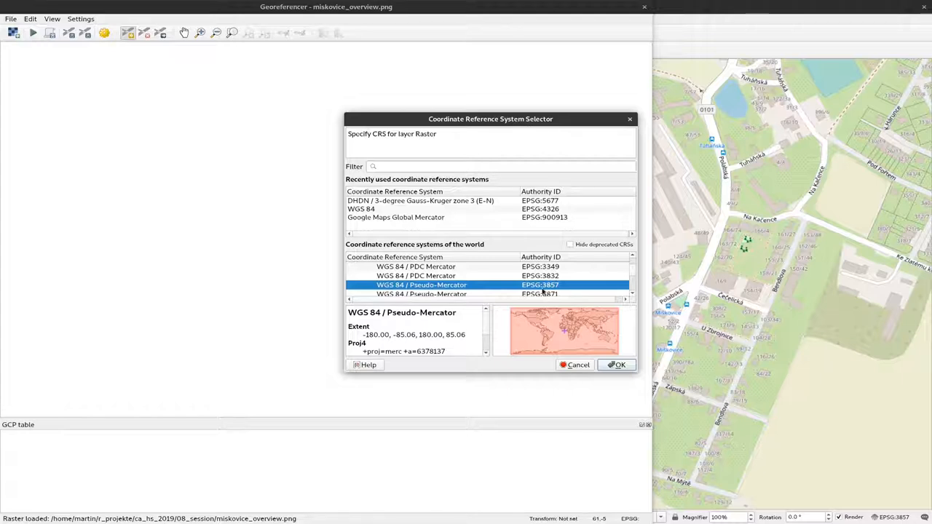
{"action": "mouse_move", "coordinate": [387, 213]}
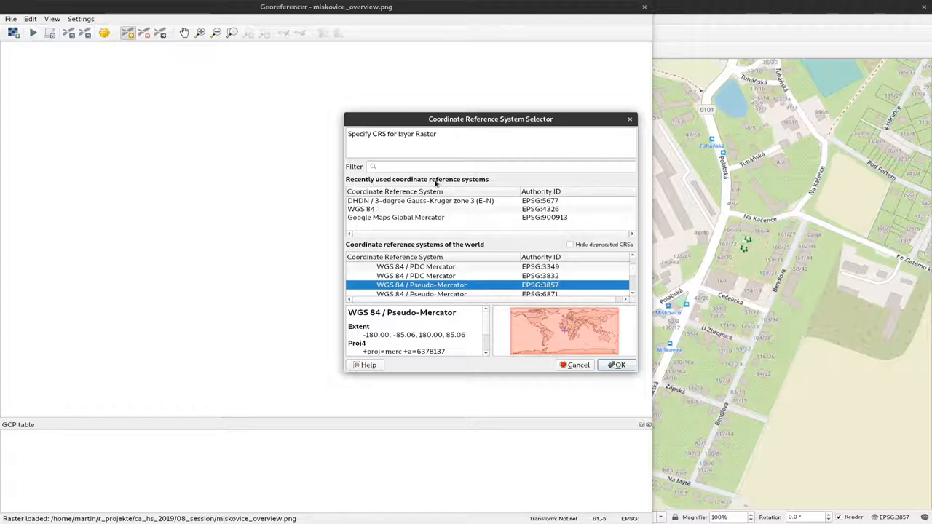
{"action": "mouse_move", "coordinate": [430, 211]}
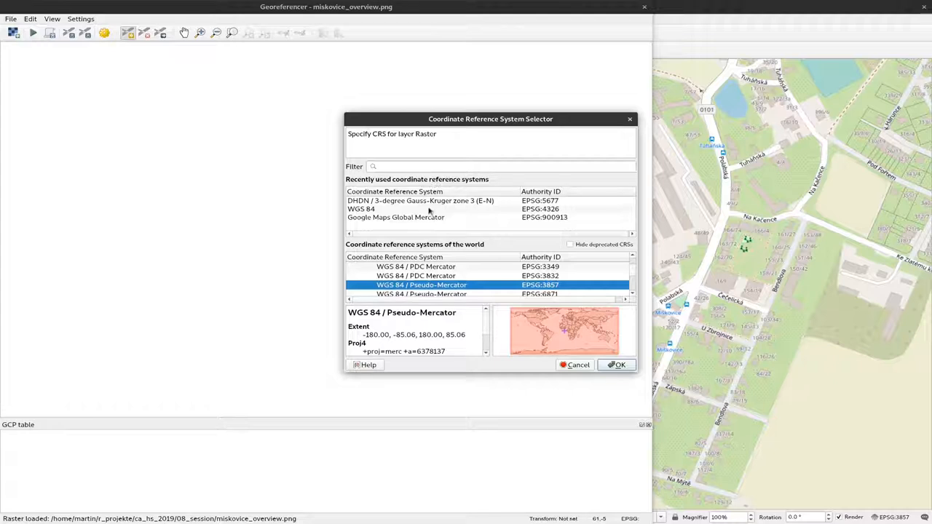
{"action": "mouse_move", "coordinate": [535, 207]}
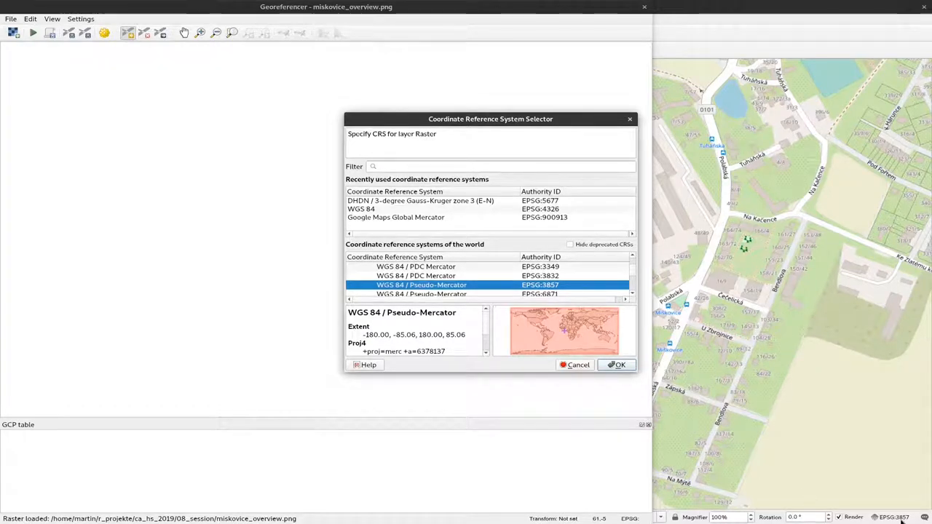
{"action": "mouse_move", "coordinate": [449, 188]}
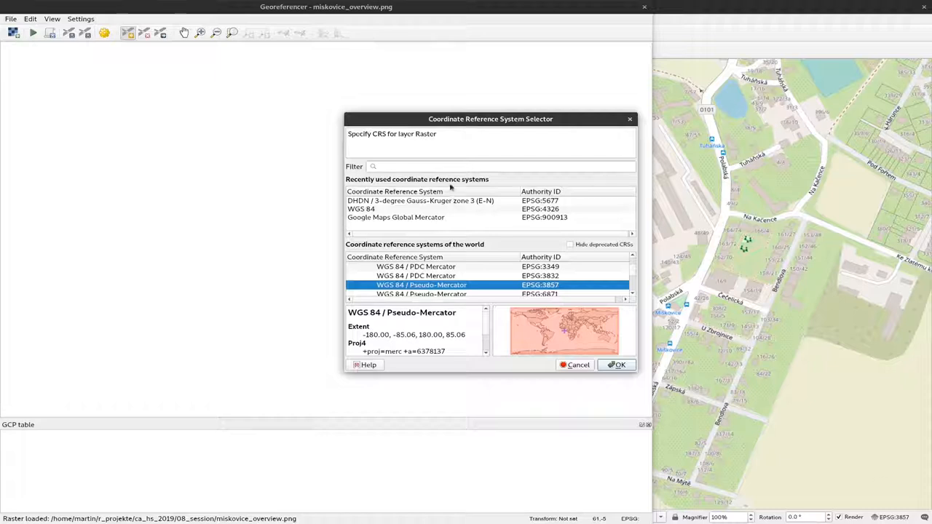
Filter the CRS list for 3857 and assign WGS 84 / Pseudo-Mercator to the plan.
{"action": "left_click", "coordinate": [502, 166]}
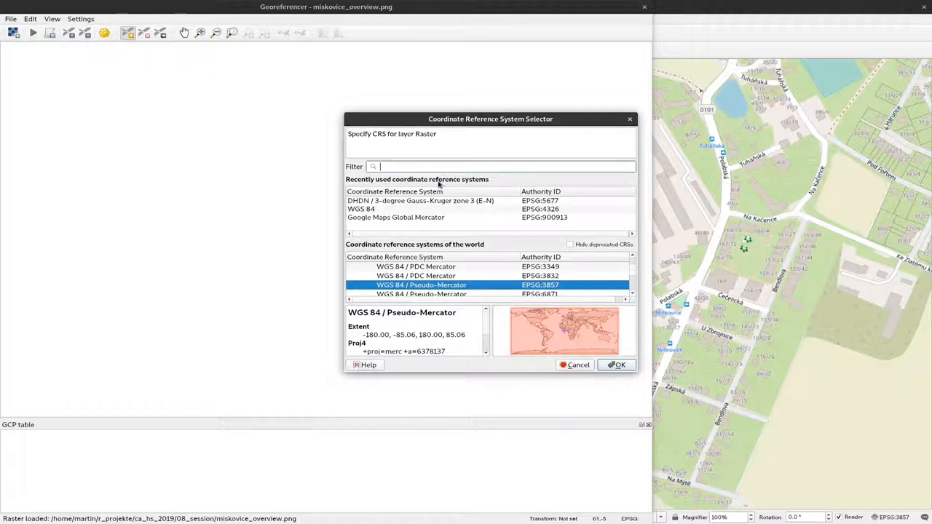
{"action": "type", "text": "3"}
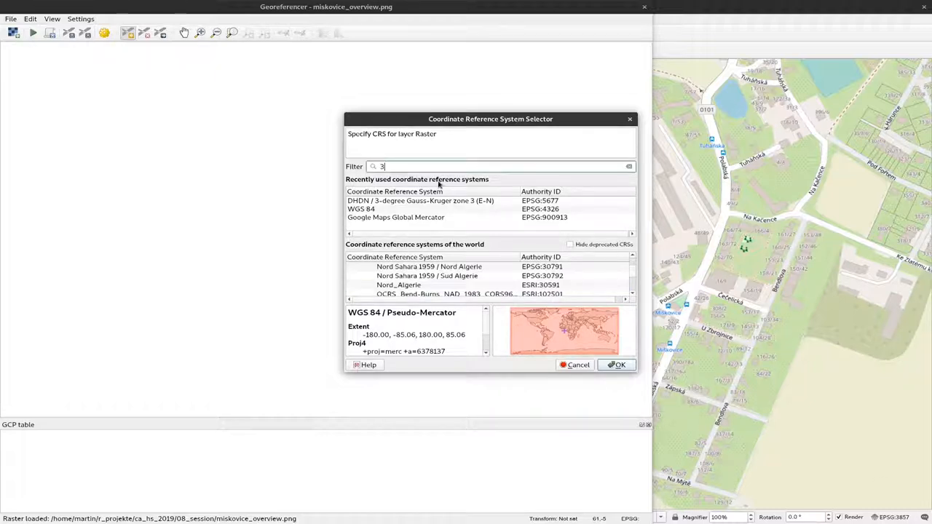
{"action": "type", "text": "857"}
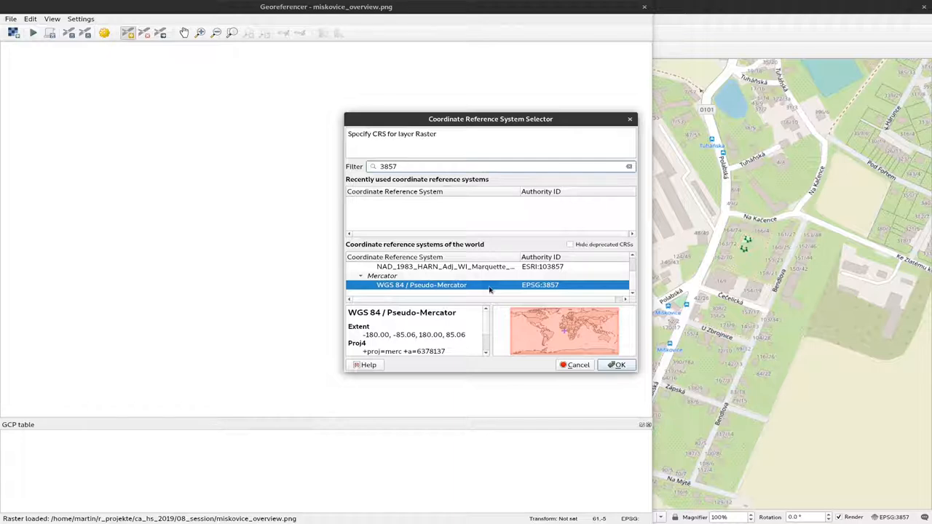
{"action": "left_click", "coordinate": [618, 364]}
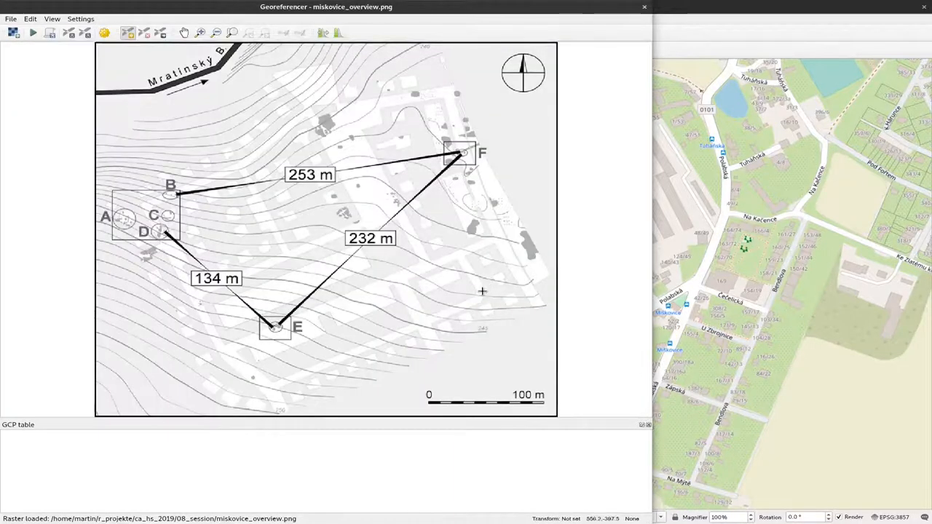
{"action": "mouse_move", "coordinate": [463, 211]}
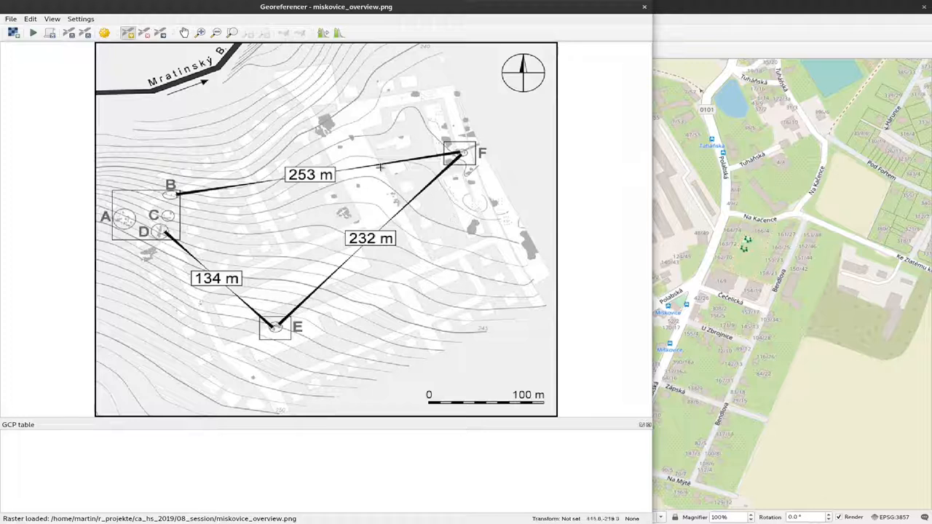
{"action": "mouse_move", "coordinate": [729, 249]}
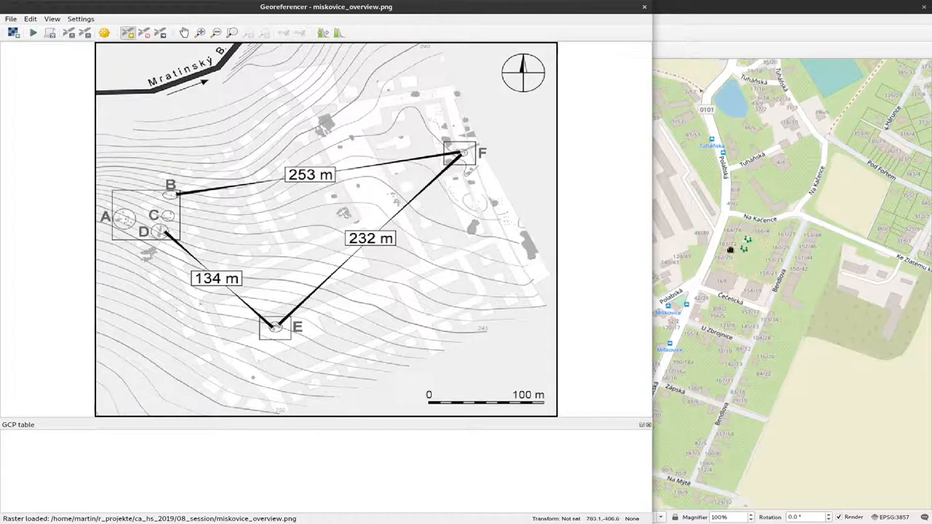
{"action": "mouse_move", "coordinate": [721, 253]}
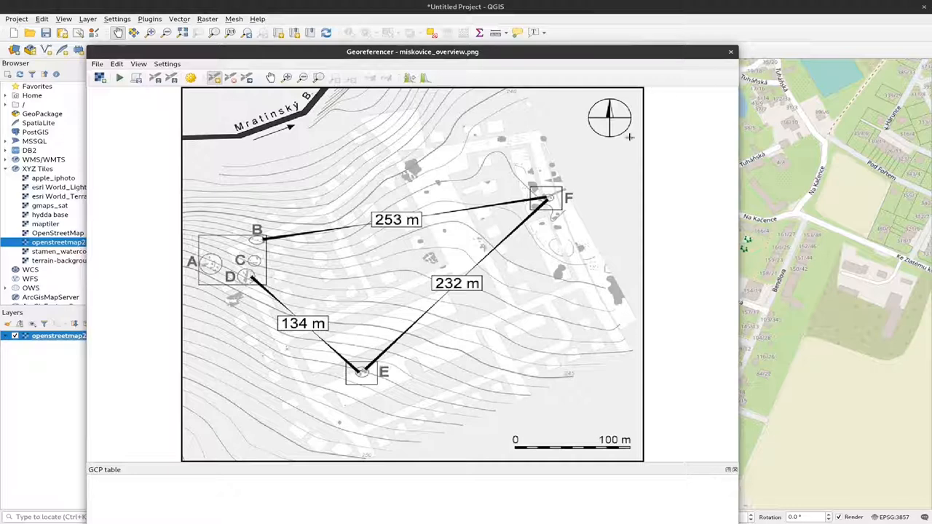
{"action": "mouse_move", "coordinate": [428, 181]}
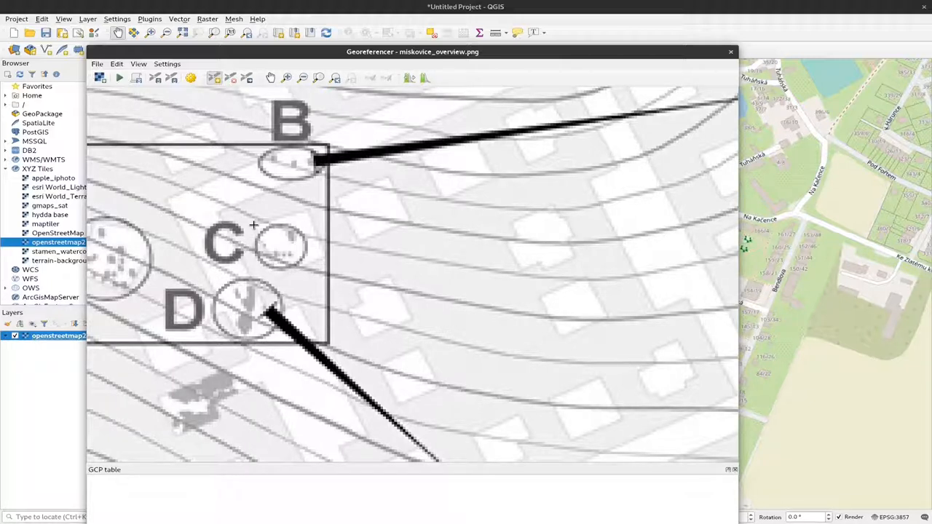
Place a control point beside marker C and take its coordinates from the Miškovice basemap.
{"action": "left_click", "coordinate": [253, 224]}
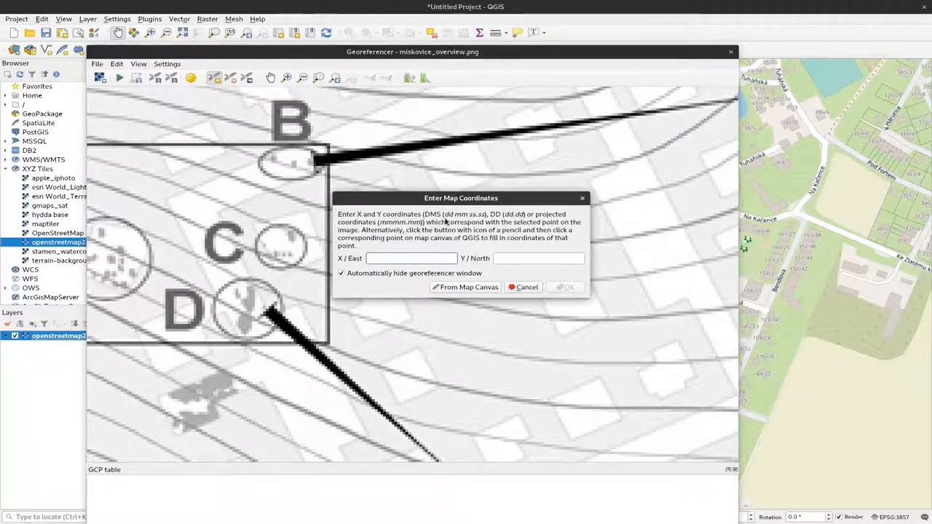
{"action": "mouse_move", "coordinate": [460, 248]}
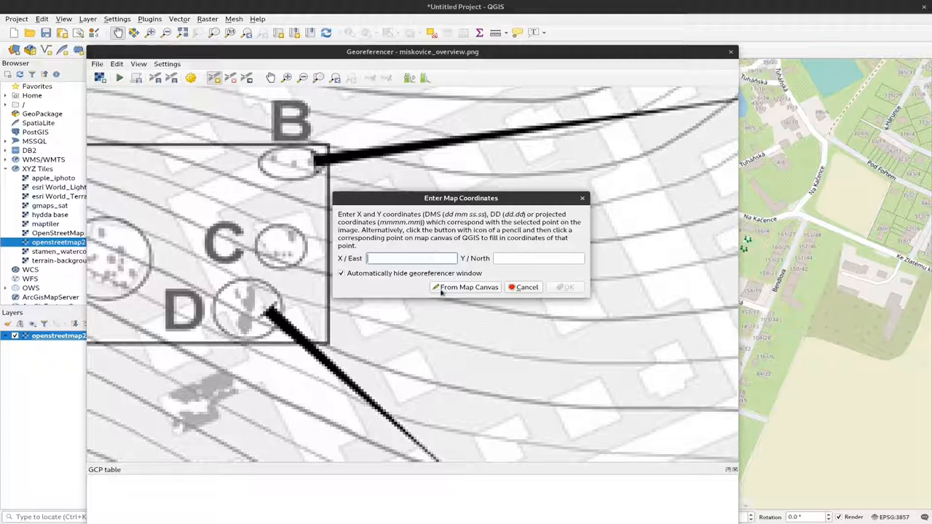
{"action": "mouse_move", "coordinate": [517, 309]}
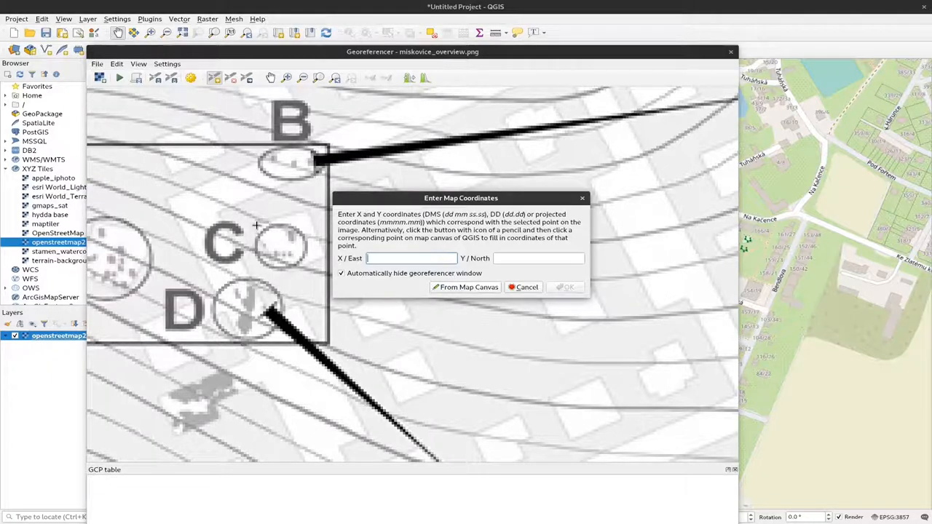
{"action": "mouse_move", "coordinate": [209, 210]}
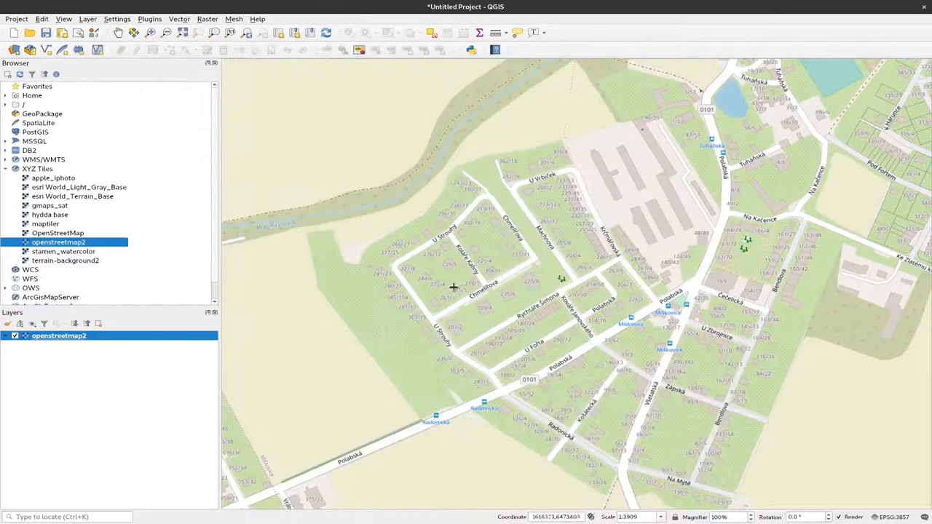
{"action": "scroll", "scroll_direction": "up", "scroll_amount": 3}
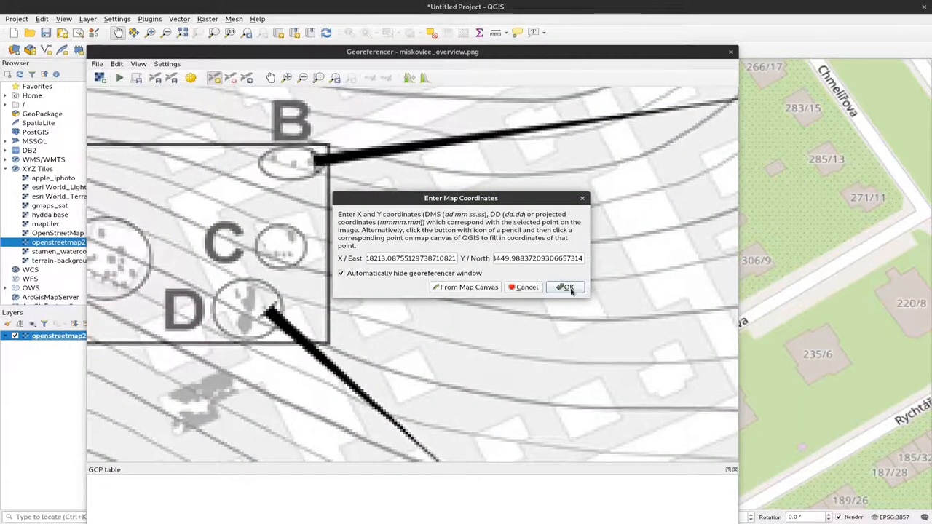
{"action": "left_click", "coordinate": [565, 287]}
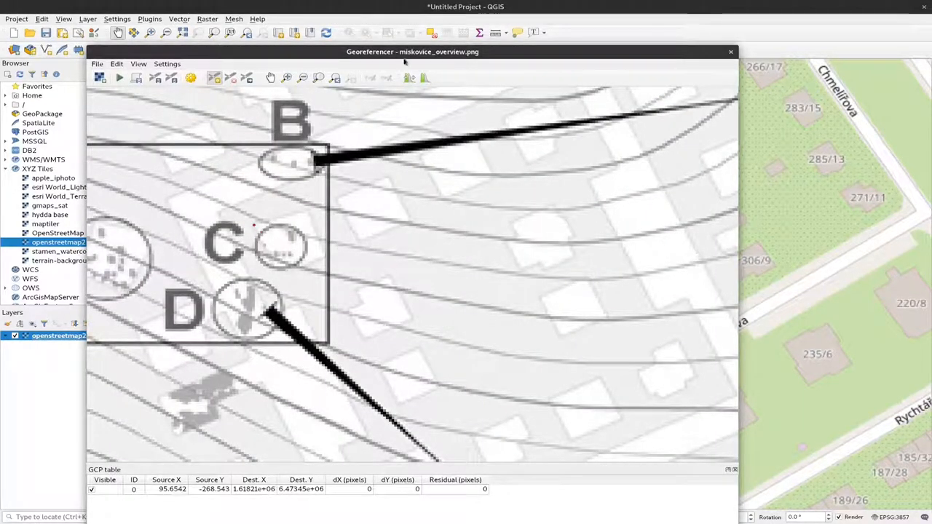
{"action": "left_click", "coordinate": [731, 53]}
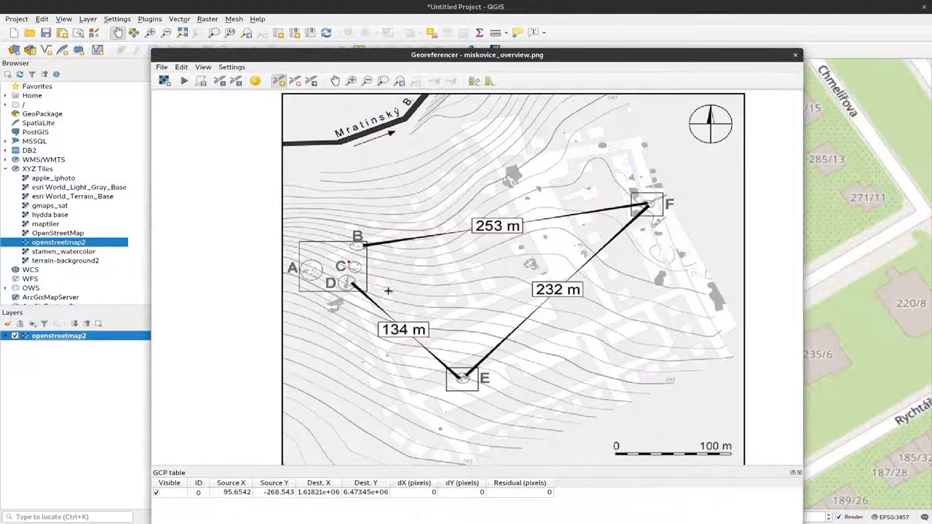
{"action": "mouse_move", "coordinate": [428, 362]}
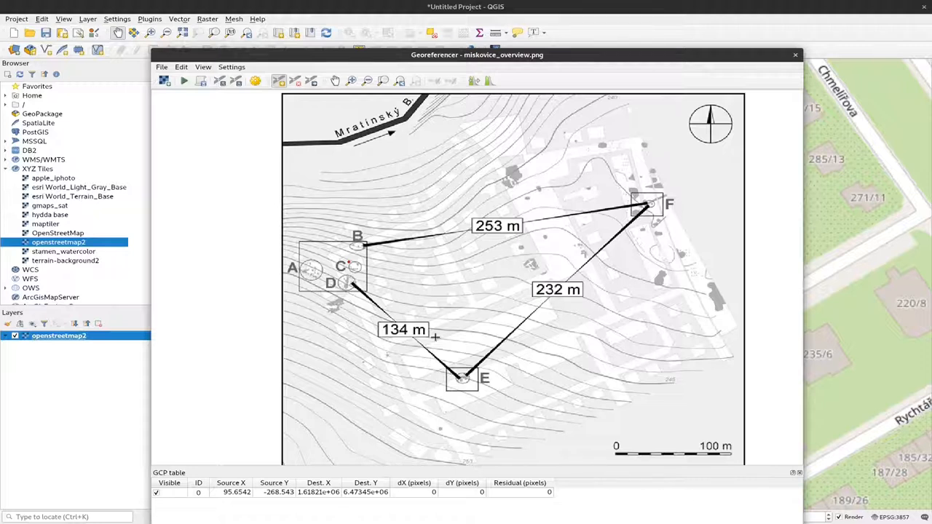
{"action": "mouse_move", "coordinate": [630, 145]}
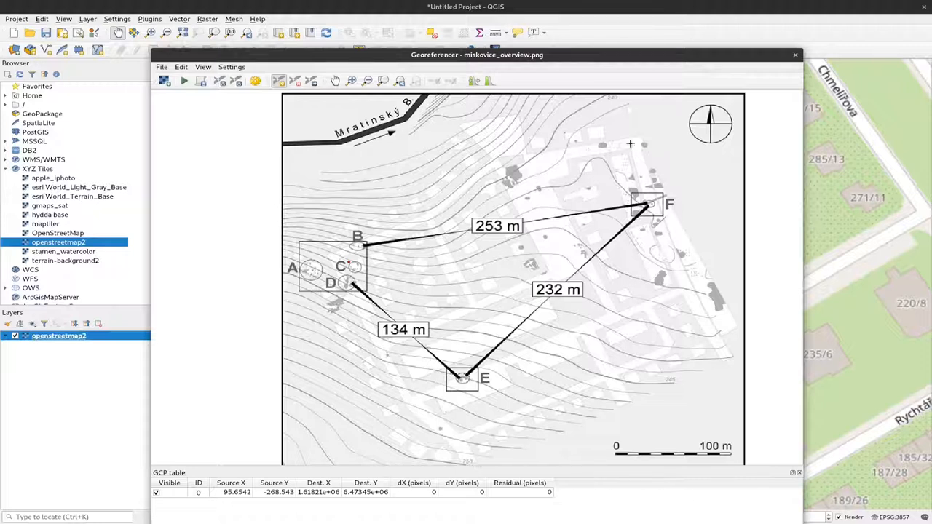
{"action": "mouse_move", "coordinate": [659, 284]}
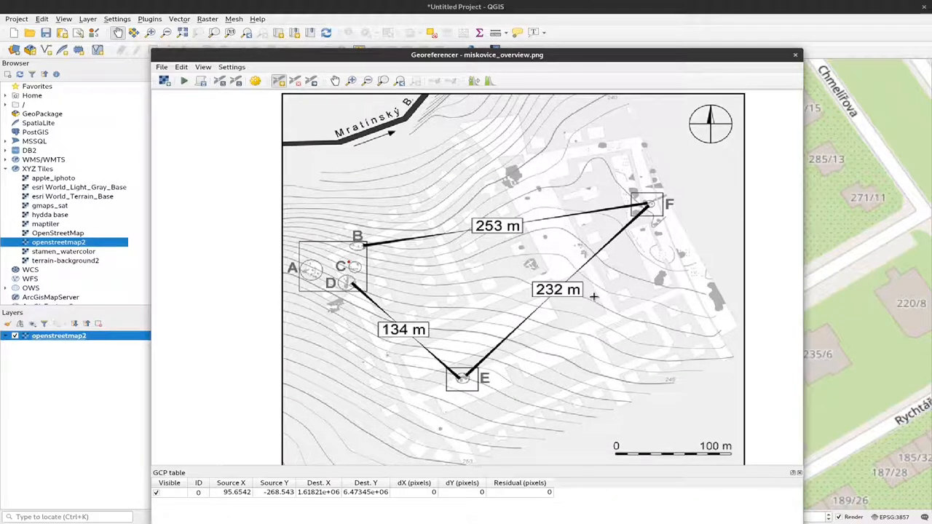
{"action": "mouse_move", "coordinate": [584, 304]}
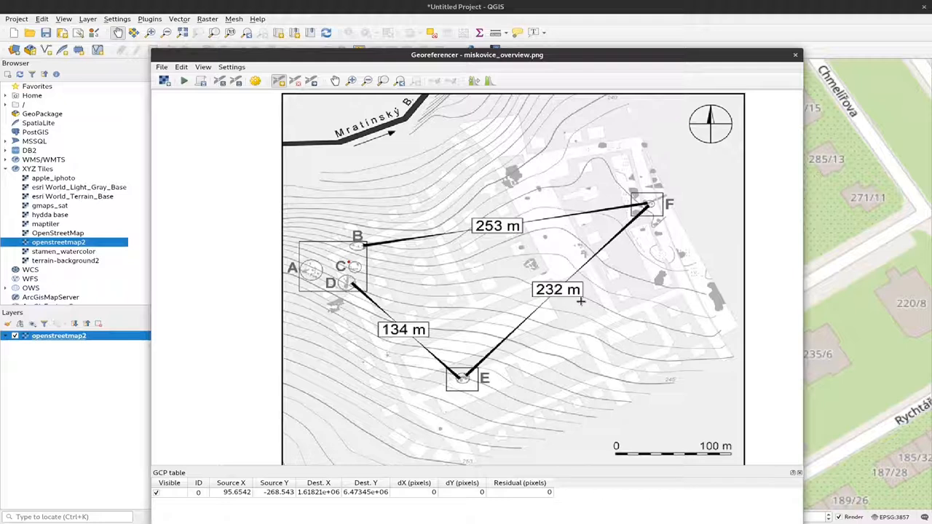
{"action": "mouse_move", "coordinate": [719, 358]}
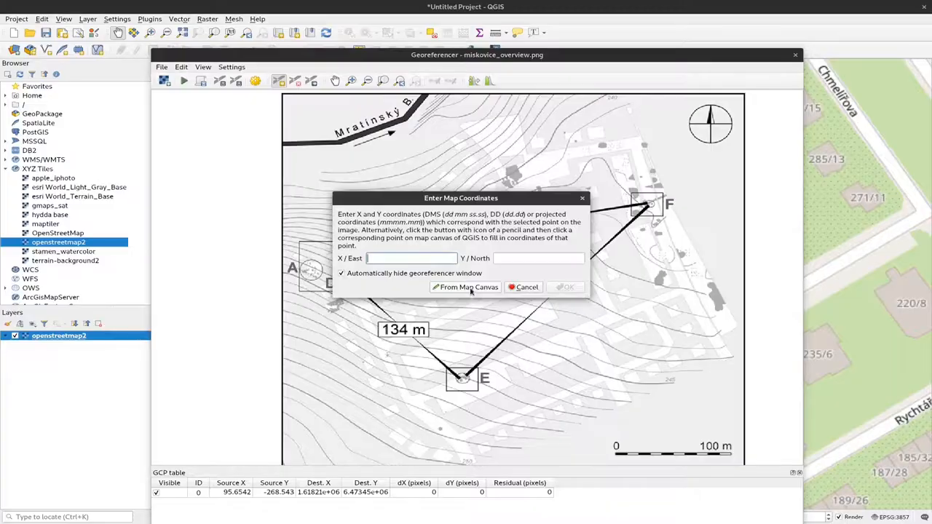
Capture the second control point's coordinates from the Miškovice OSM basemap and confirm them.
{"action": "left_click", "coordinate": [465, 287]}
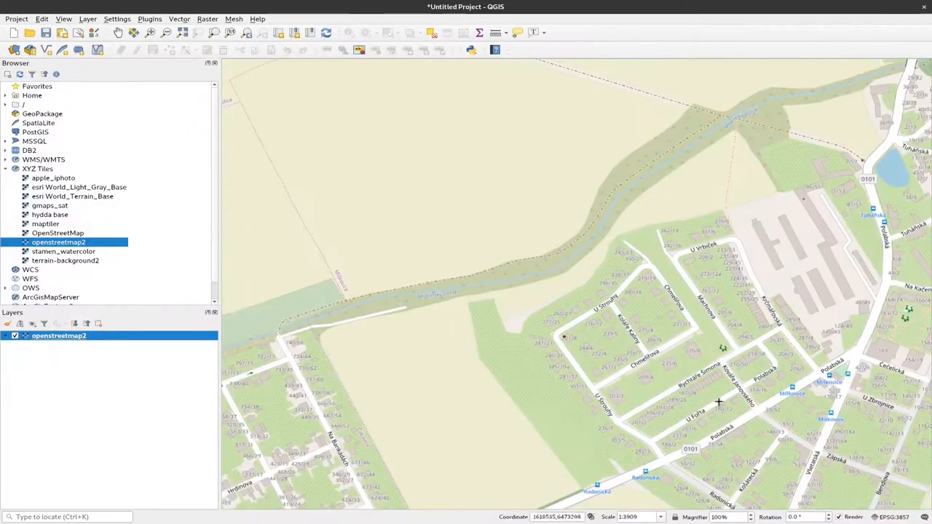
{"action": "scroll", "scroll_direction": "up", "scroll_amount": 3}
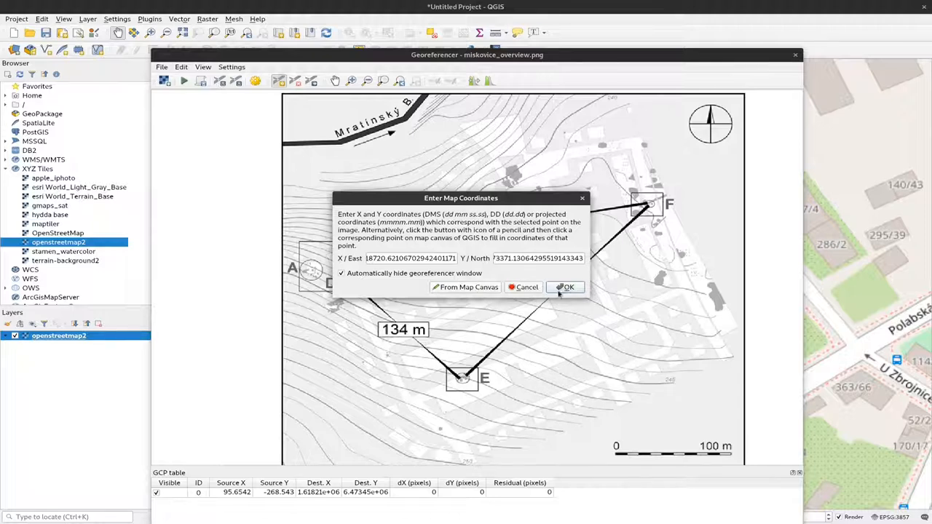
{"action": "left_click", "coordinate": [568, 287]}
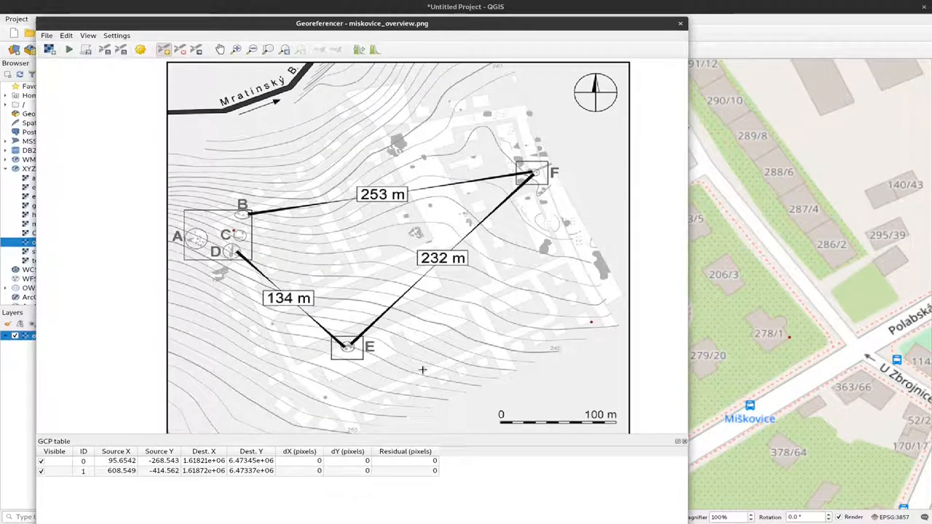
{"action": "mouse_move", "coordinate": [377, 396]}
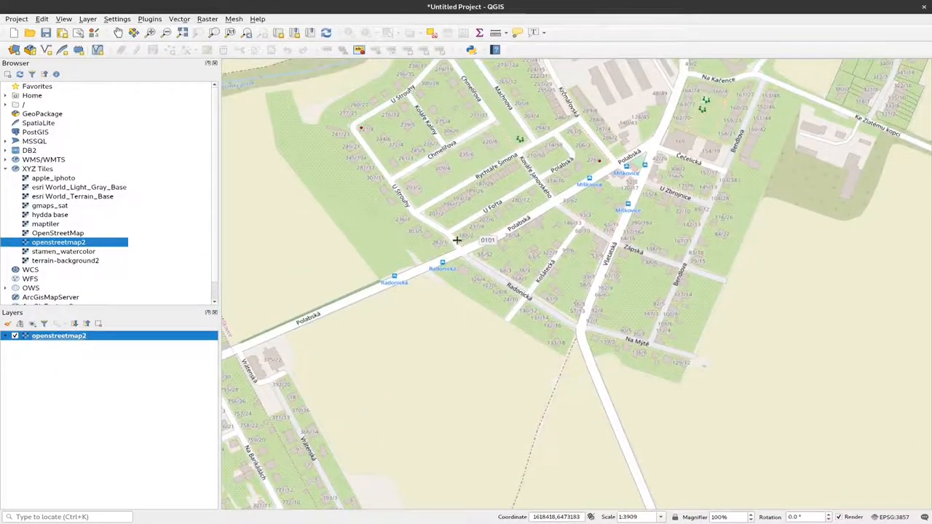
Add a third control point near E, then select the faulty third point in the GCP table for removal.
{"action": "scroll", "scroll_direction": "up", "scroll_amount": 3}
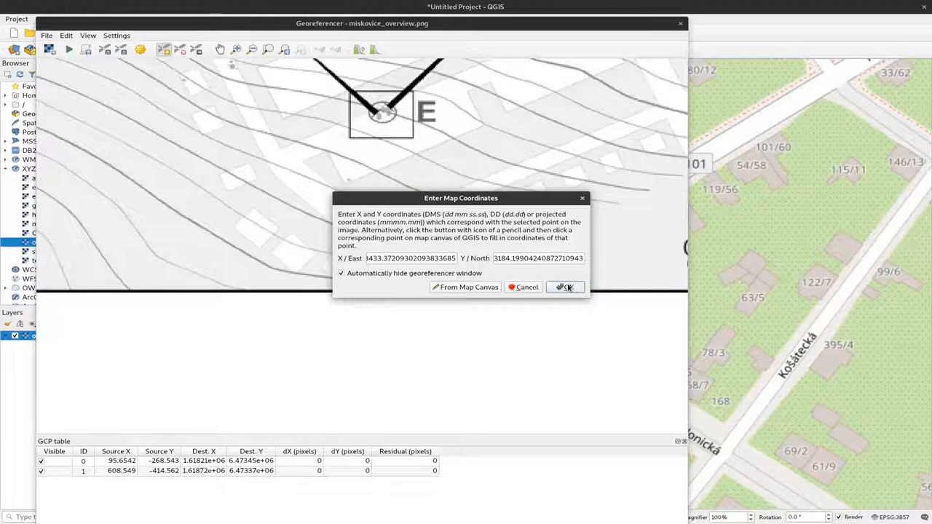
{"action": "left_click", "coordinate": [565, 285]}
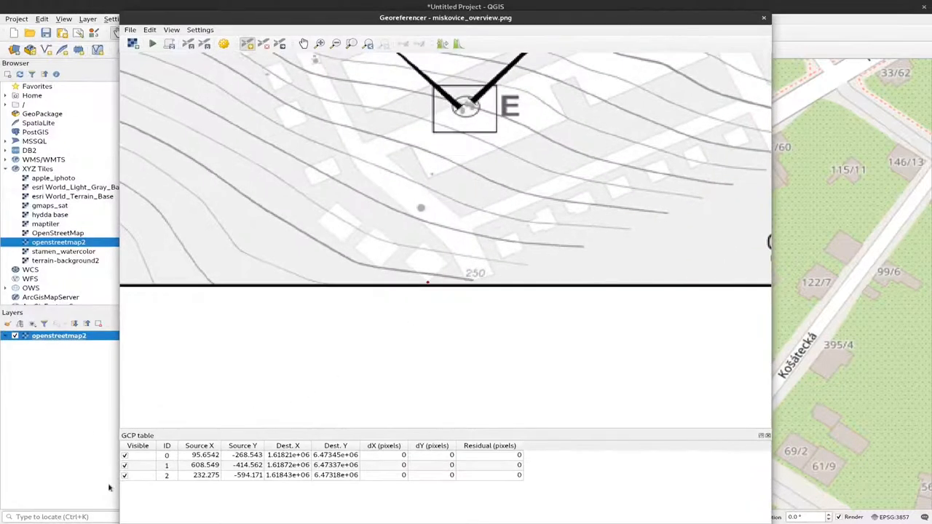
{"action": "double_click", "coordinate": [205, 475]}
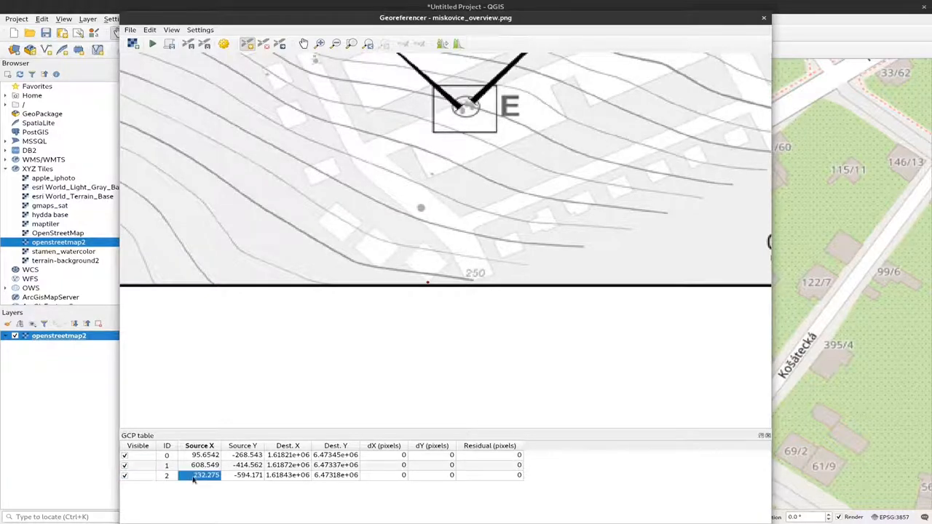
{"action": "left_click", "coordinate": [489, 474]}
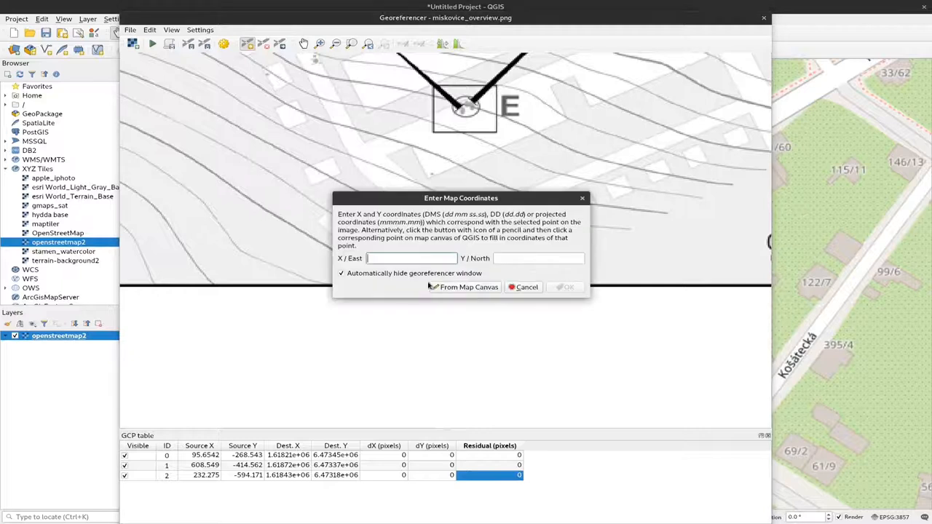
{"action": "left_click", "coordinate": [523, 287]}
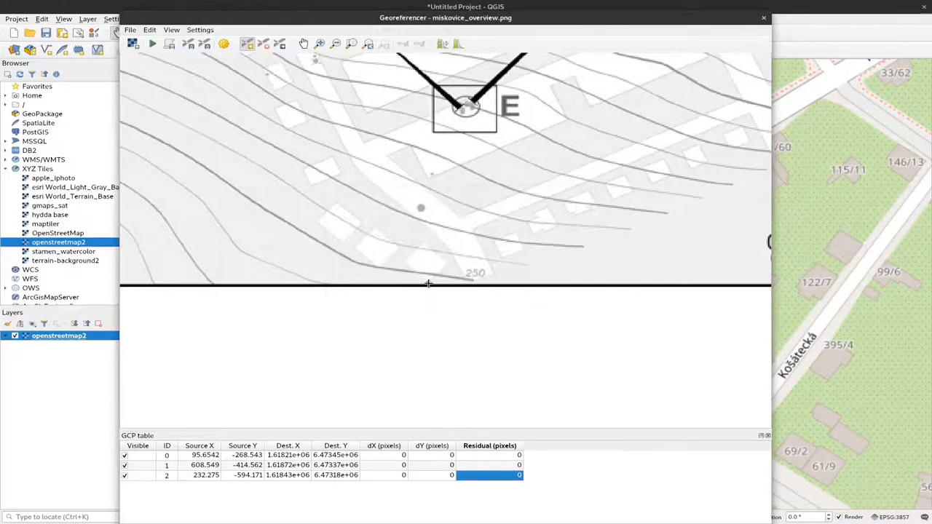
{"action": "mouse_move", "coordinate": [122, 481]}
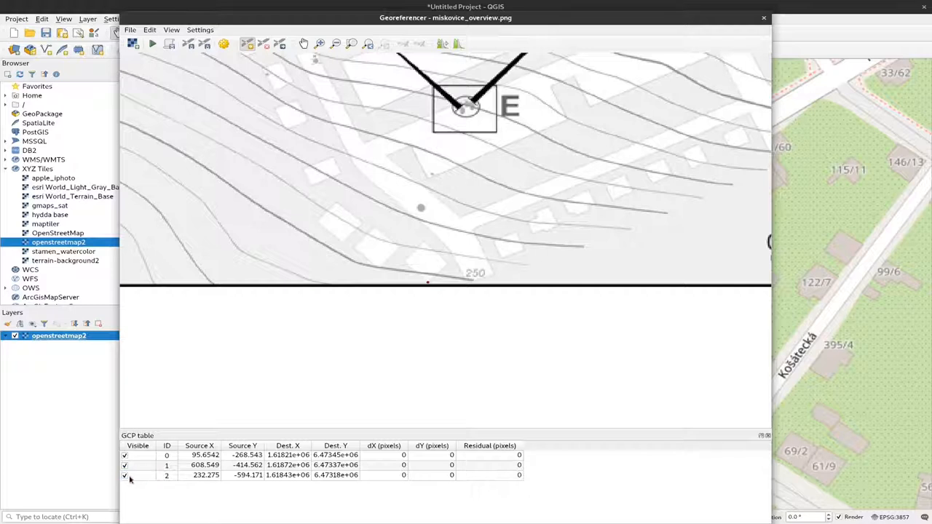
{"action": "left_click", "coordinate": [126, 475]}
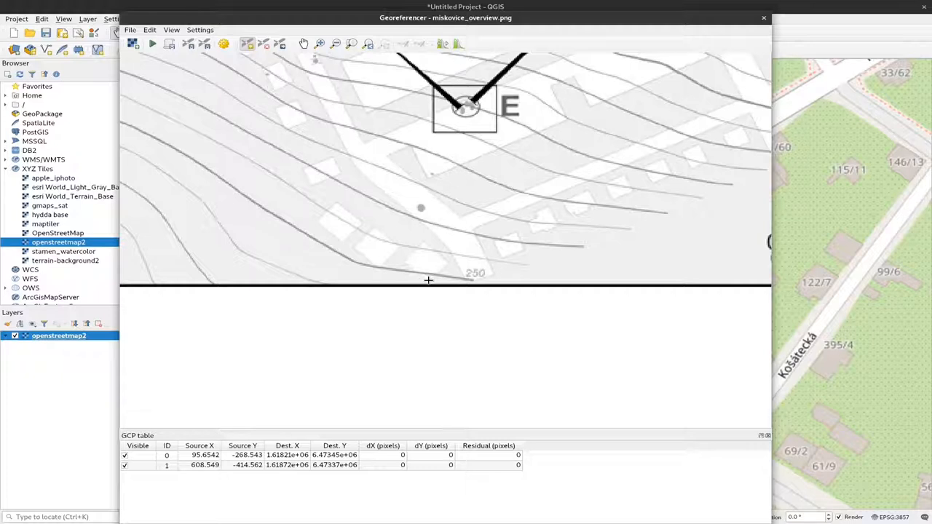
{"action": "mouse_move", "coordinate": [424, 243]}
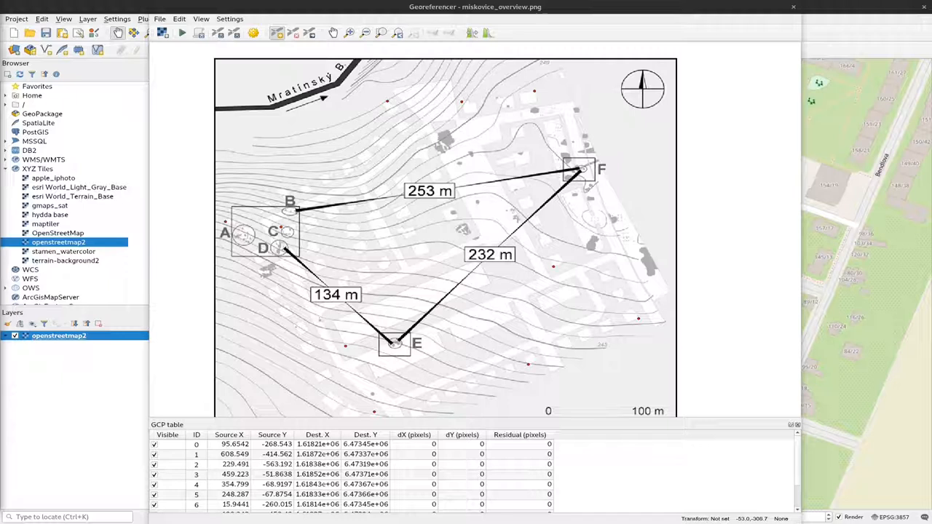
{"action": "mouse_move", "coordinate": [348, 429]}
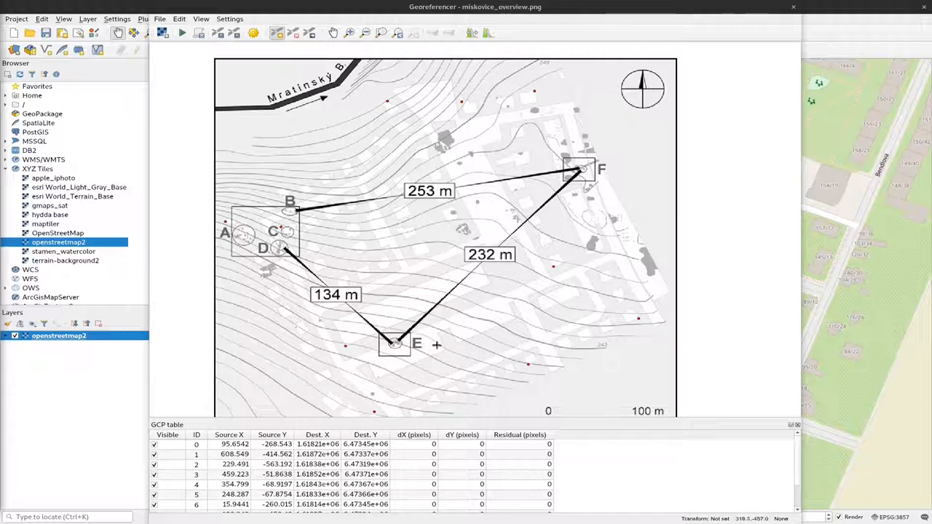
{"action": "mouse_move", "coordinate": [487, 213]}
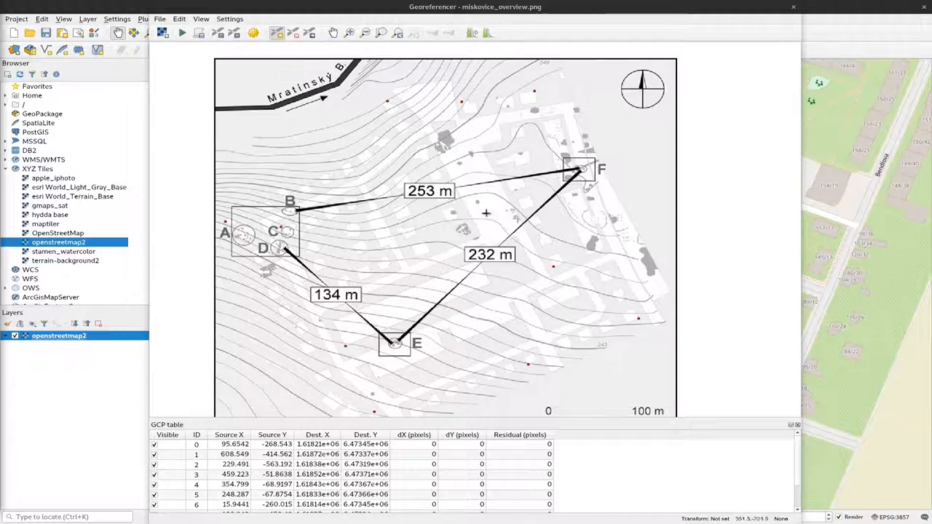
{"action": "mouse_move", "coordinate": [483, 233]}
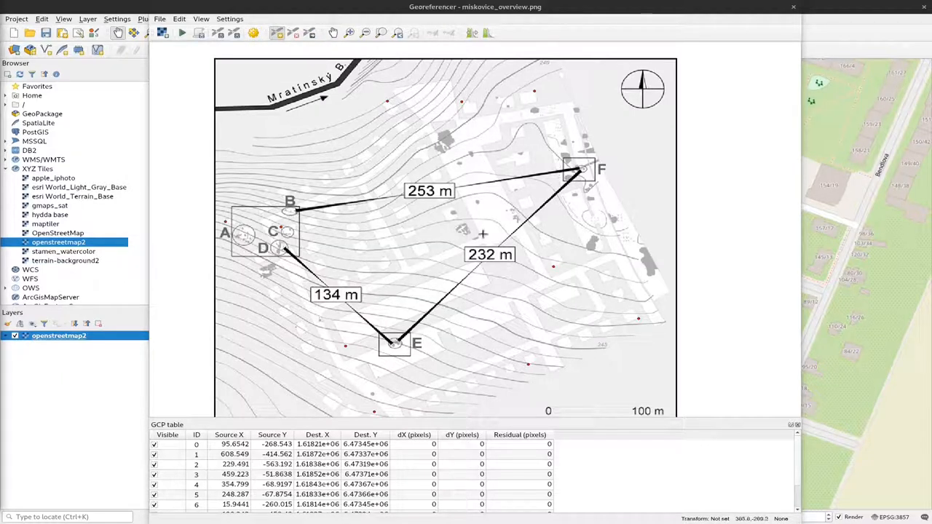
{"action": "mouse_move", "coordinate": [542, 277]}
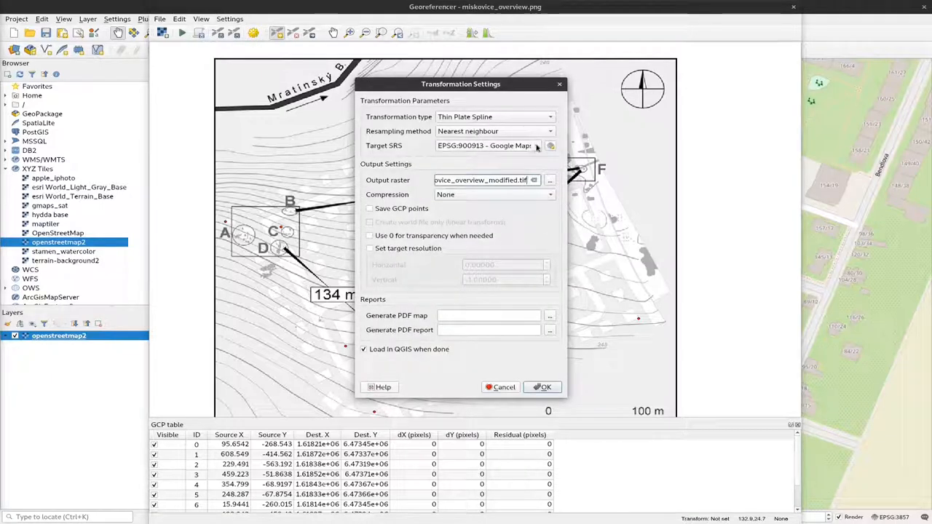
Set the target SRS to the project CRS, EPSG:3857 - WGS 84 / Pseudo-Mercator.
{"action": "left_click", "coordinate": [550, 145]}
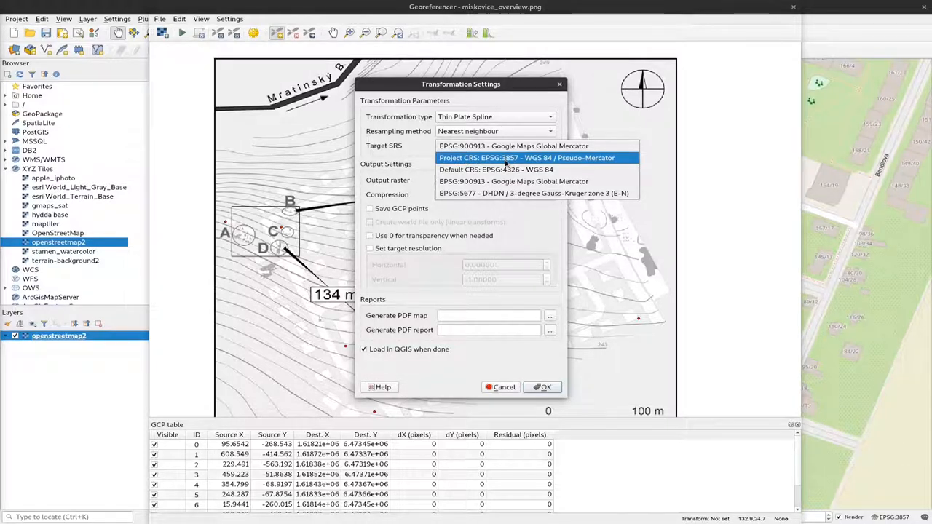
{"action": "mouse_move", "coordinate": [517, 162]}
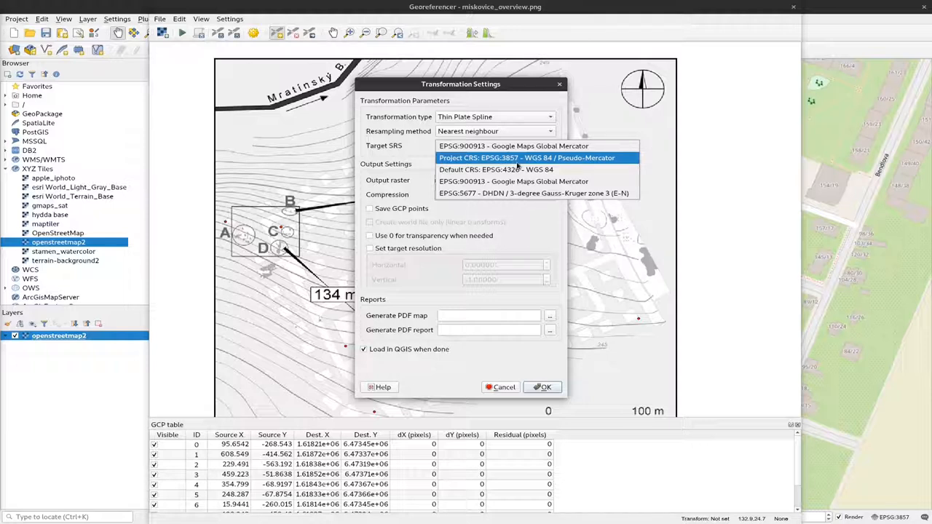
{"action": "left_click", "coordinate": [527, 158]}
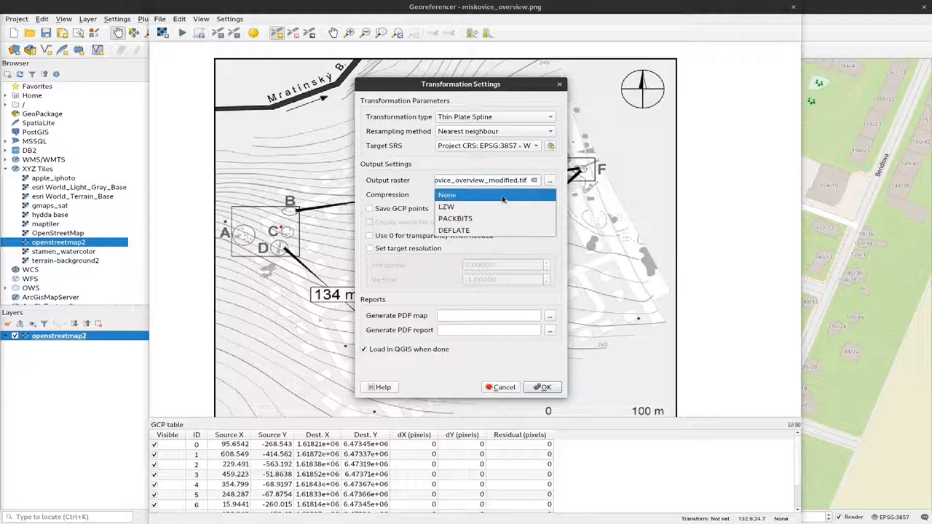
{"action": "mouse_move", "coordinate": [481, 207]}
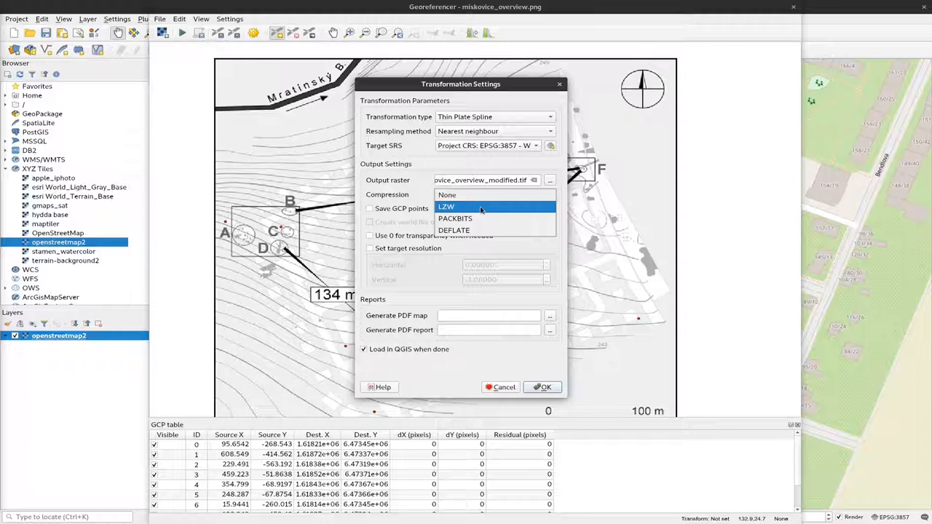
{"action": "mouse_move", "coordinate": [481, 210]}
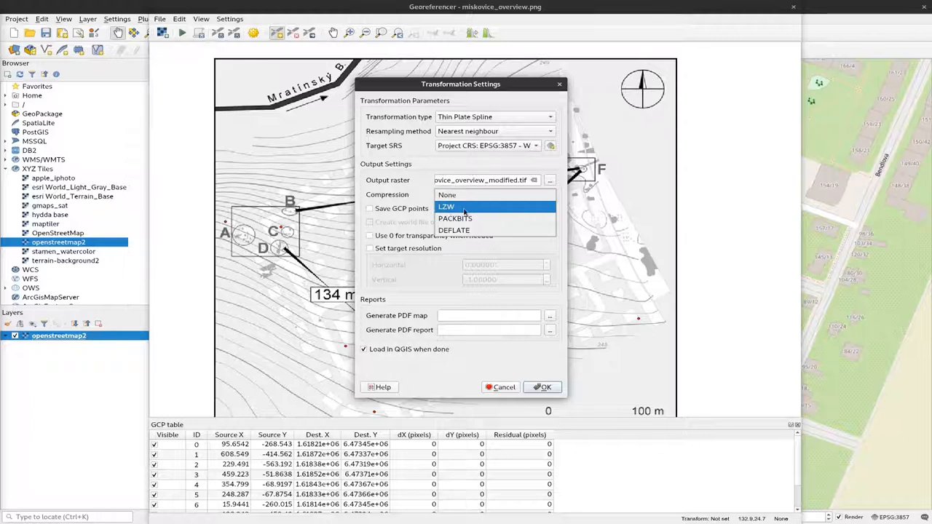
Confirm Thin Plate Spline with LZW compression and Load in QGIS for miskovice_overview_modified.tif.
{"action": "left_click", "coordinate": [446, 207]}
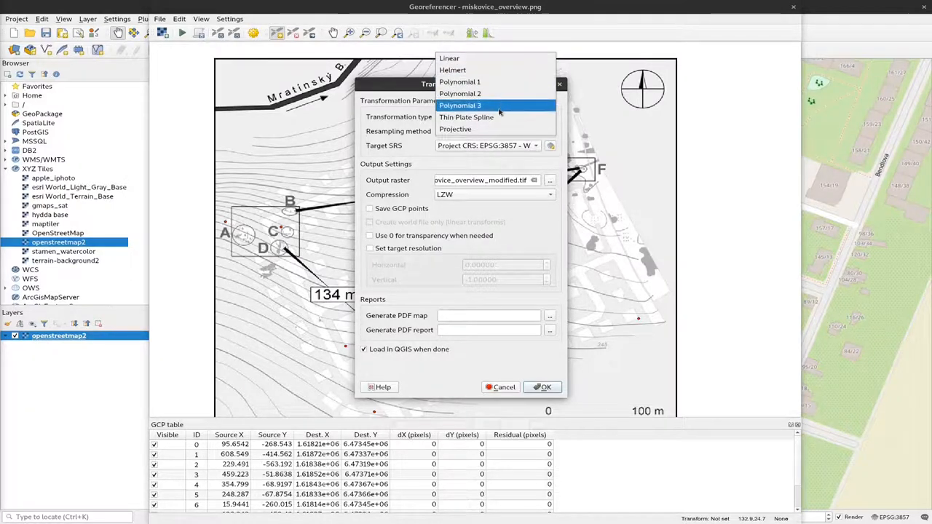
{"action": "mouse_move", "coordinate": [466, 116]}
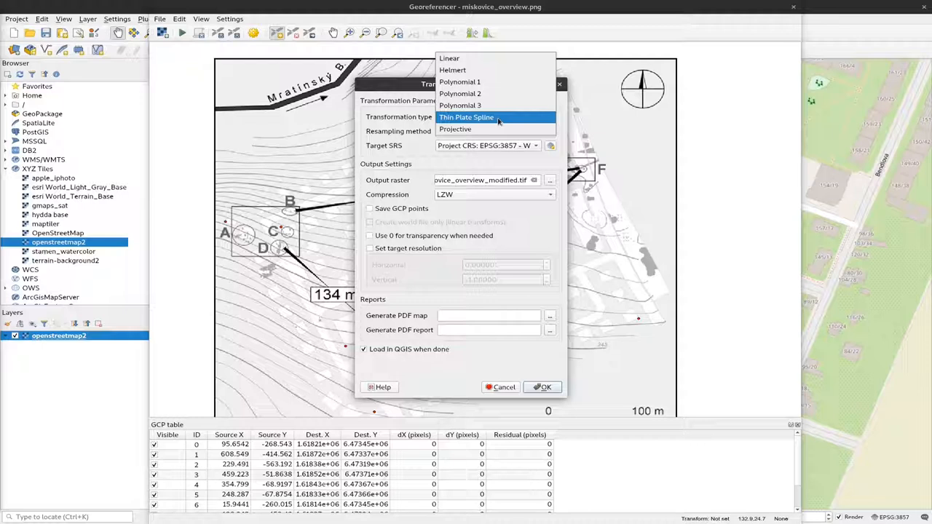
{"action": "left_click", "coordinate": [466, 116]}
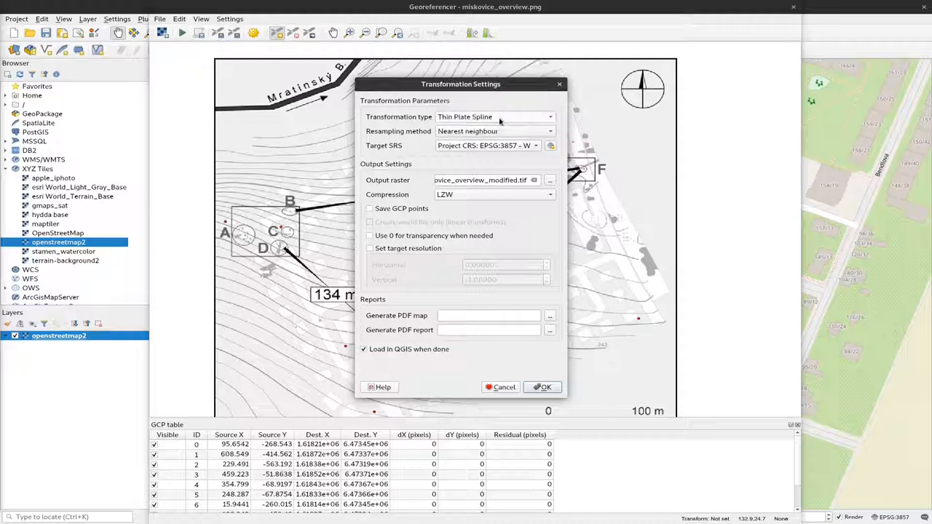
{"action": "mouse_move", "coordinate": [539, 361]}
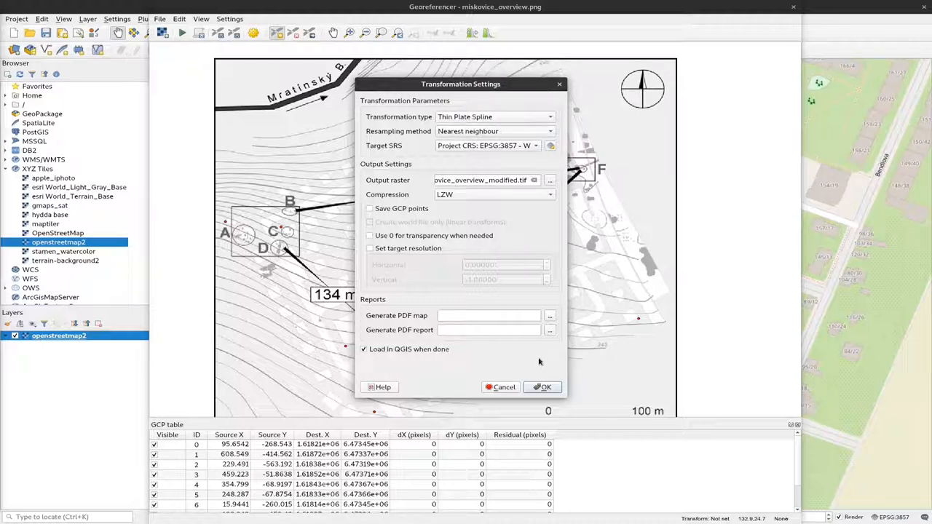
{"action": "left_click", "coordinate": [364, 349]}
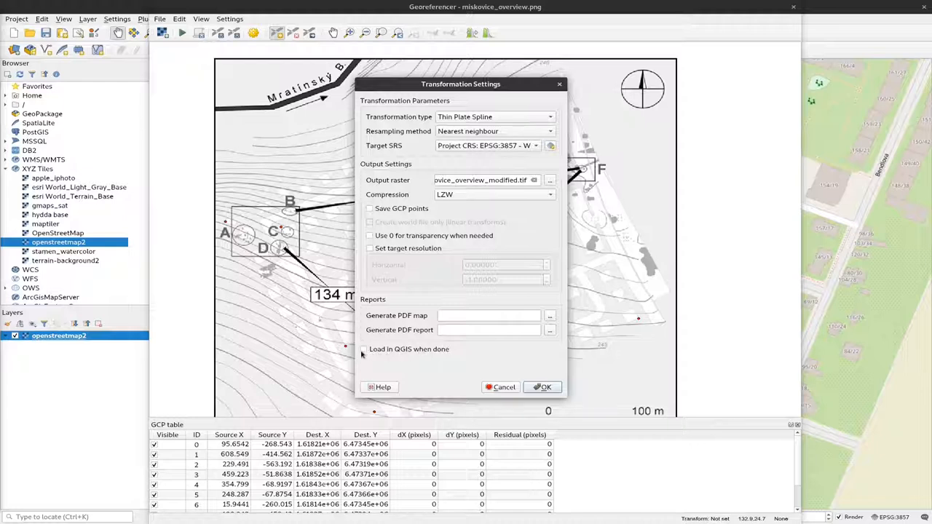
{"action": "left_click", "coordinate": [364, 349]}
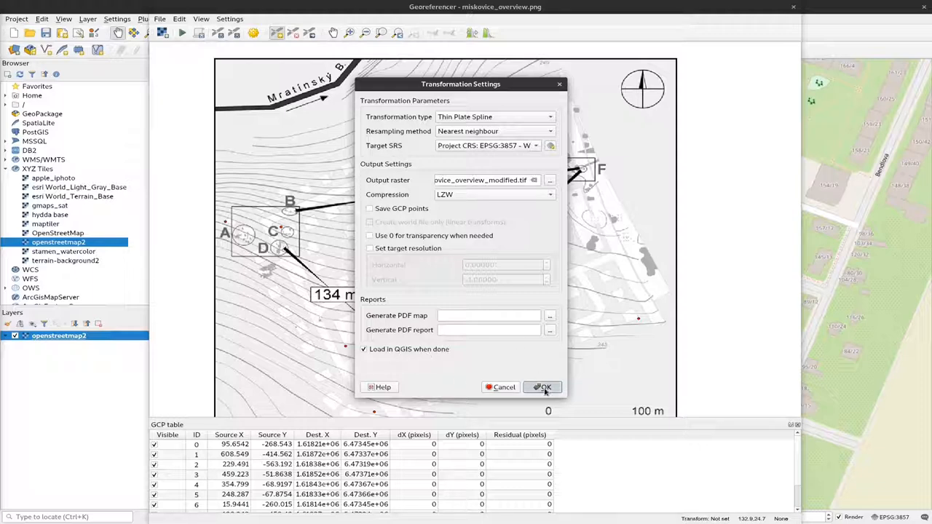
{"action": "left_click", "coordinate": [542, 387]}
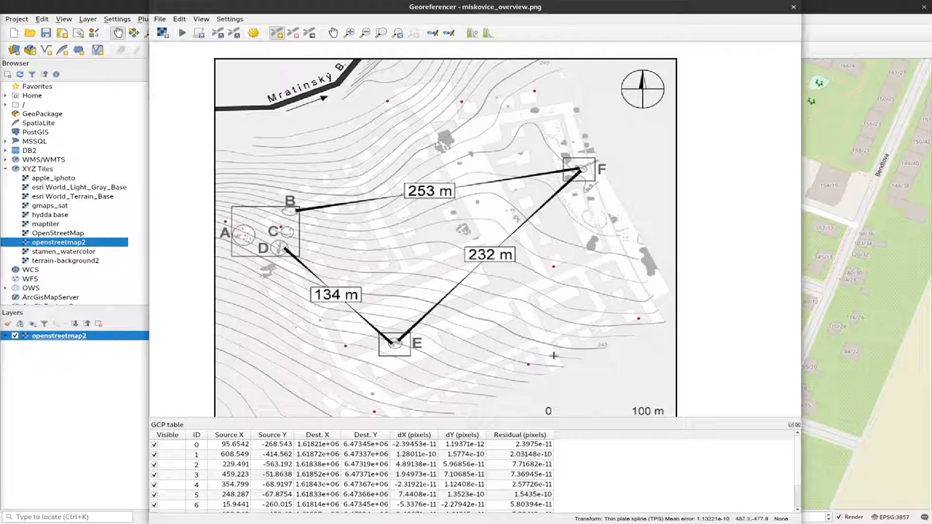
{"action": "mouse_move", "coordinate": [538, 294]}
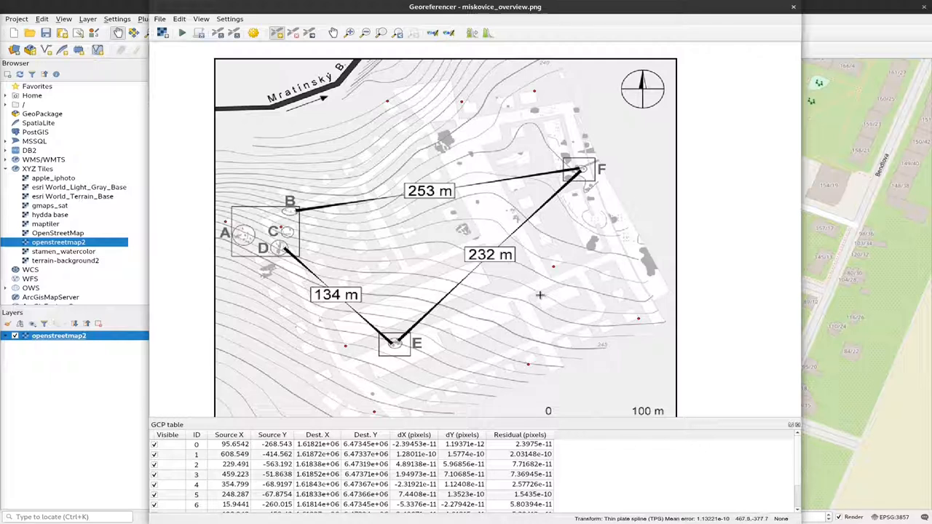
{"action": "mouse_move", "coordinate": [182, 32]}
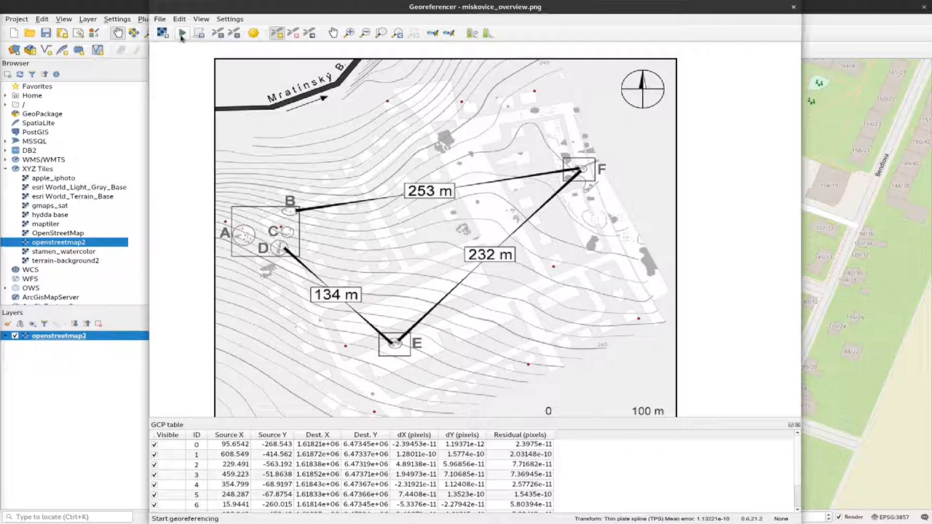
{"action": "mouse_move", "coordinate": [182, 32]}
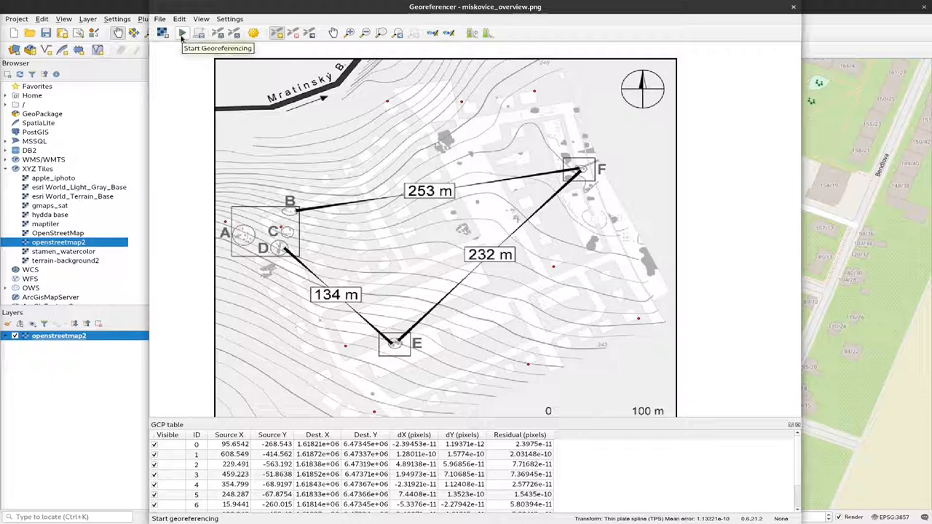
{"action": "mouse_move", "coordinate": [181, 38]}
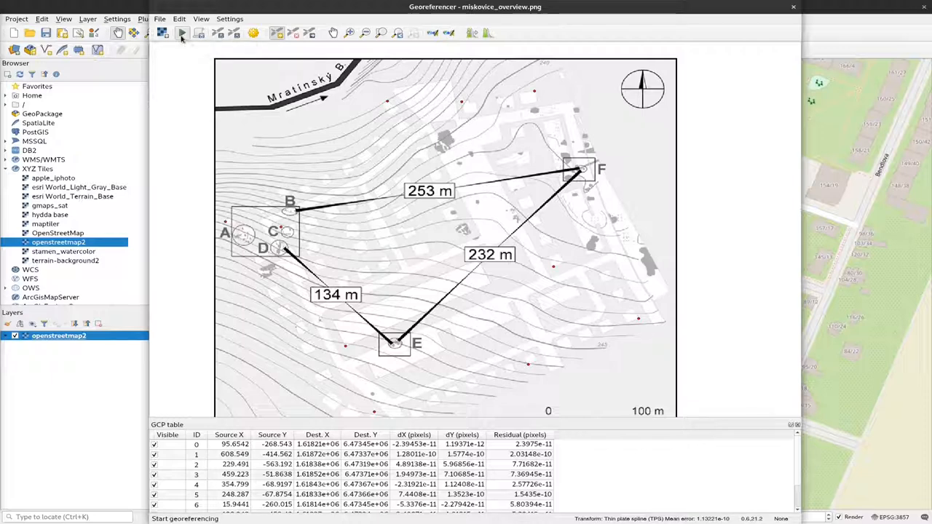
Run georeferencing so miskovice_overview_modified overlays the OpenStreetMap streets.
{"action": "left_click", "coordinate": [180, 32]}
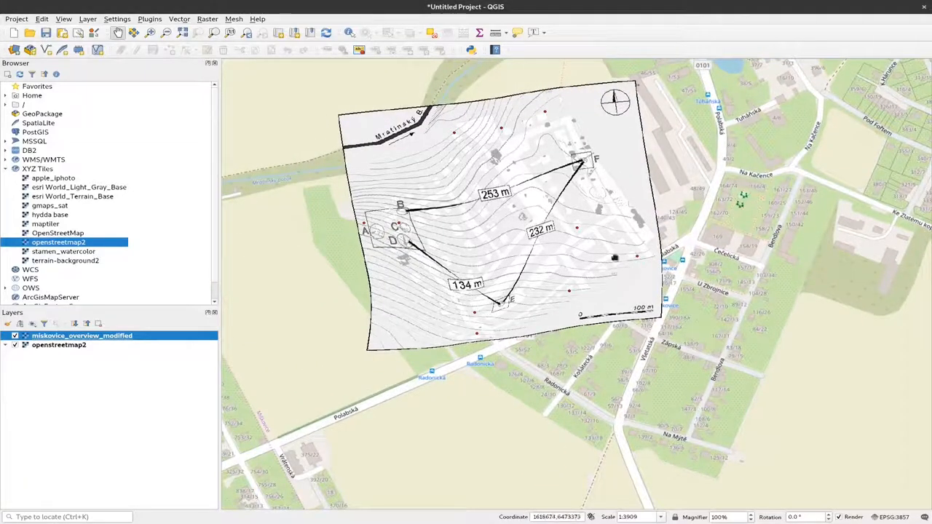
{"action": "mouse_move", "coordinate": [520, 245]}
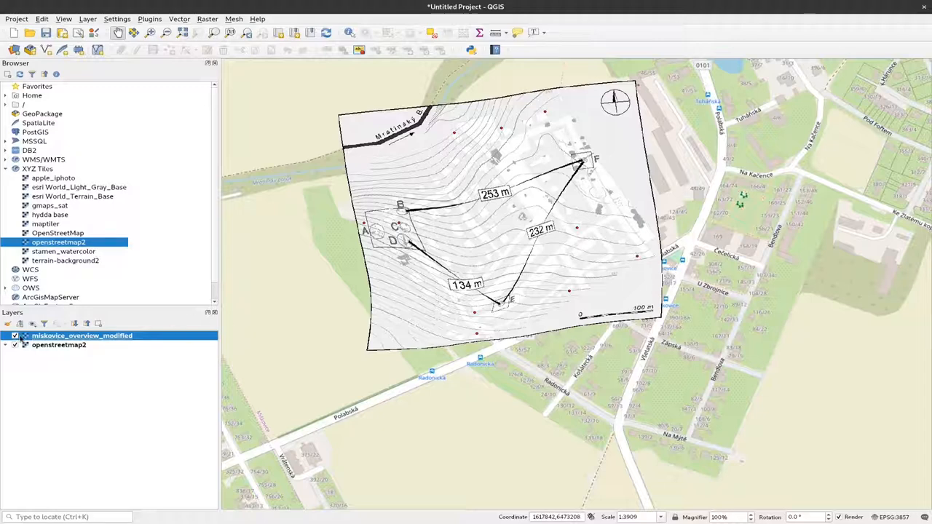
{"action": "left_click", "coordinate": [15, 335]}
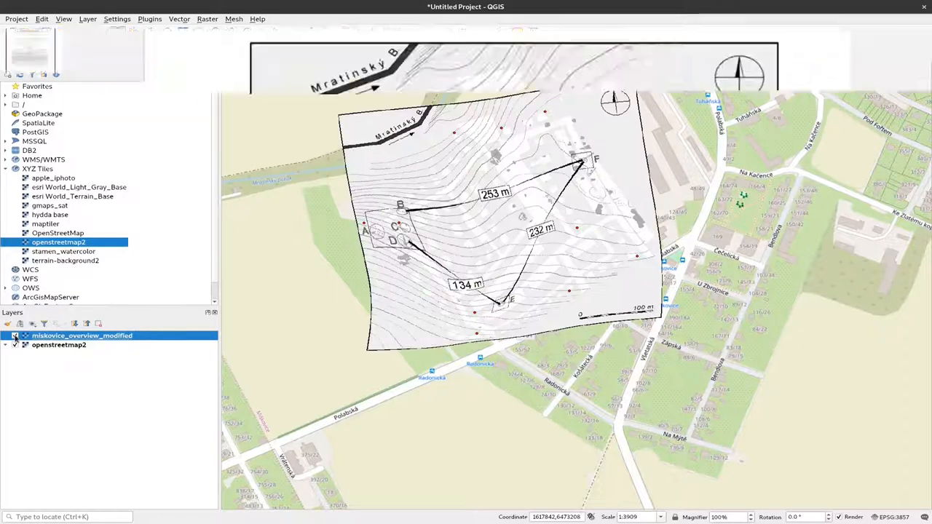
{"action": "left_click", "coordinate": [15, 335]}
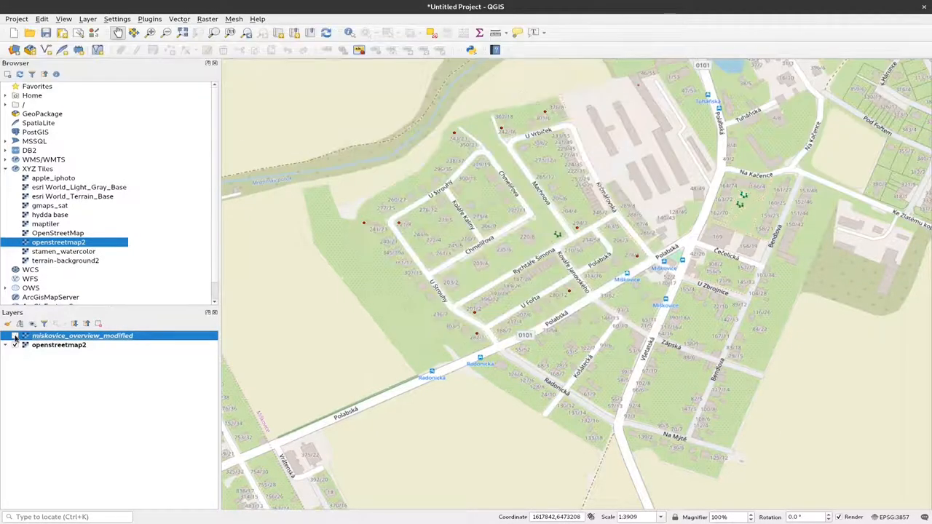
{"action": "left_click", "coordinate": [15, 335]}
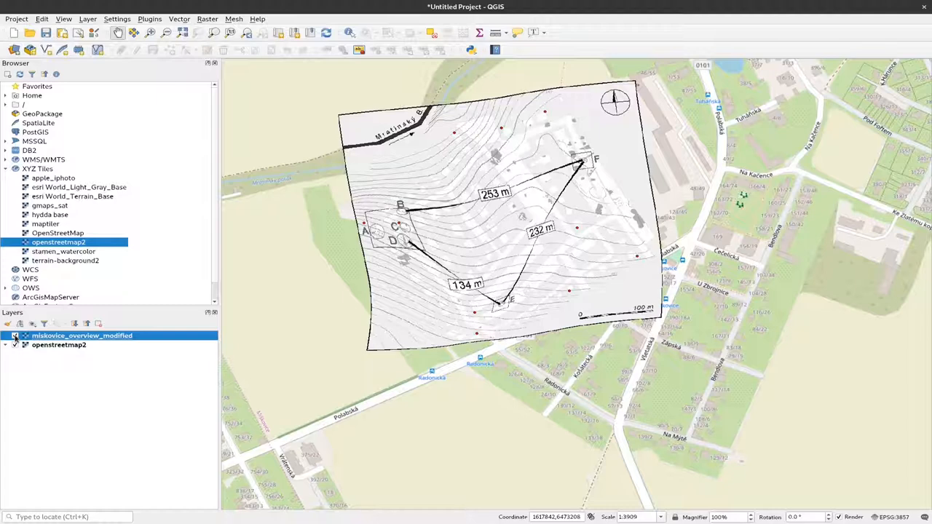
{"action": "left_click", "coordinate": [14, 334]}
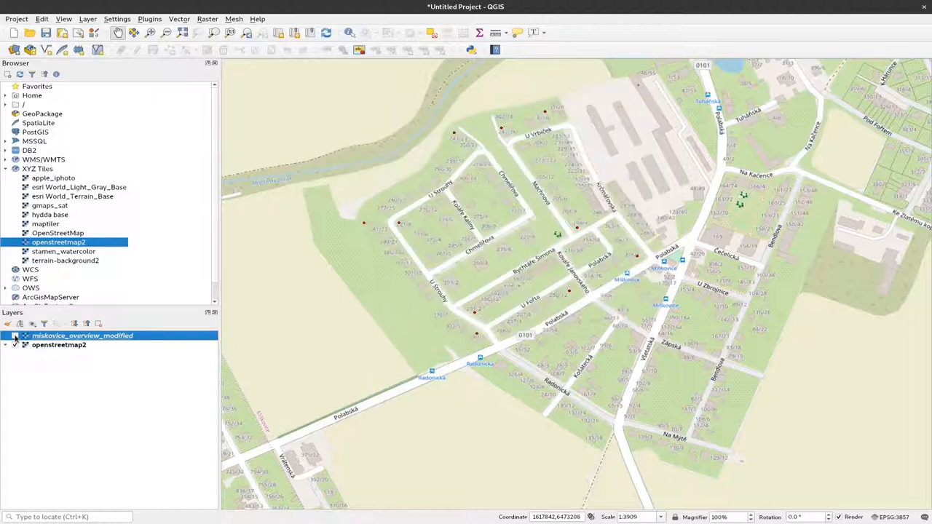
{"action": "left_click", "coordinate": [15, 335]}
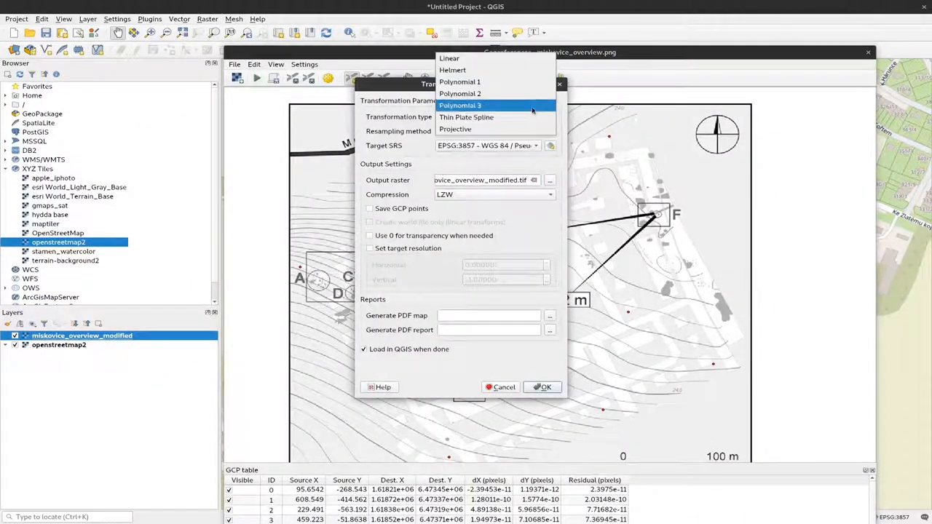
Switch the transformation to Polynomial 3 and rerun georeferencing of the overview plan.
{"action": "left_click", "coordinate": [461, 104]}
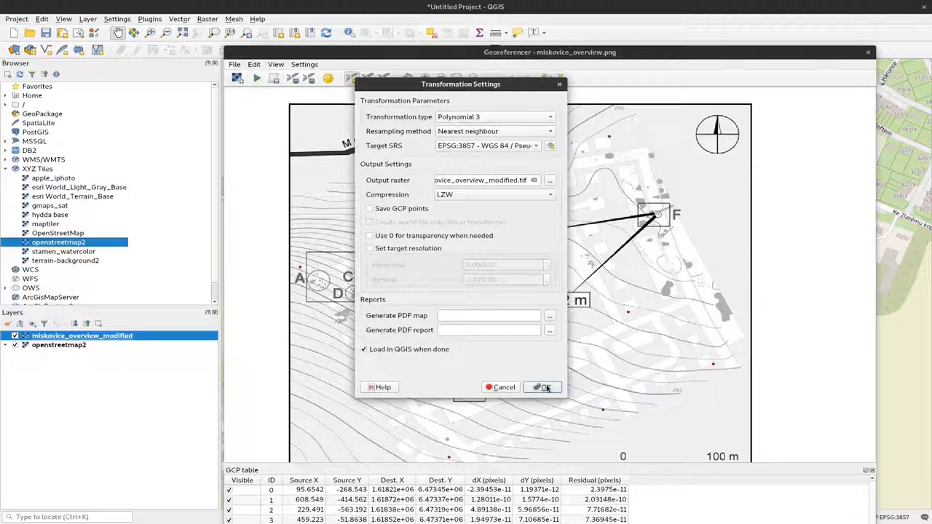
{"action": "left_click", "coordinate": [542, 387]}
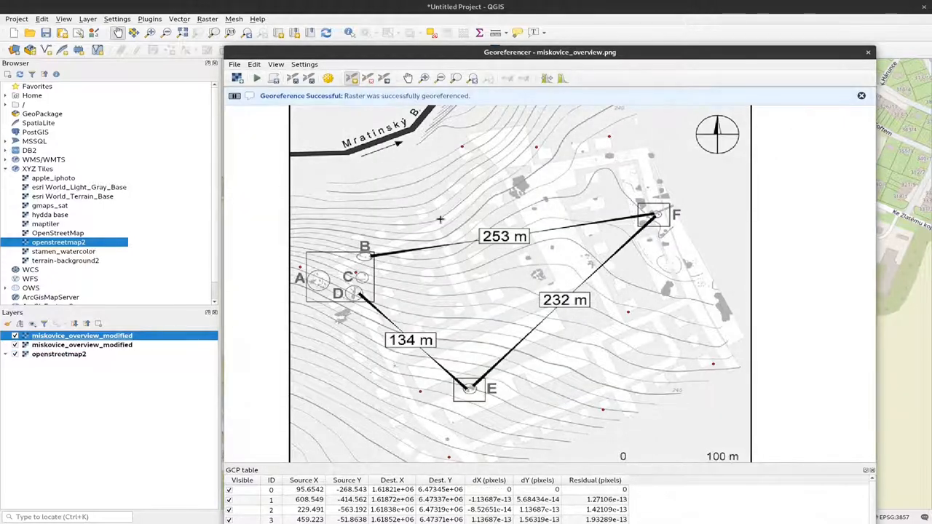
Remove the distorted Polynomial 3 miskovice_overview_modified layer from the Layers panel.
{"action": "left_click", "coordinate": [867, 53]}
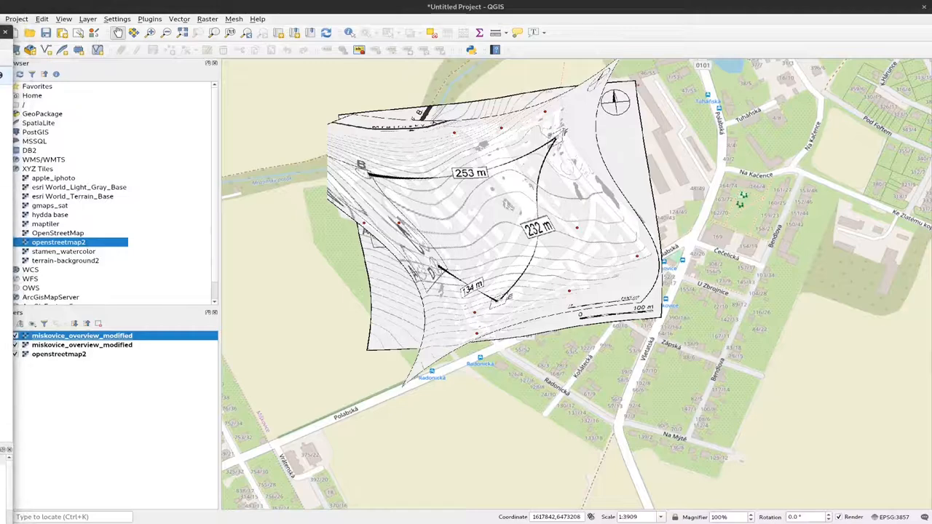
{"action": "right_click", "coordinate": [81, 334]}
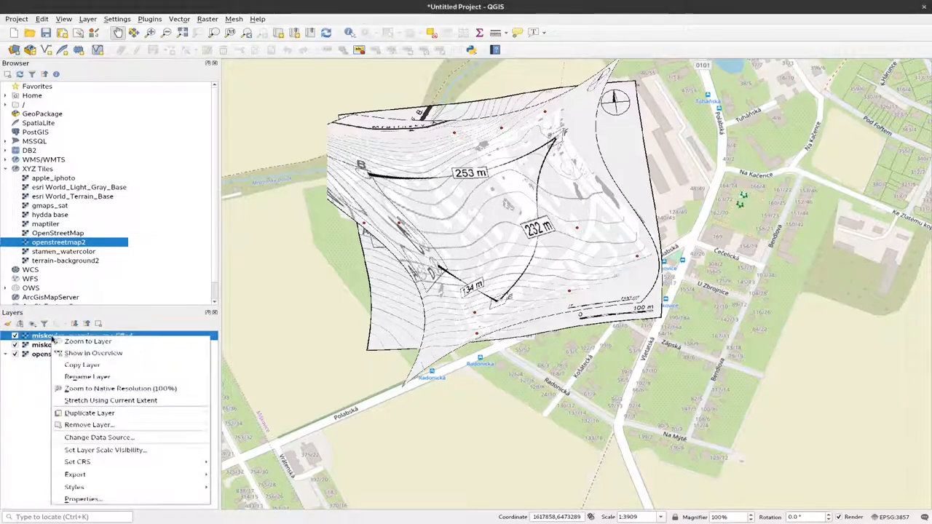
{"action": "left_click", "coordinate": [88, 425]}
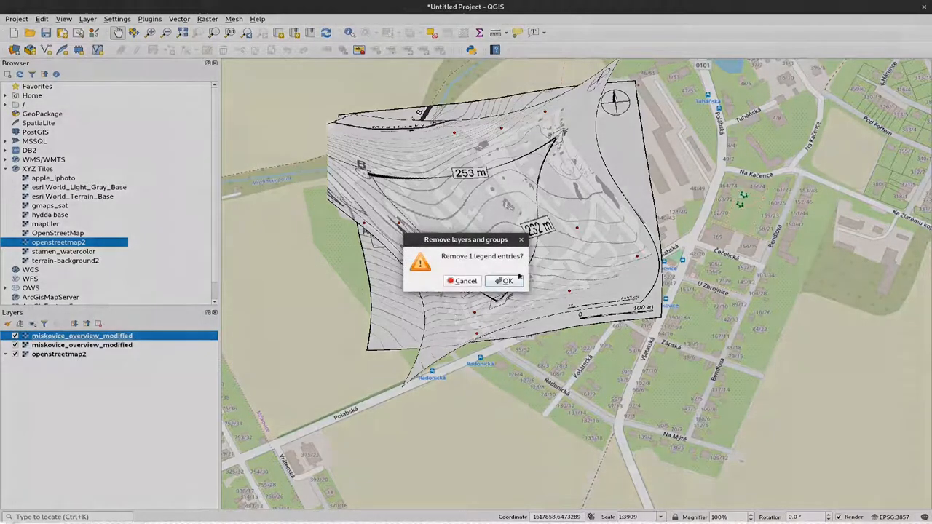
{"action": "left_click", "coordinate": [505, 281]}
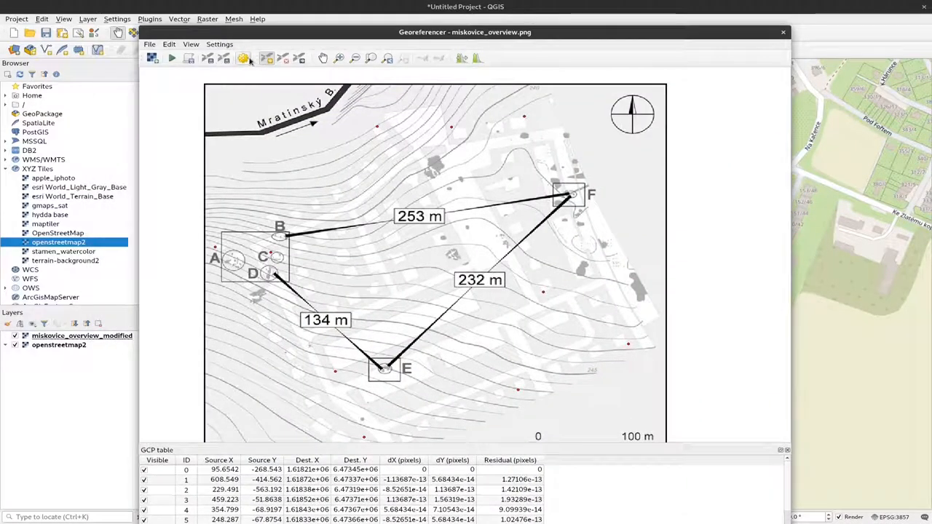
Confirm a Helmert transformation and rerun georeferencing of the overview plan.
{"action": "left_click", "coordinate": [241, 58]}
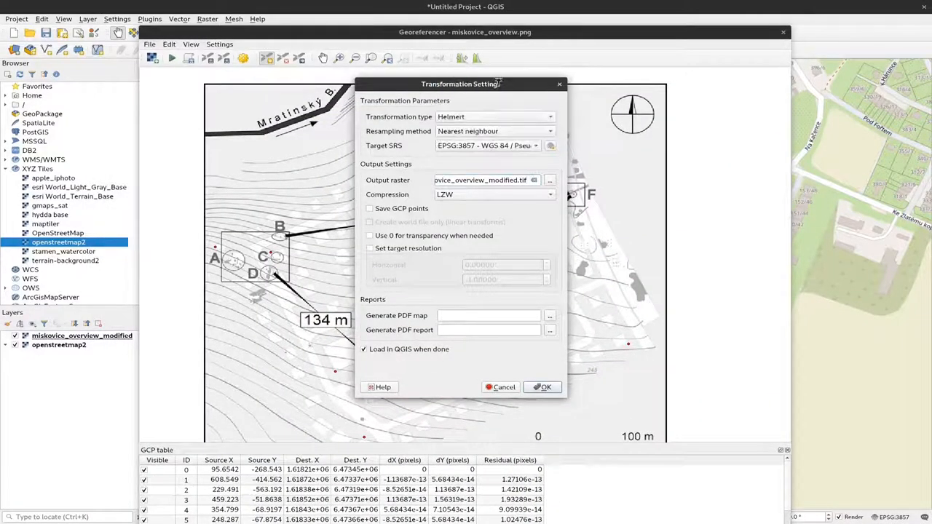
{"action": "left_click", "coordinate": [543, 388]}
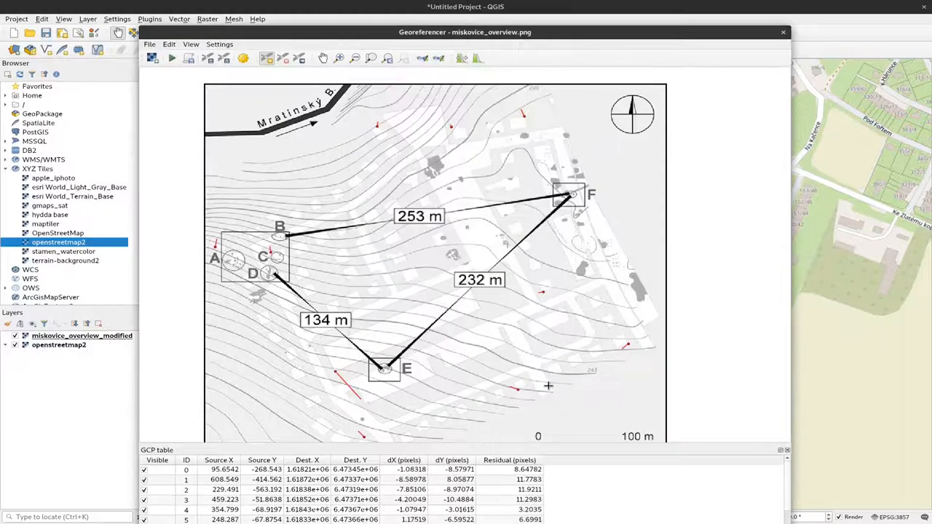
{"action": "mouse_move", "coordinate": [515, 251]}
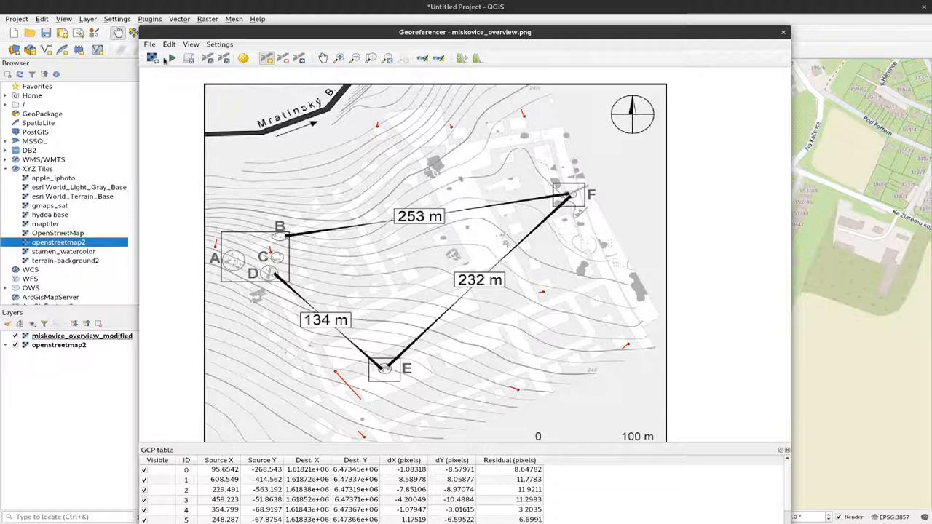
{"action": "left_click", "coordinate": [152, 58]}
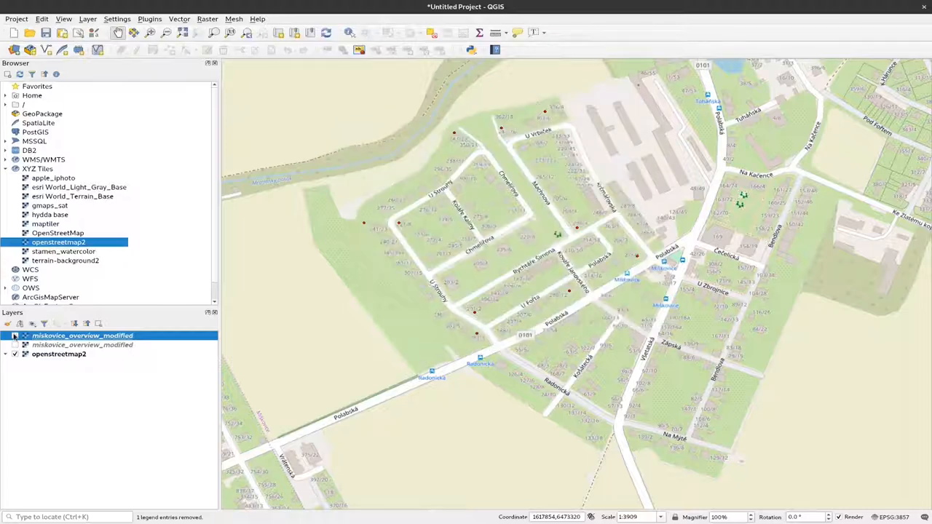
Toggle the miskovice_overview_modified layer on and off to compare groups A–E with the streets.
{"action": "left_click", "coordinate": [14, 335]}
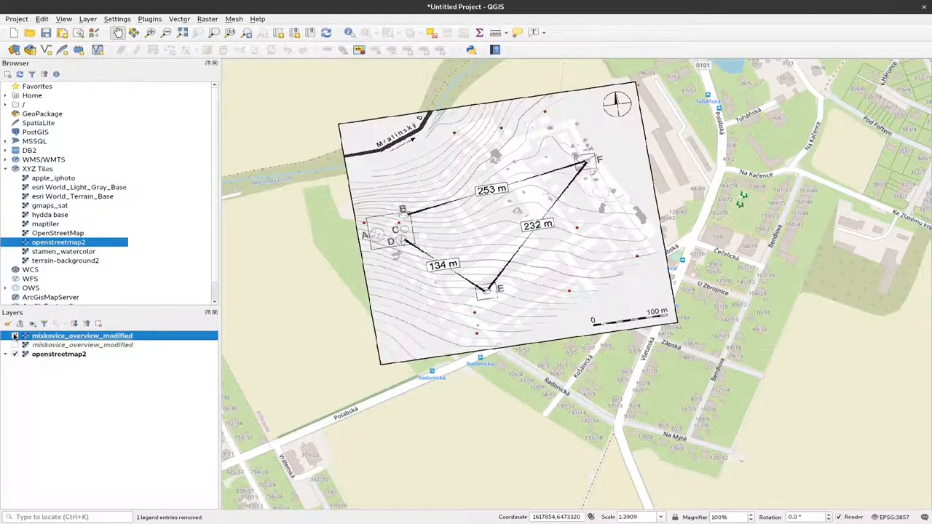
{"action": "left_click", "coordinate": [15, 335]}
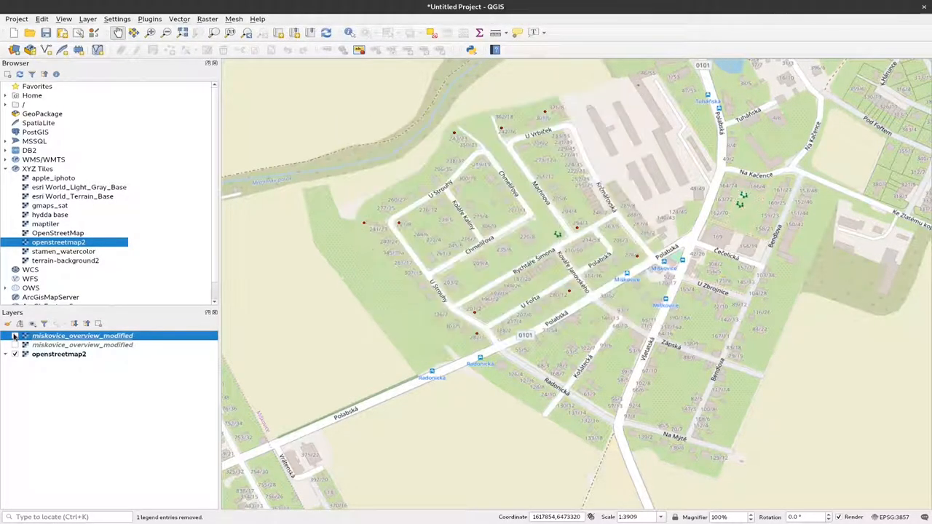
{"action": "left_click", "coordinate": [14, 335]}
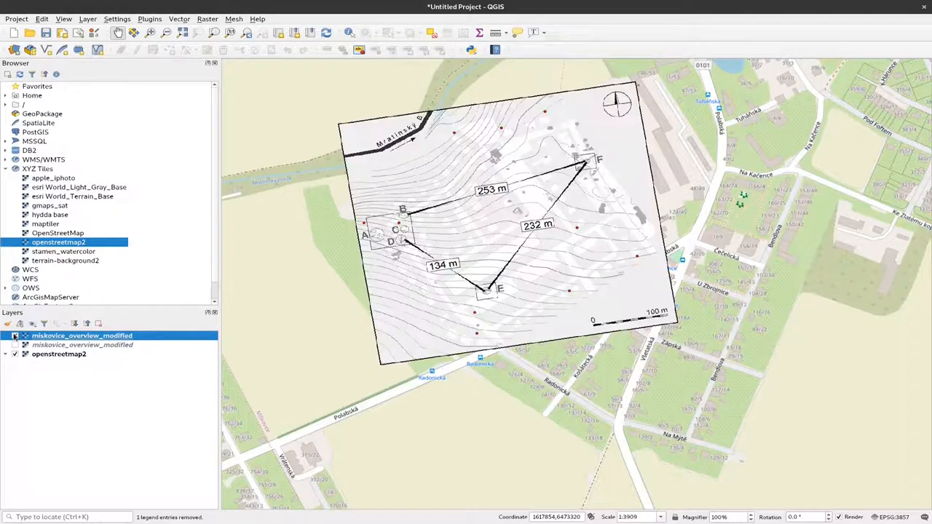
{"action": "left_click", "coordinate": [14, 335]}
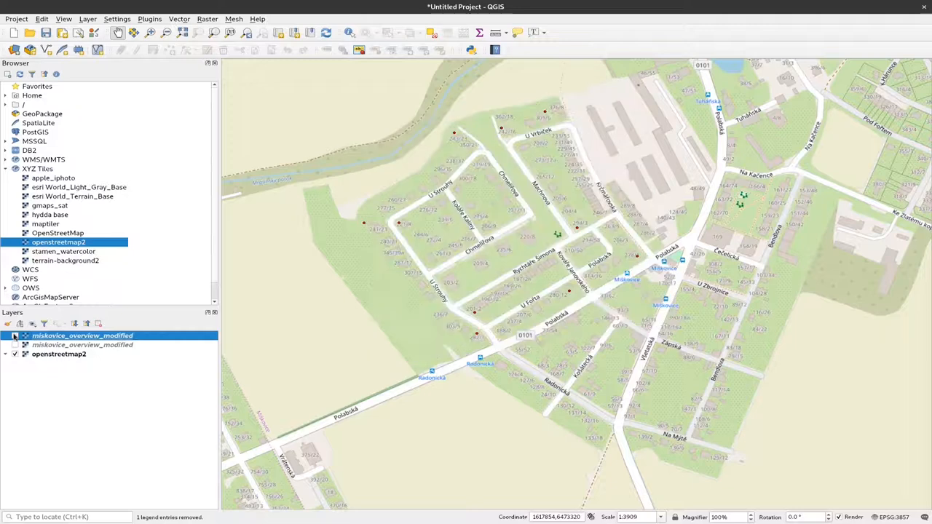
{"action": "left_click", "coordinate": [15, 335]}
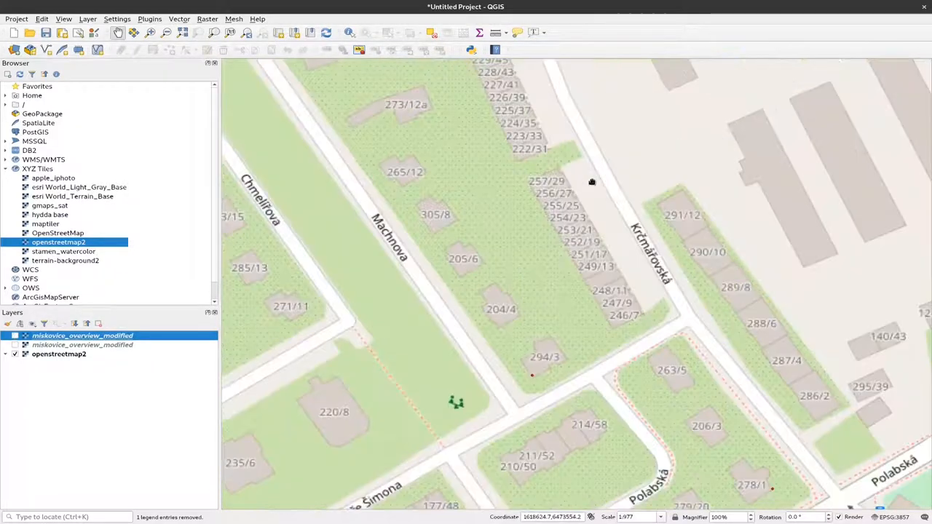
{"action": "left_click", "coordinate": [15, 335]}
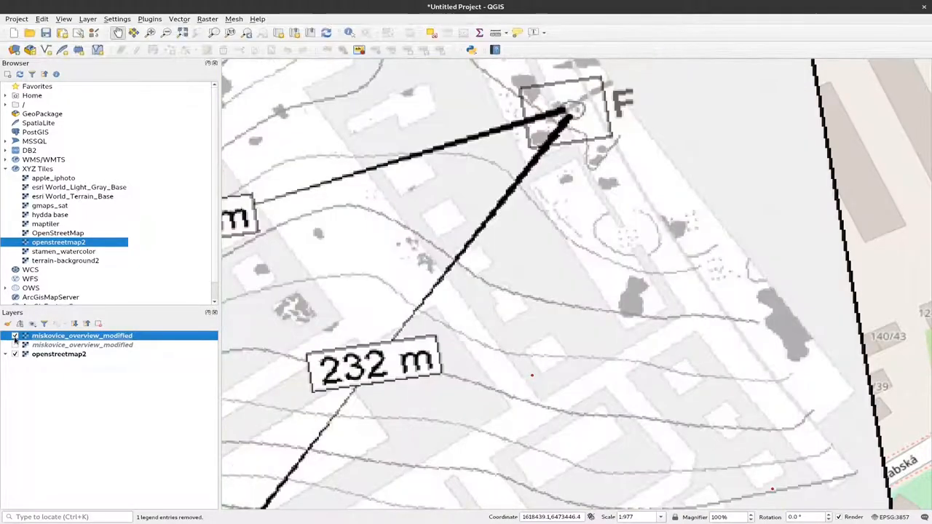
{"action": "left_click", "coordinate": [15, 335]}
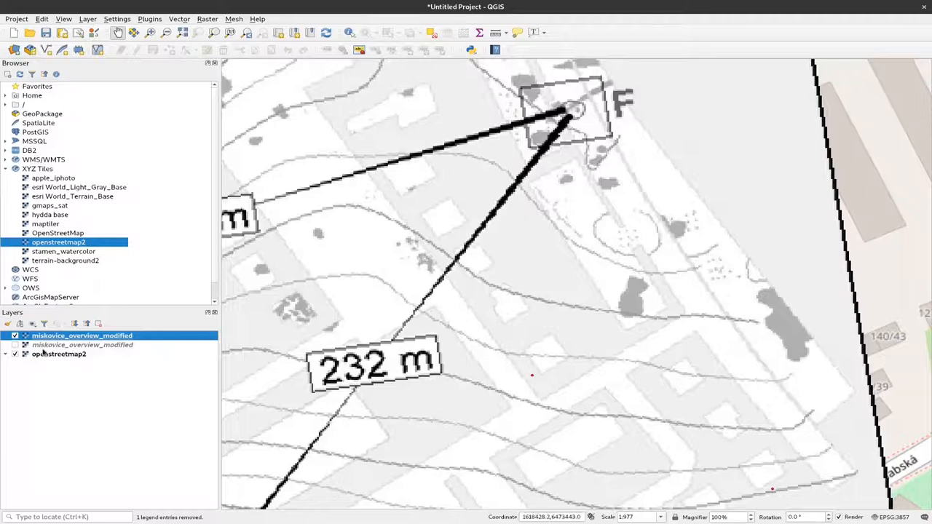
{"action": "left_click", "coordinate": [15, 335]}
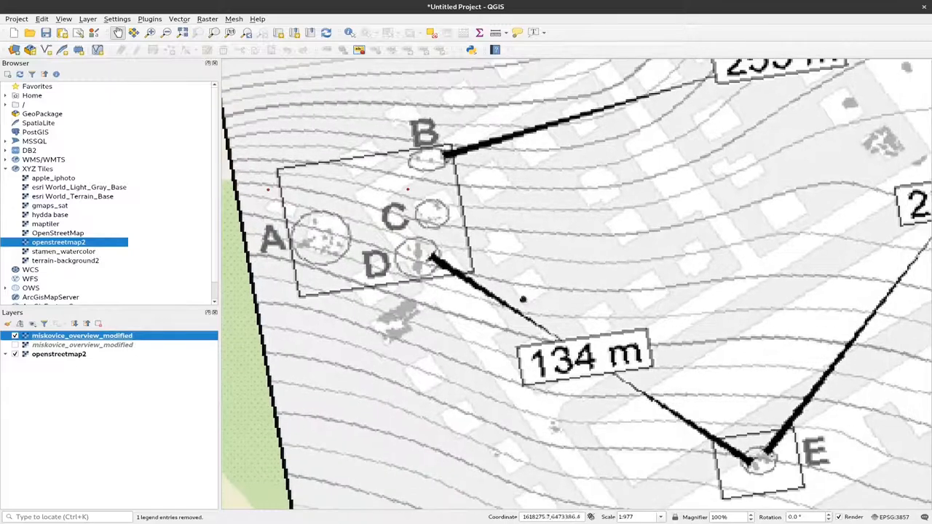
{"action": "mouse_move", "coordinate": [531, 271]}
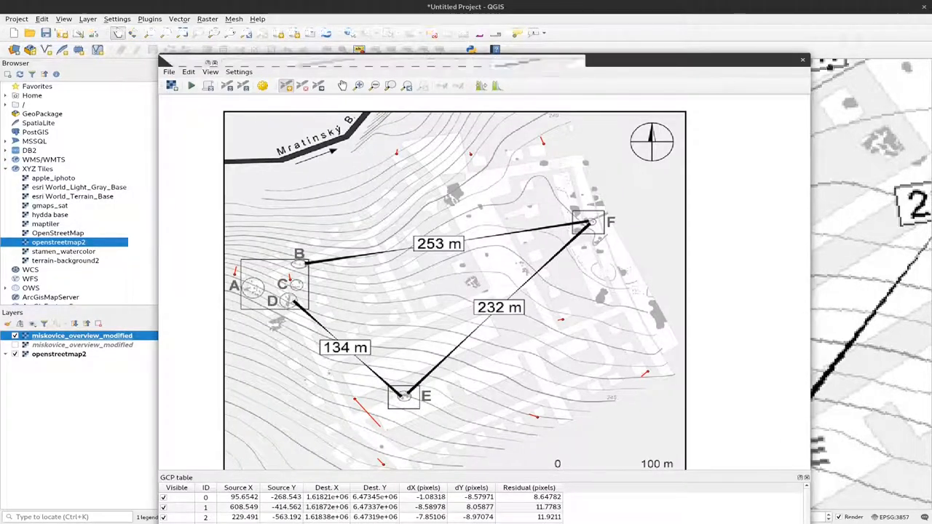
Close the Georeferencer, saving the overview's GCPs, and view the whole stacked plan over OSM.
{"action": "left_click", "coordinate": [802, 58]}
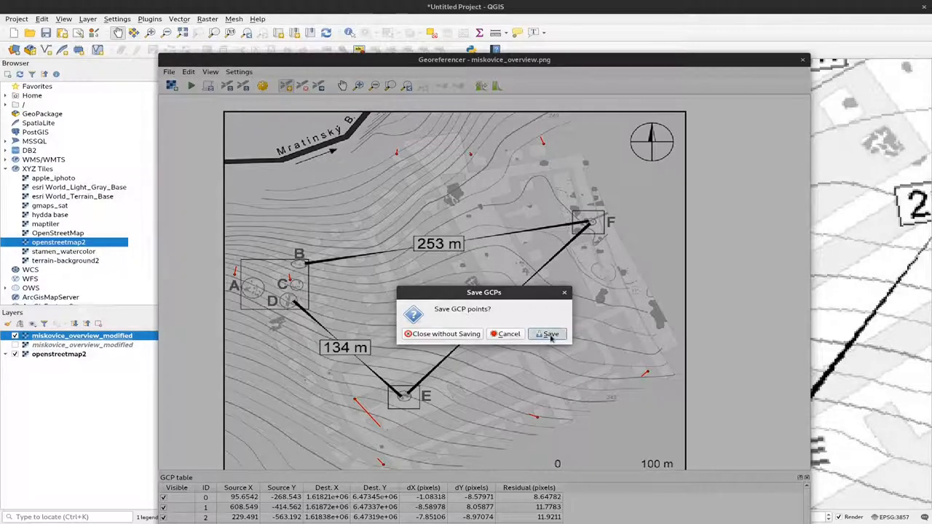
{"action": "left_click", "coordinate": [548, 334]}
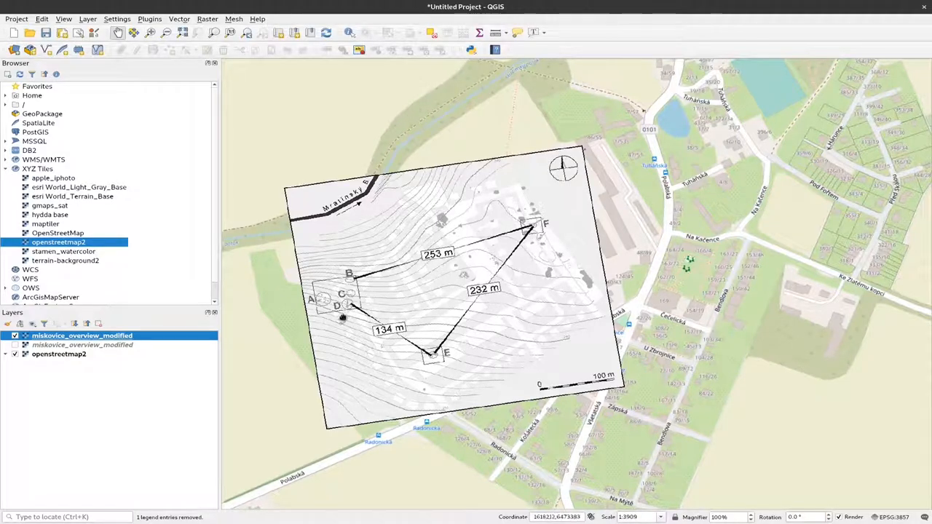
{"action": "scroll", "scroll_direction": "up", "scroll_amount": 3}
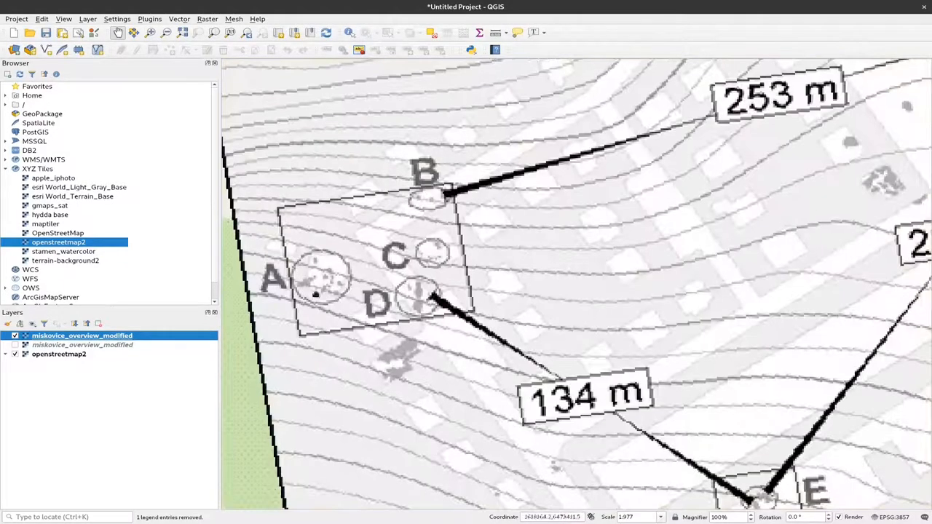
{"action": "scroll", "scroll_direction": "down", "scroll_amount": 3}
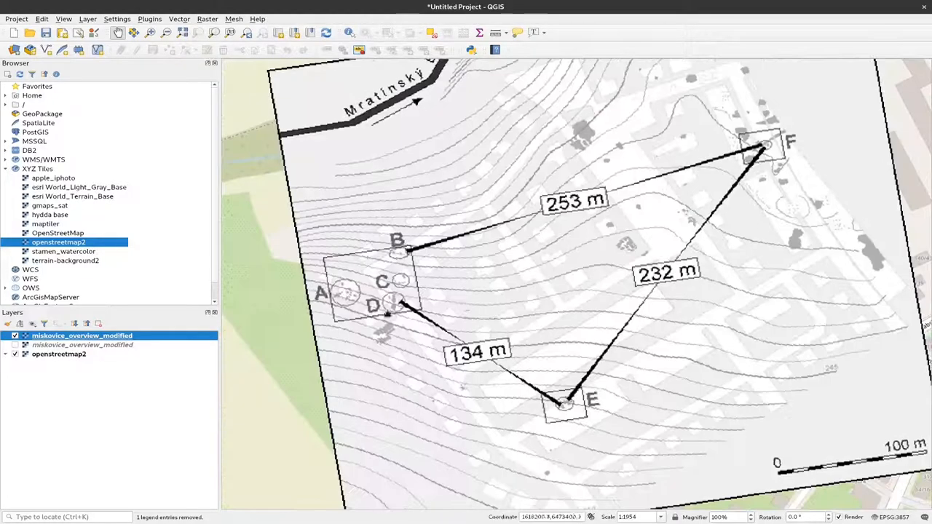
{"action": "mouse_move", "coordinate": [598, 319]}
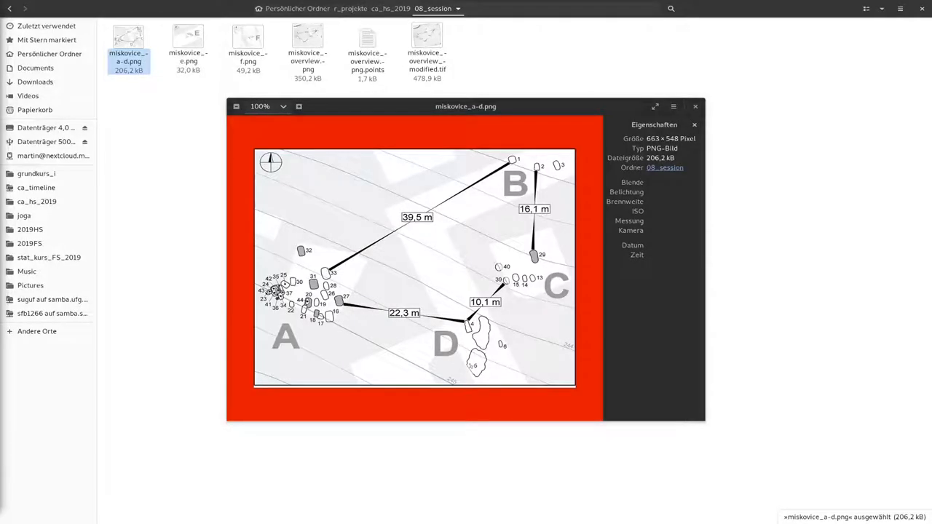
{"action": "mouse_move", "coordinate": [410, 201]}
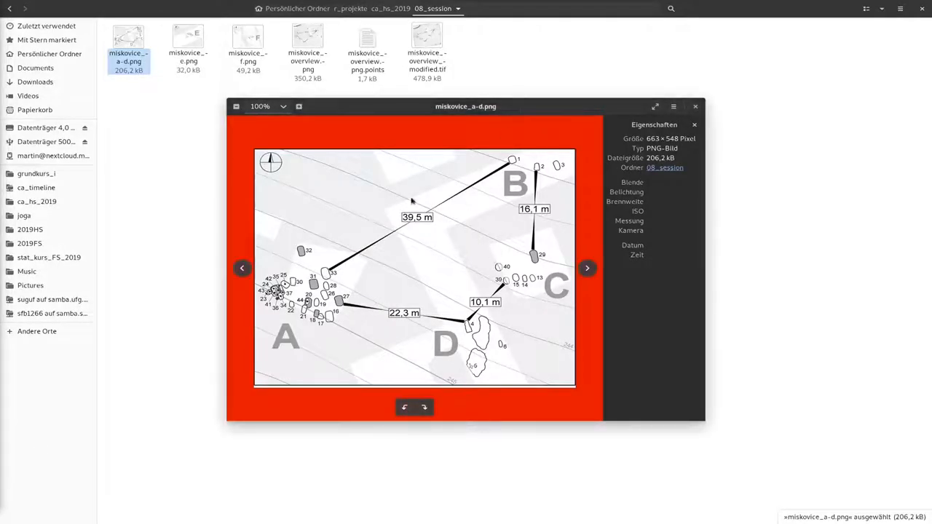
{"action": "mouse_move", "coordinate": [576, 289]}
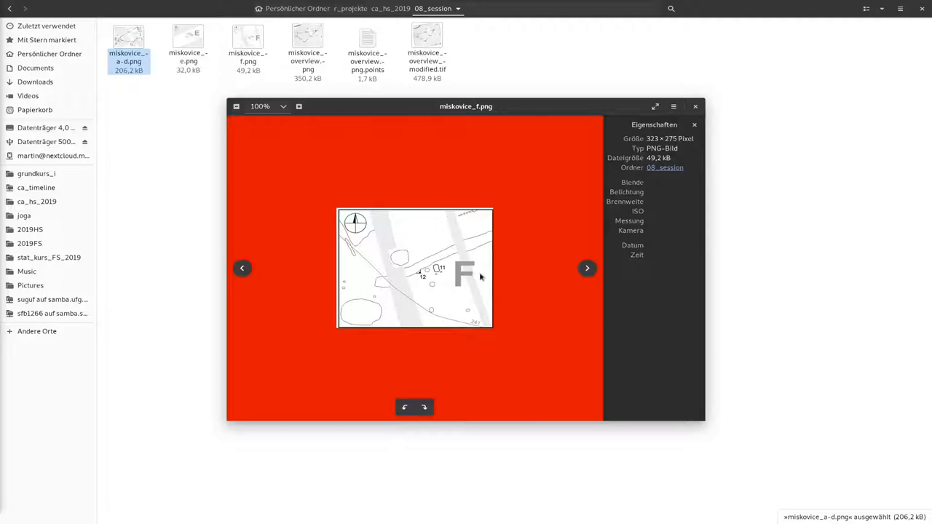
Preview miskovice_overview.png in the 08_session folder after browsing the A–D and F images.
{"action": "left_click", "coordinate": [587, 268]}
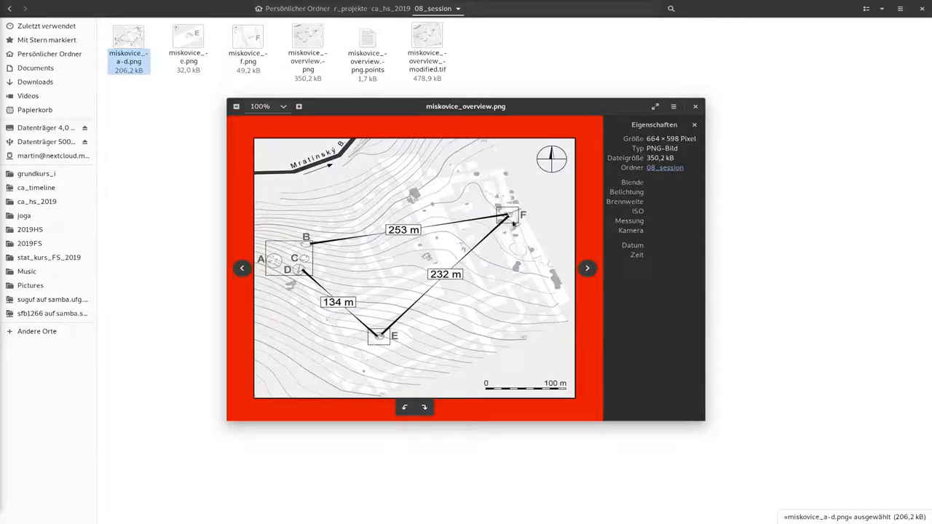
{"action": "mouse_move", "coordinate": [405, 335]}
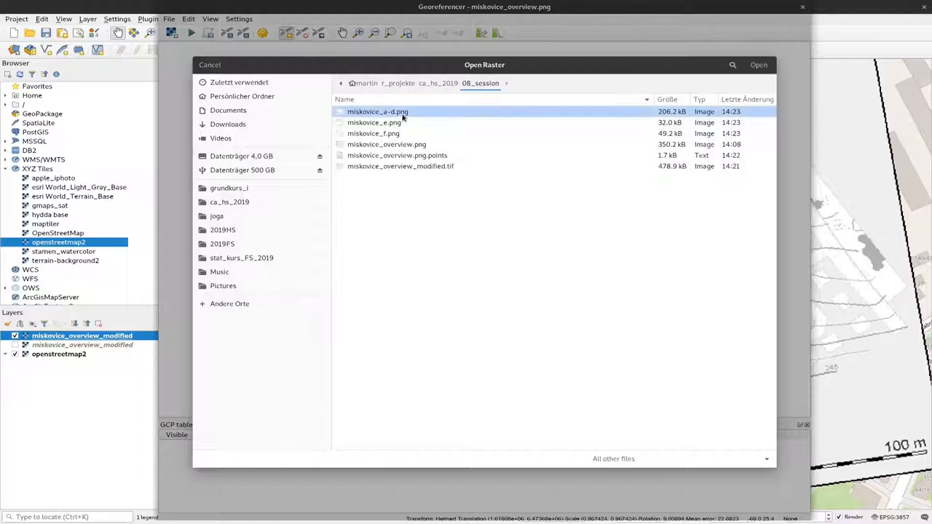
Load miskovice_a-d.png into the Georeferencer with WGS 84 / Pseudo-Mercator (EPSG:3857).
{"action": "left_click", "coordinate": [759, 64]}
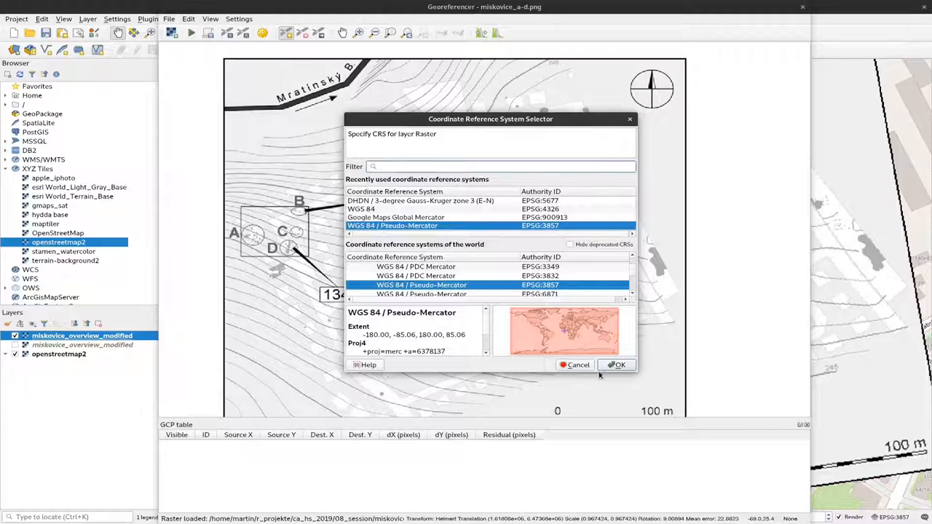
{"action": "left_click", "coordinate": [618, 364]}
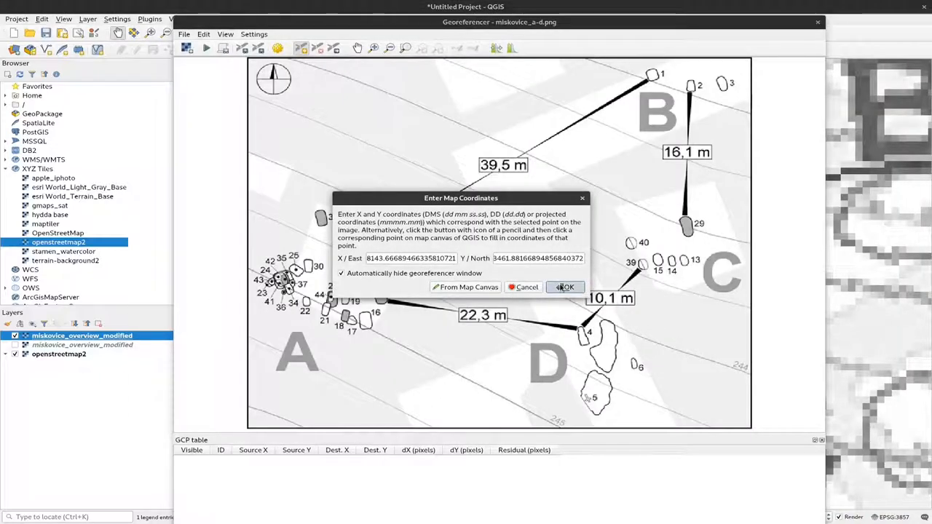
Place four control points on the A–D image, each taken From Map Canvas on the overview layer.
{"action": "left_click", "coordinate": [565, 285]}
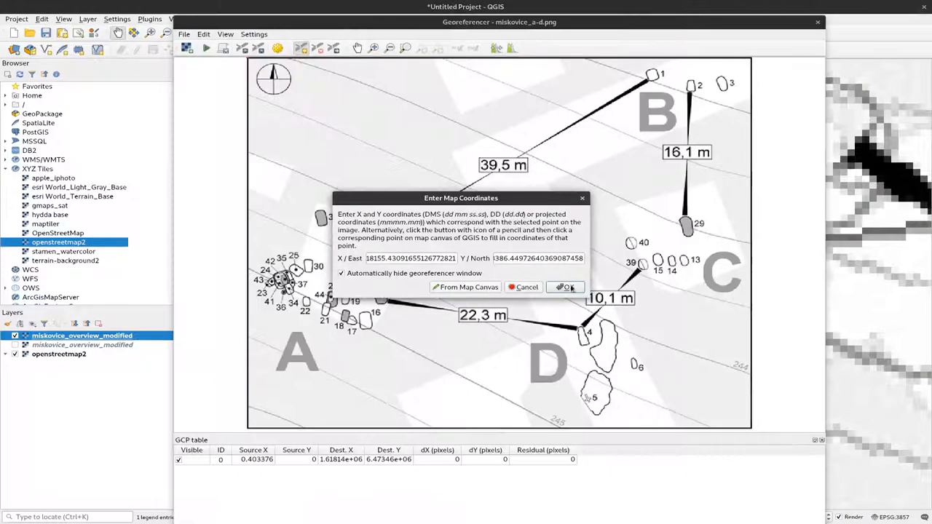
{"action": "left_click", "coordinate": [565, 287]}
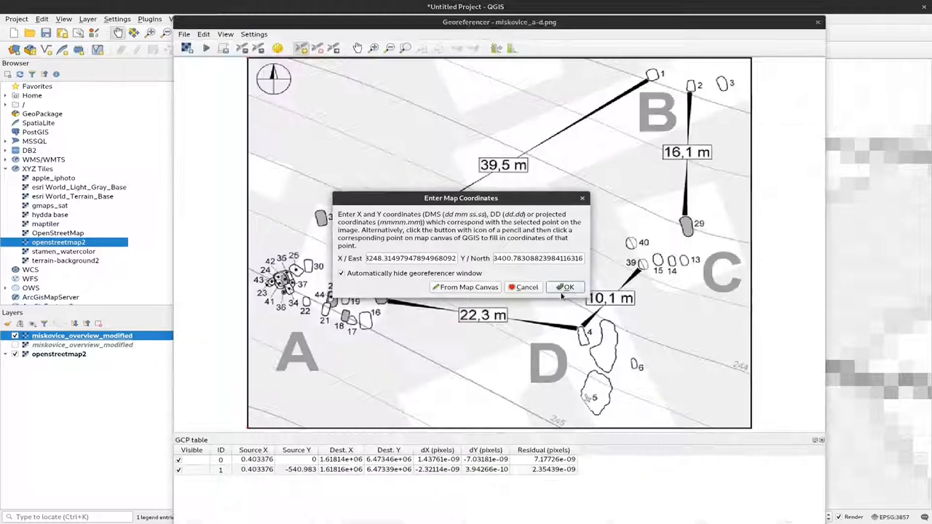
{"action": "left_click", "coordinate": [568, 287]}
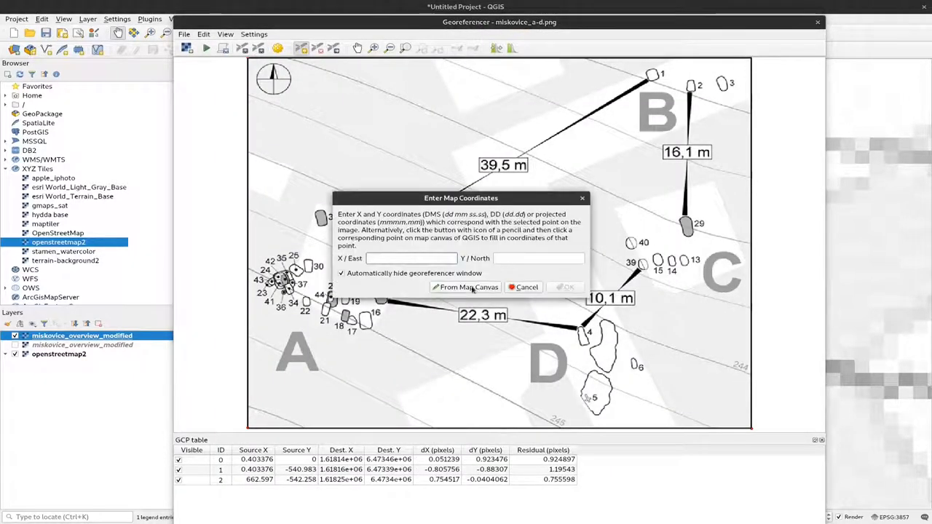
{"action": "left_click", "coordinate": [464, 287]}
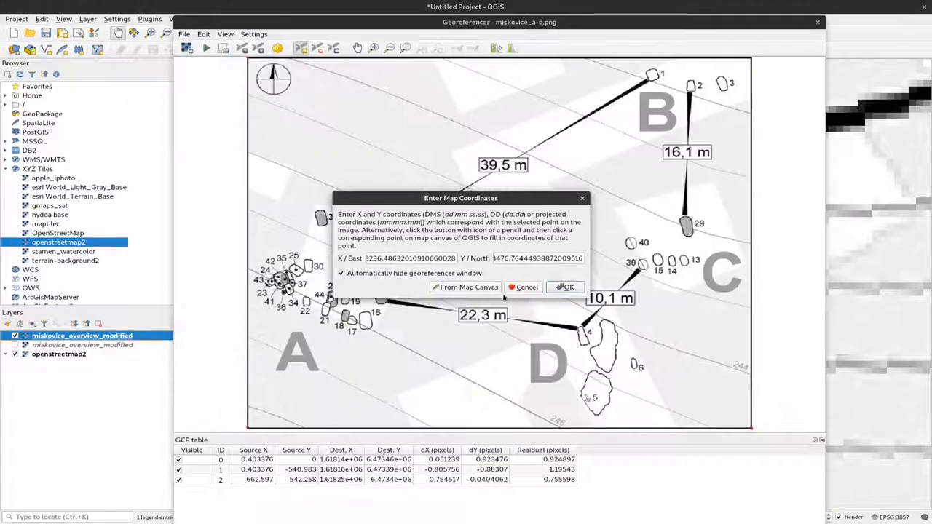
{"action": "mouse_move", "coordinate": [566, 285]}
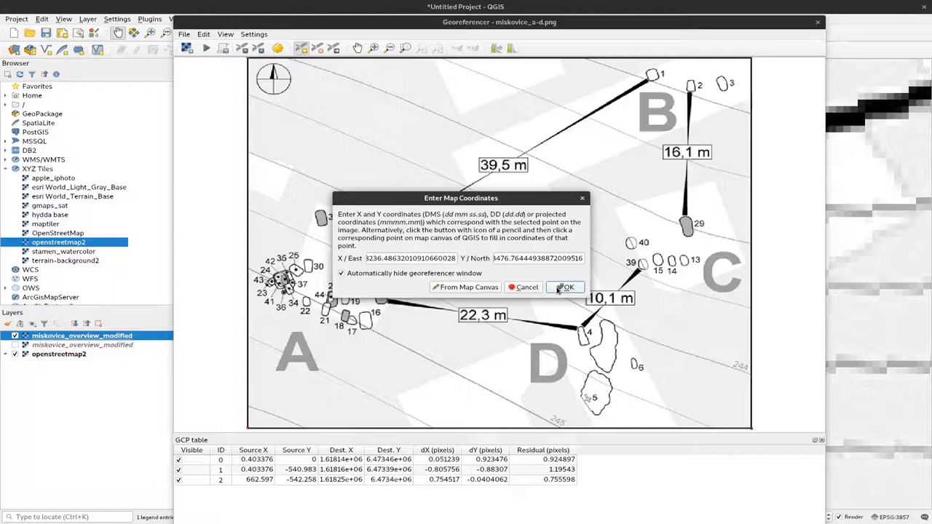
{"action": "left_click", "coordinate": [568, 287]}
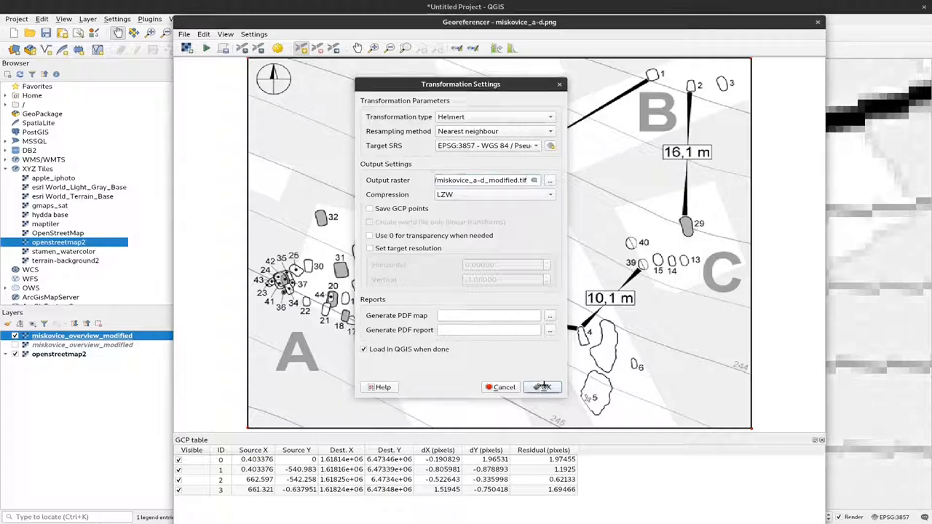
Run the Helmert transformation to miskovice_a-d_modified.tif with LZW, loaded over the overview plan.
{"action": "left_click", "coordinate": [542, 387]}
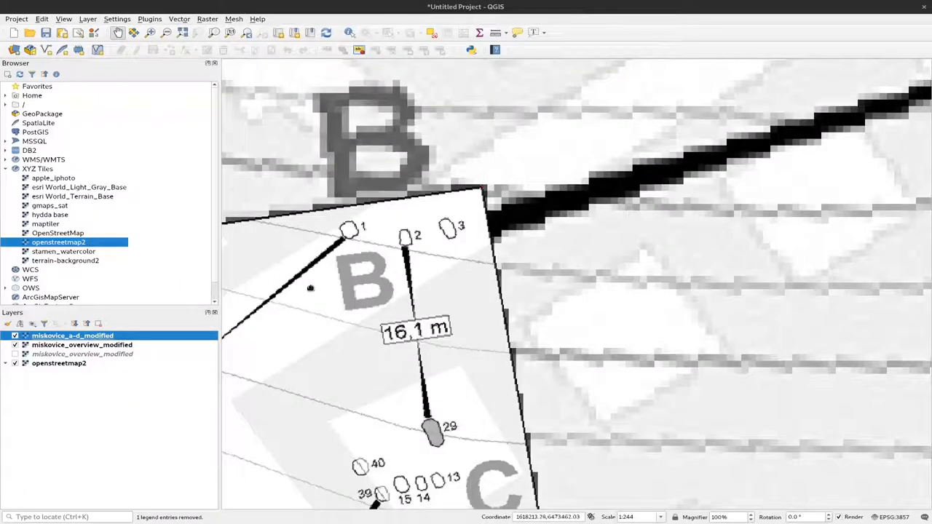
{"action": "scroll", "scroll_direction": "down", "scroll_amount": 3}
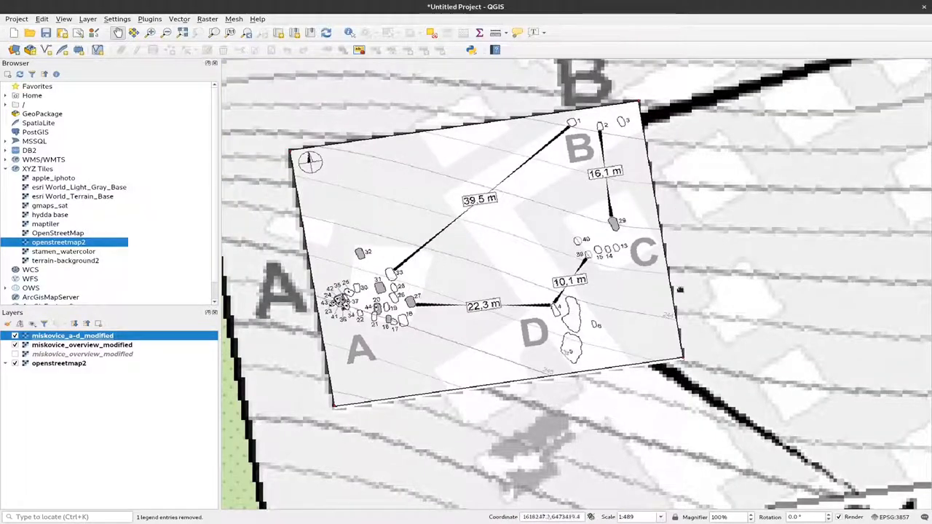
{"action": "mouse_move", "coordinate": [415, 249]}
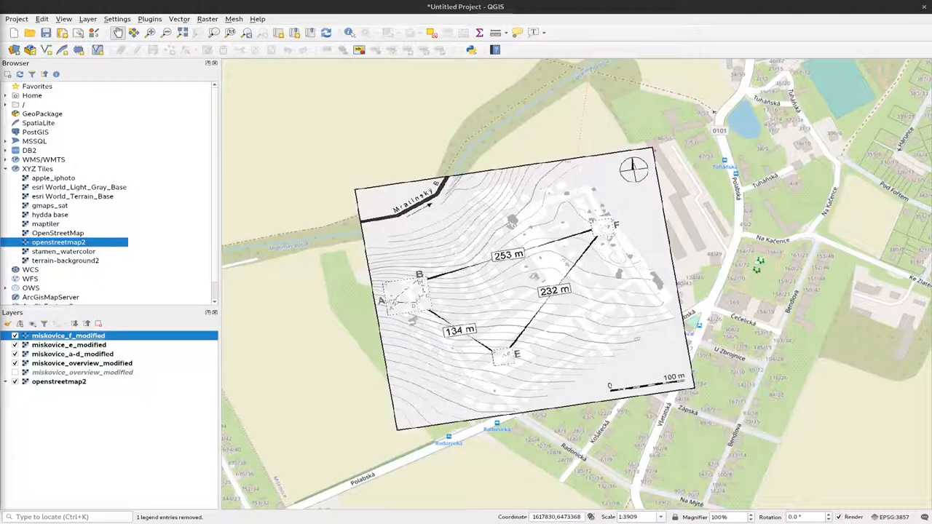
{"action": "mouse_move", "coordinate": [390, 304]}
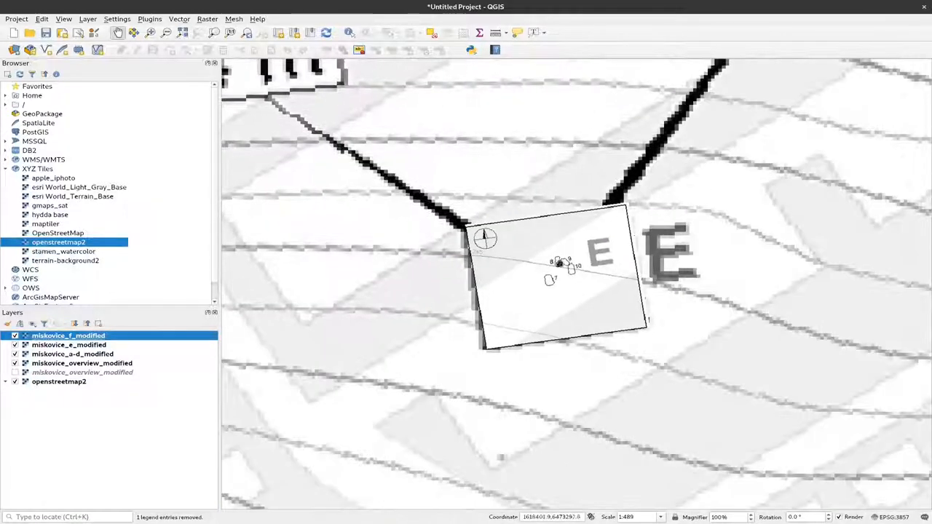
Zoom into area E to check the miskovice_e_modified and miskovice_f_modified layers above A–D.
{"action": "scroll", "scroll_direction": "up", "scroll_amount": 3}
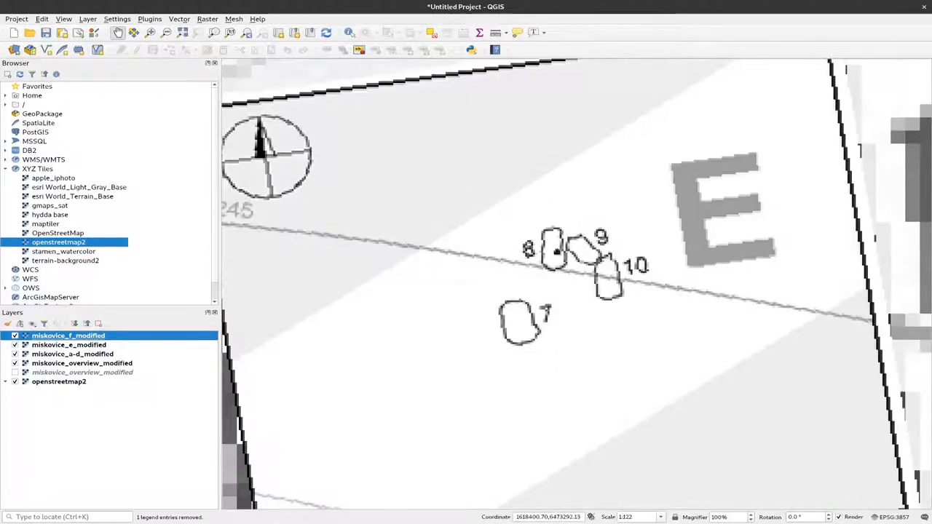